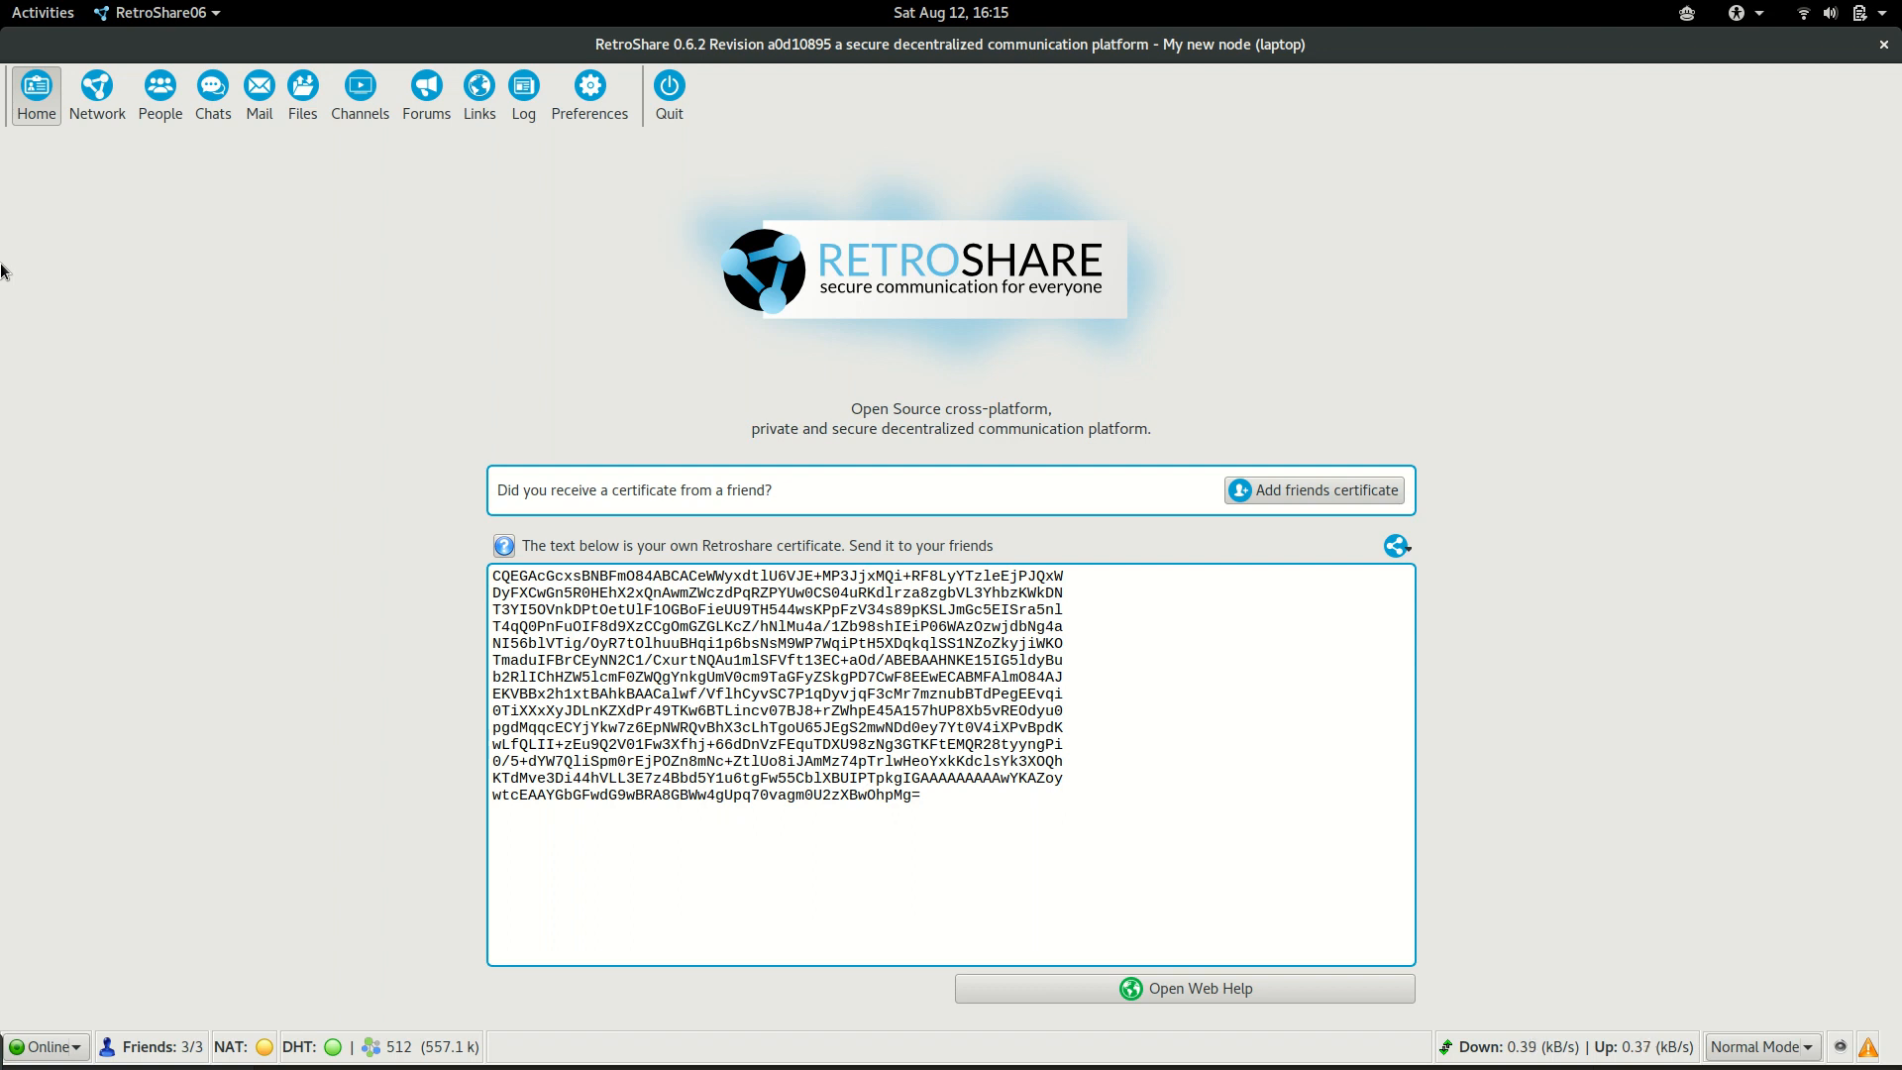
mouse_move(6, 234)
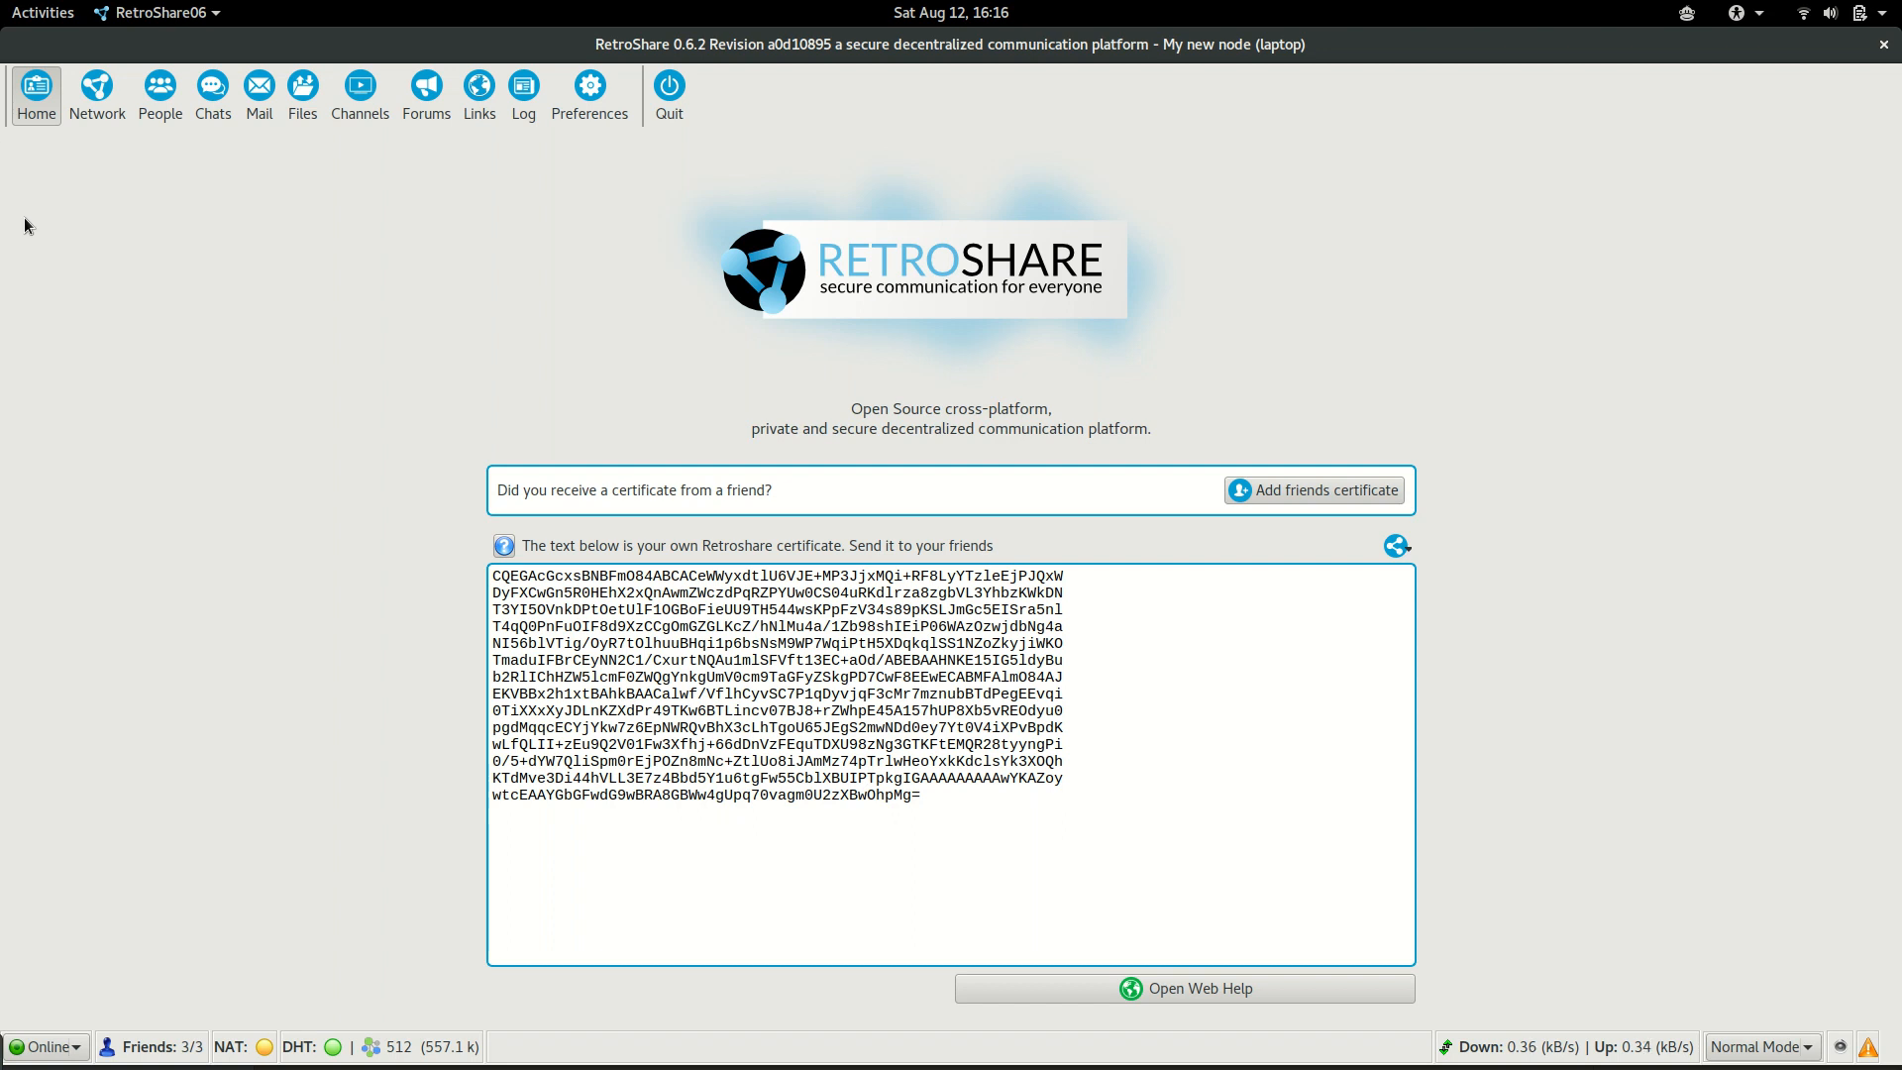
mouse_move(100, 238)
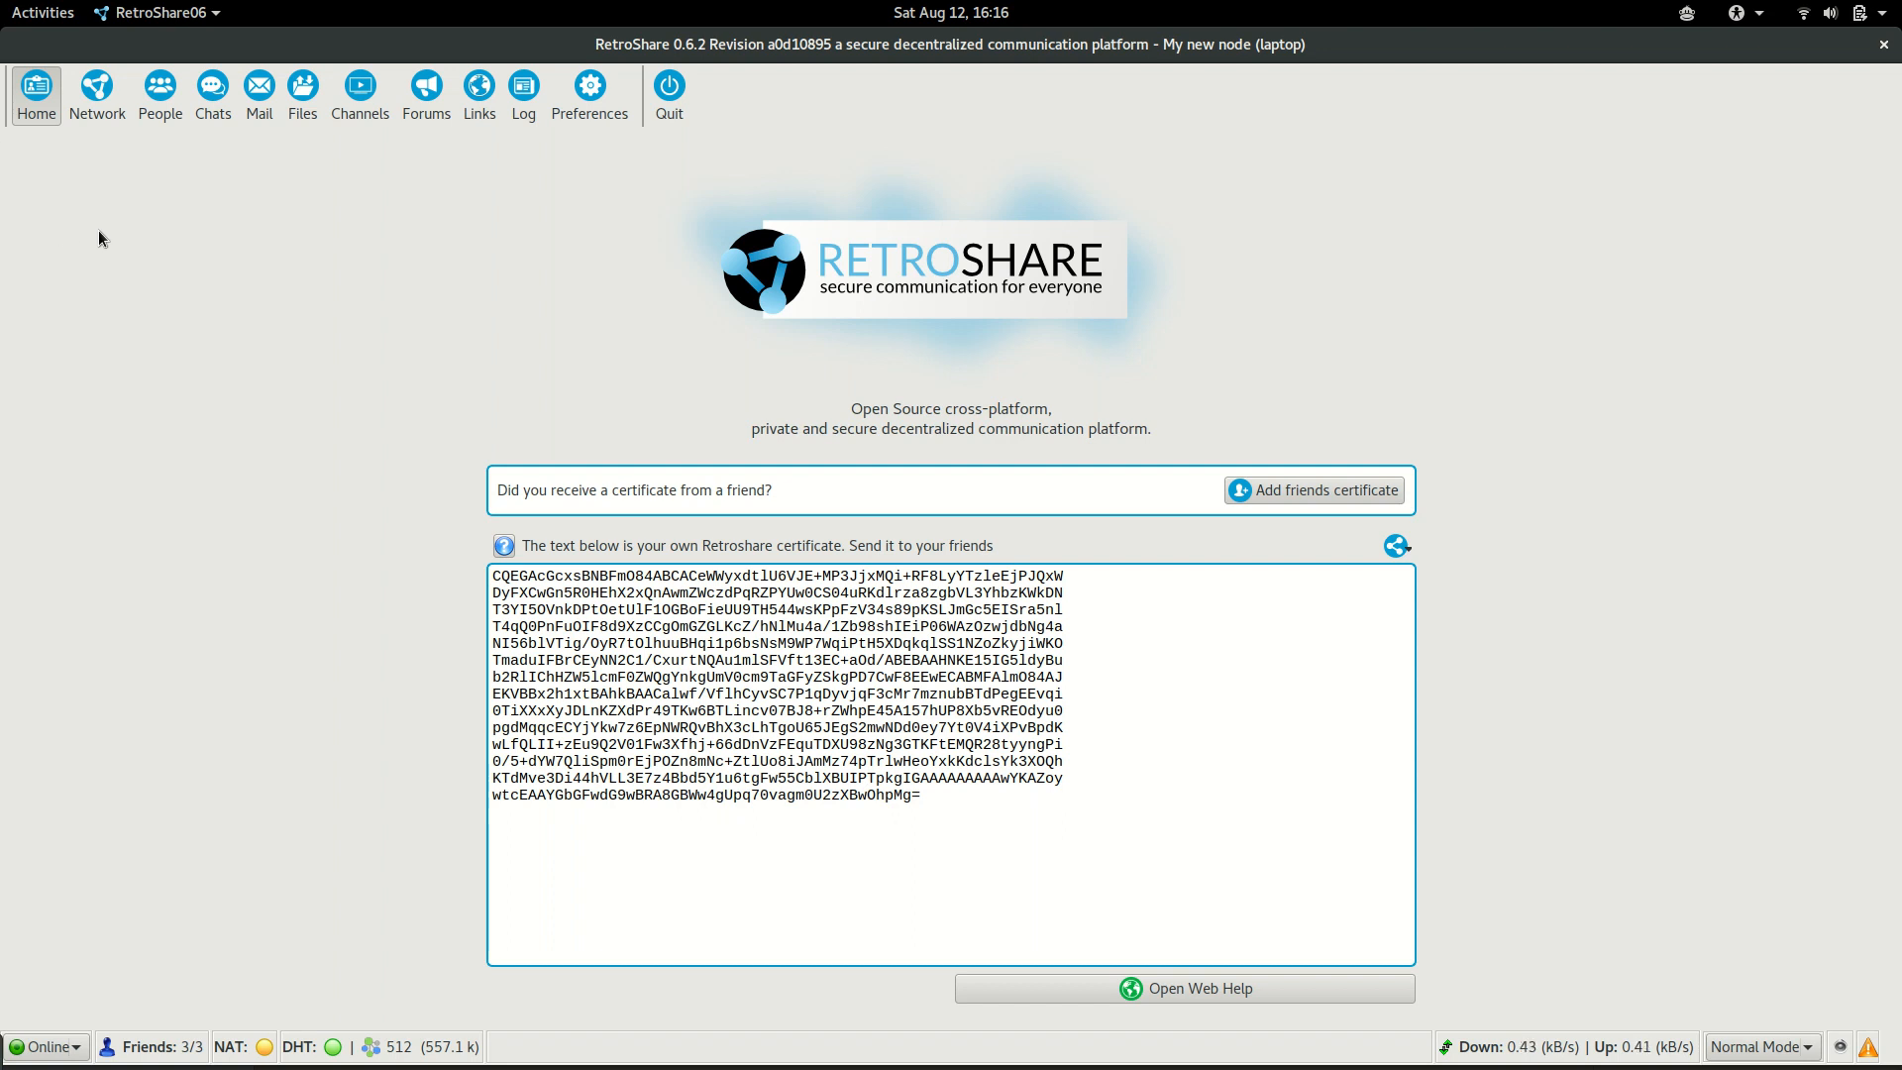
mouse_move(372, 301)
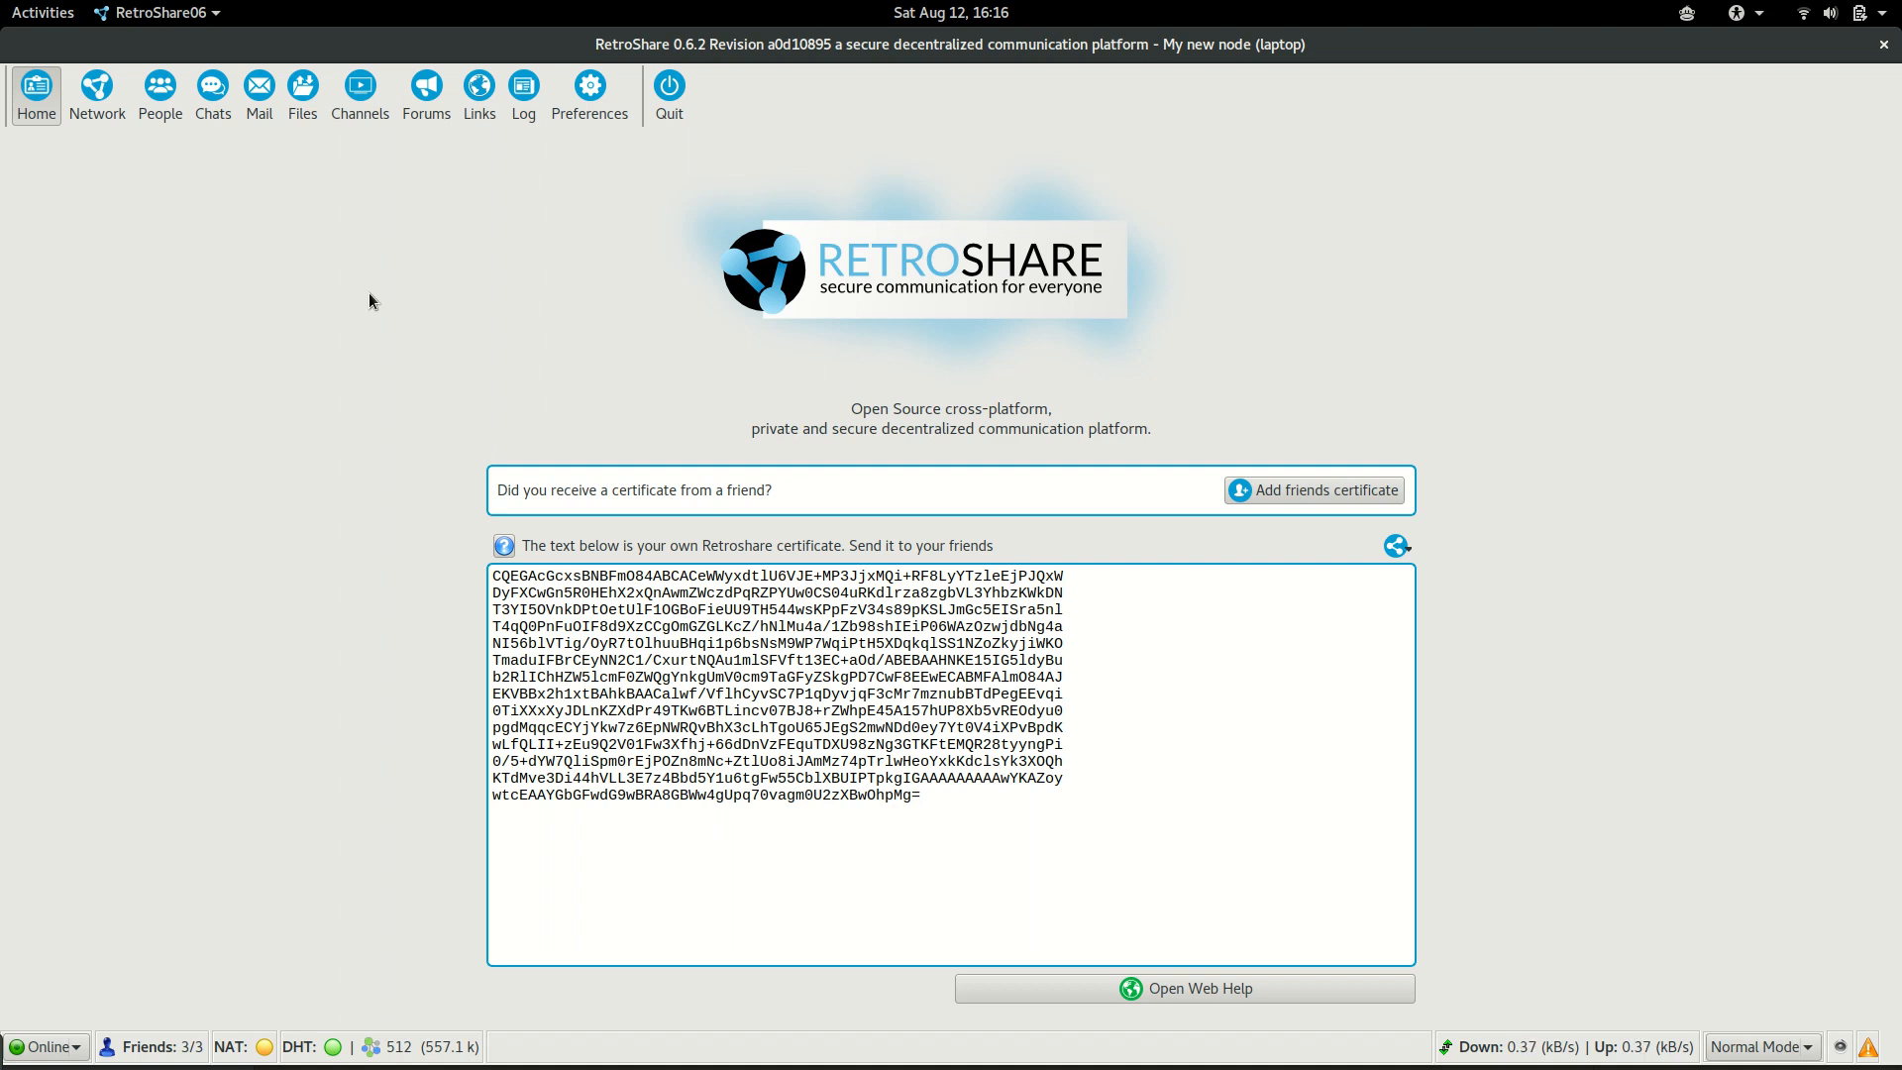
mouse_move(596, 113)
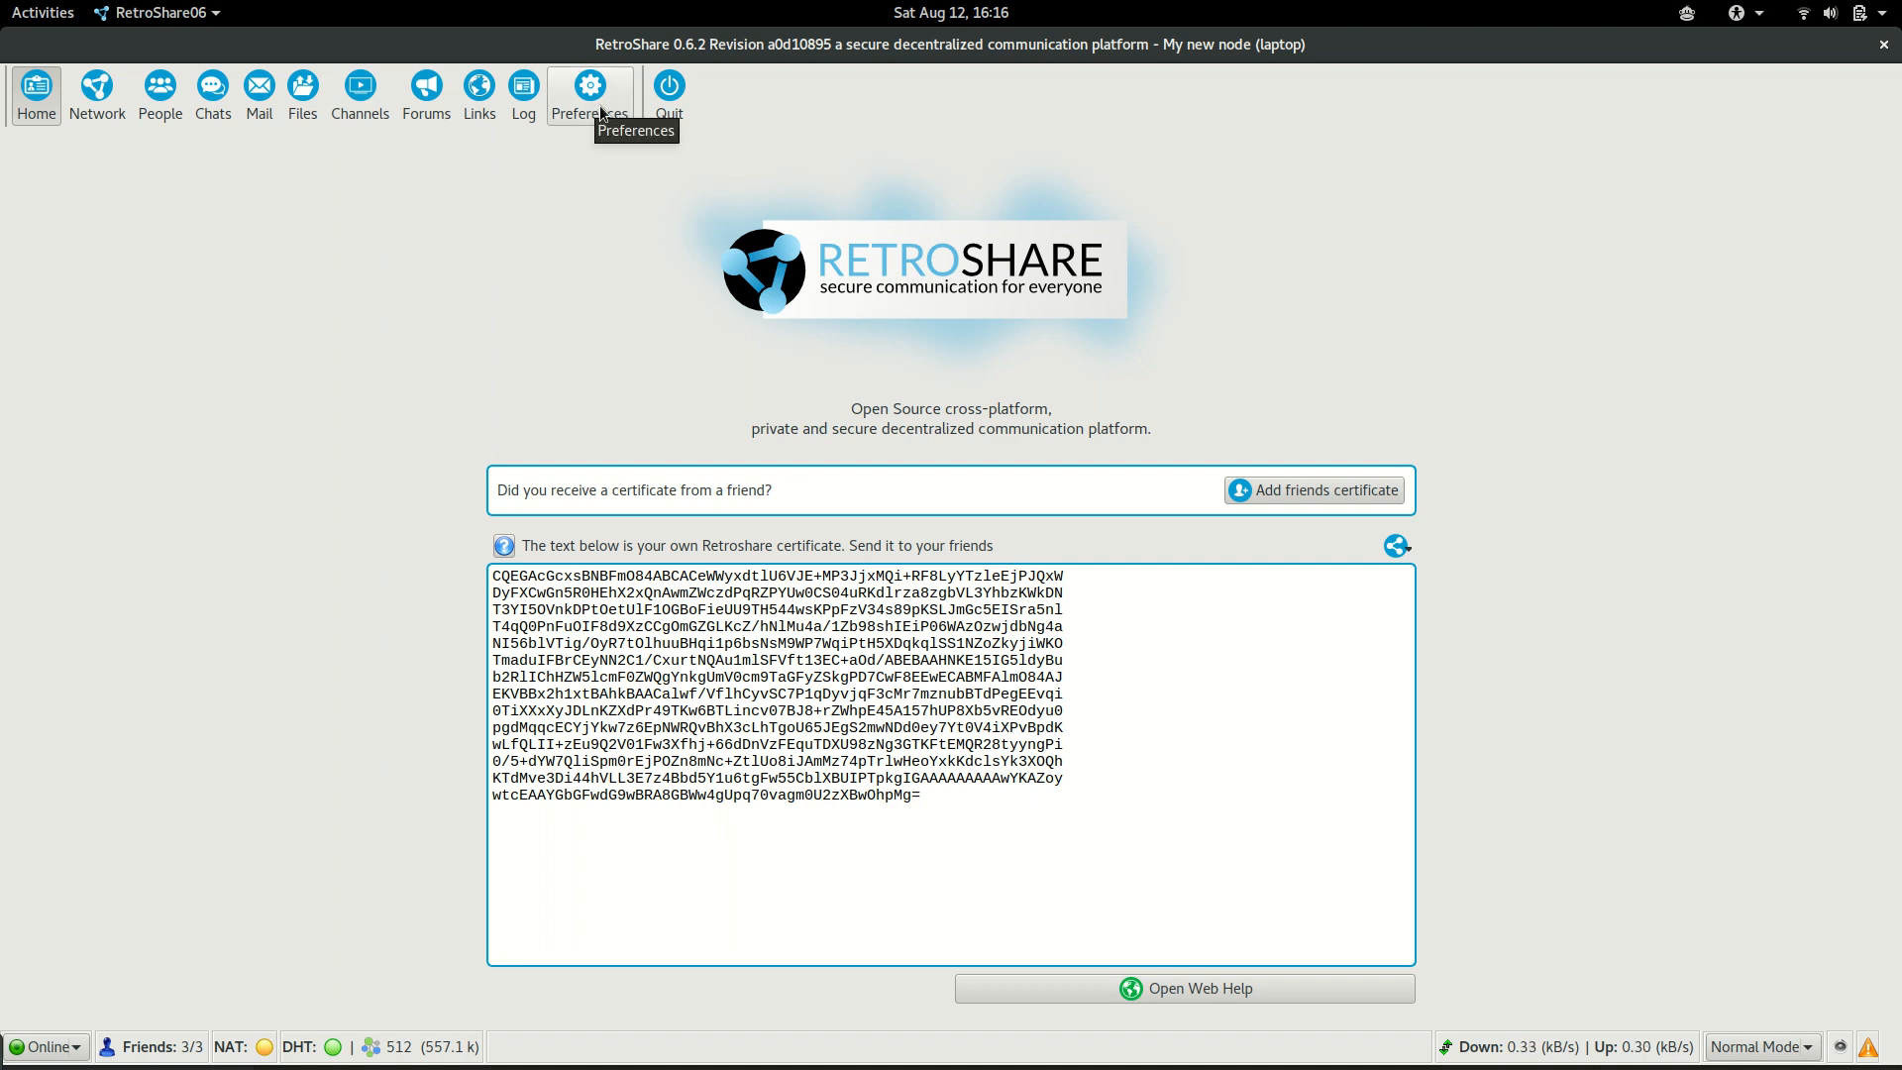
- Show the Files preferences page from the Preferences toolbar
click(590, 85)
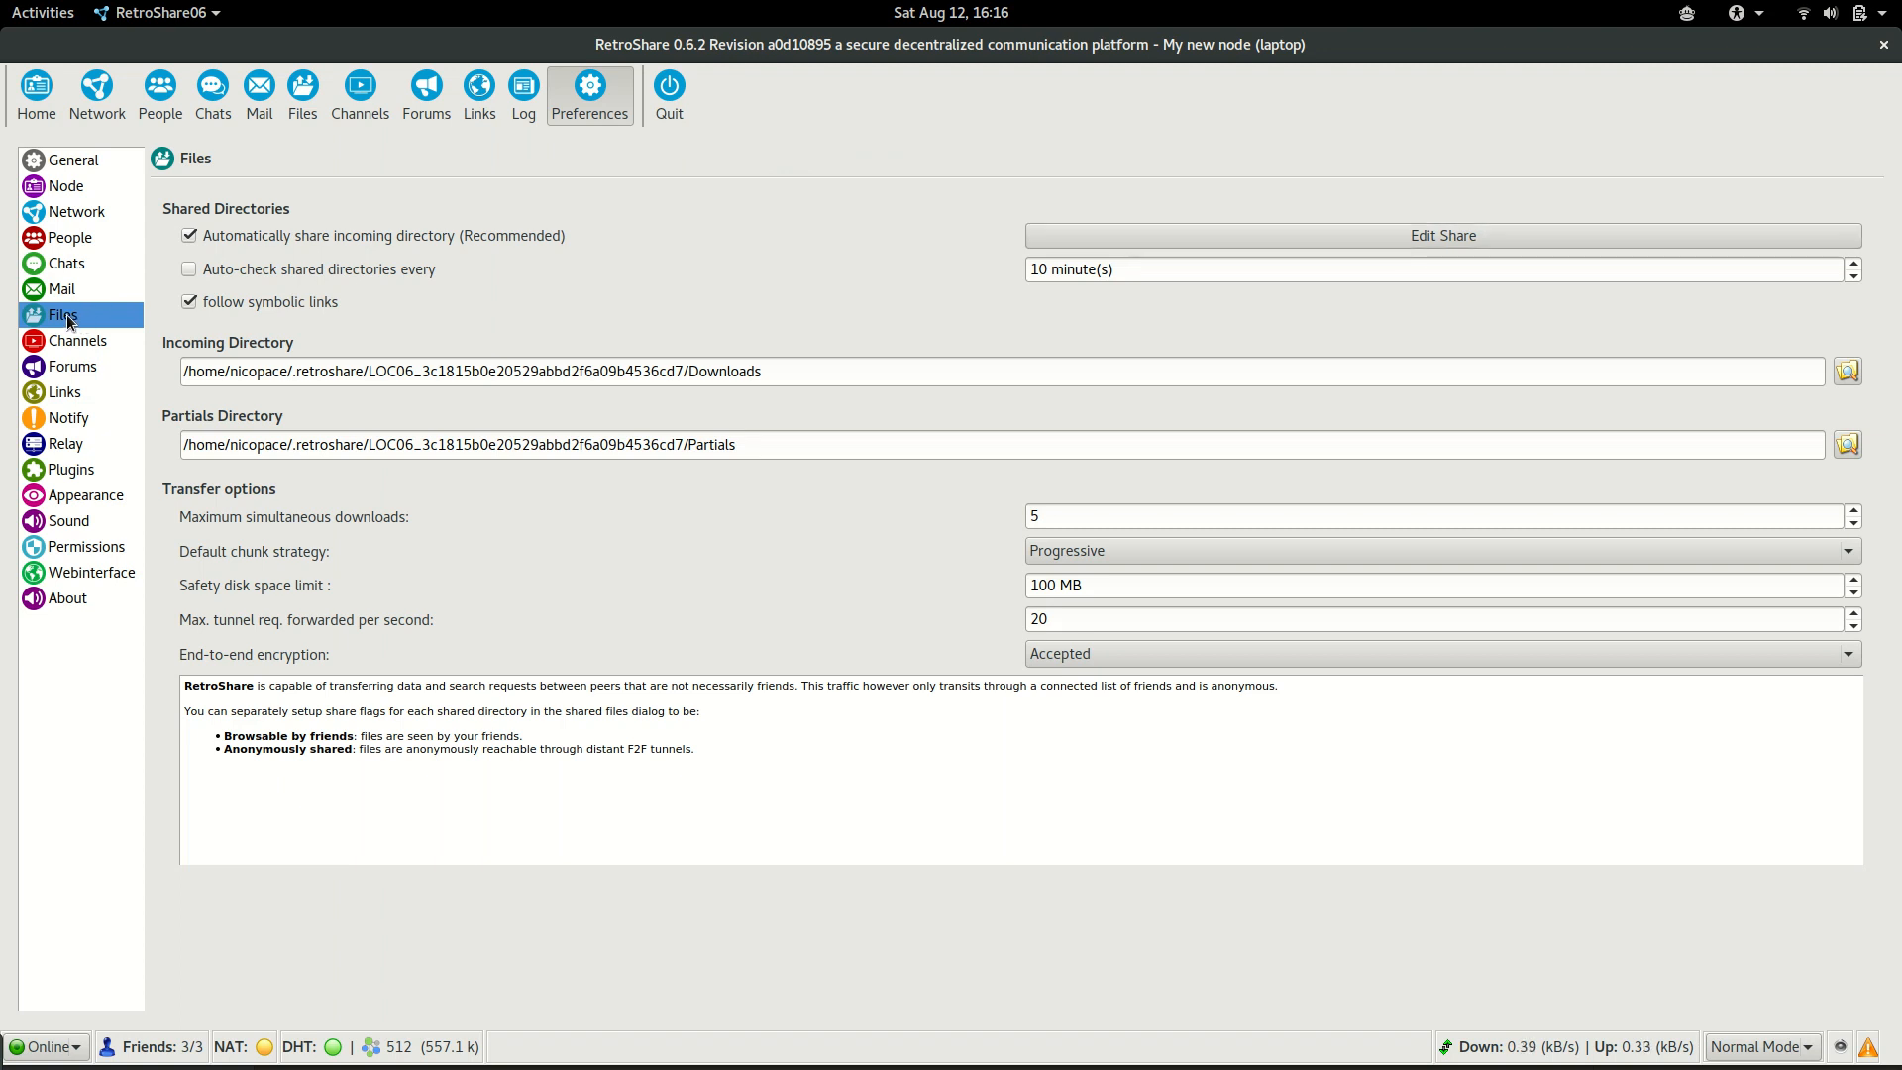
mouse_move(460, 341)
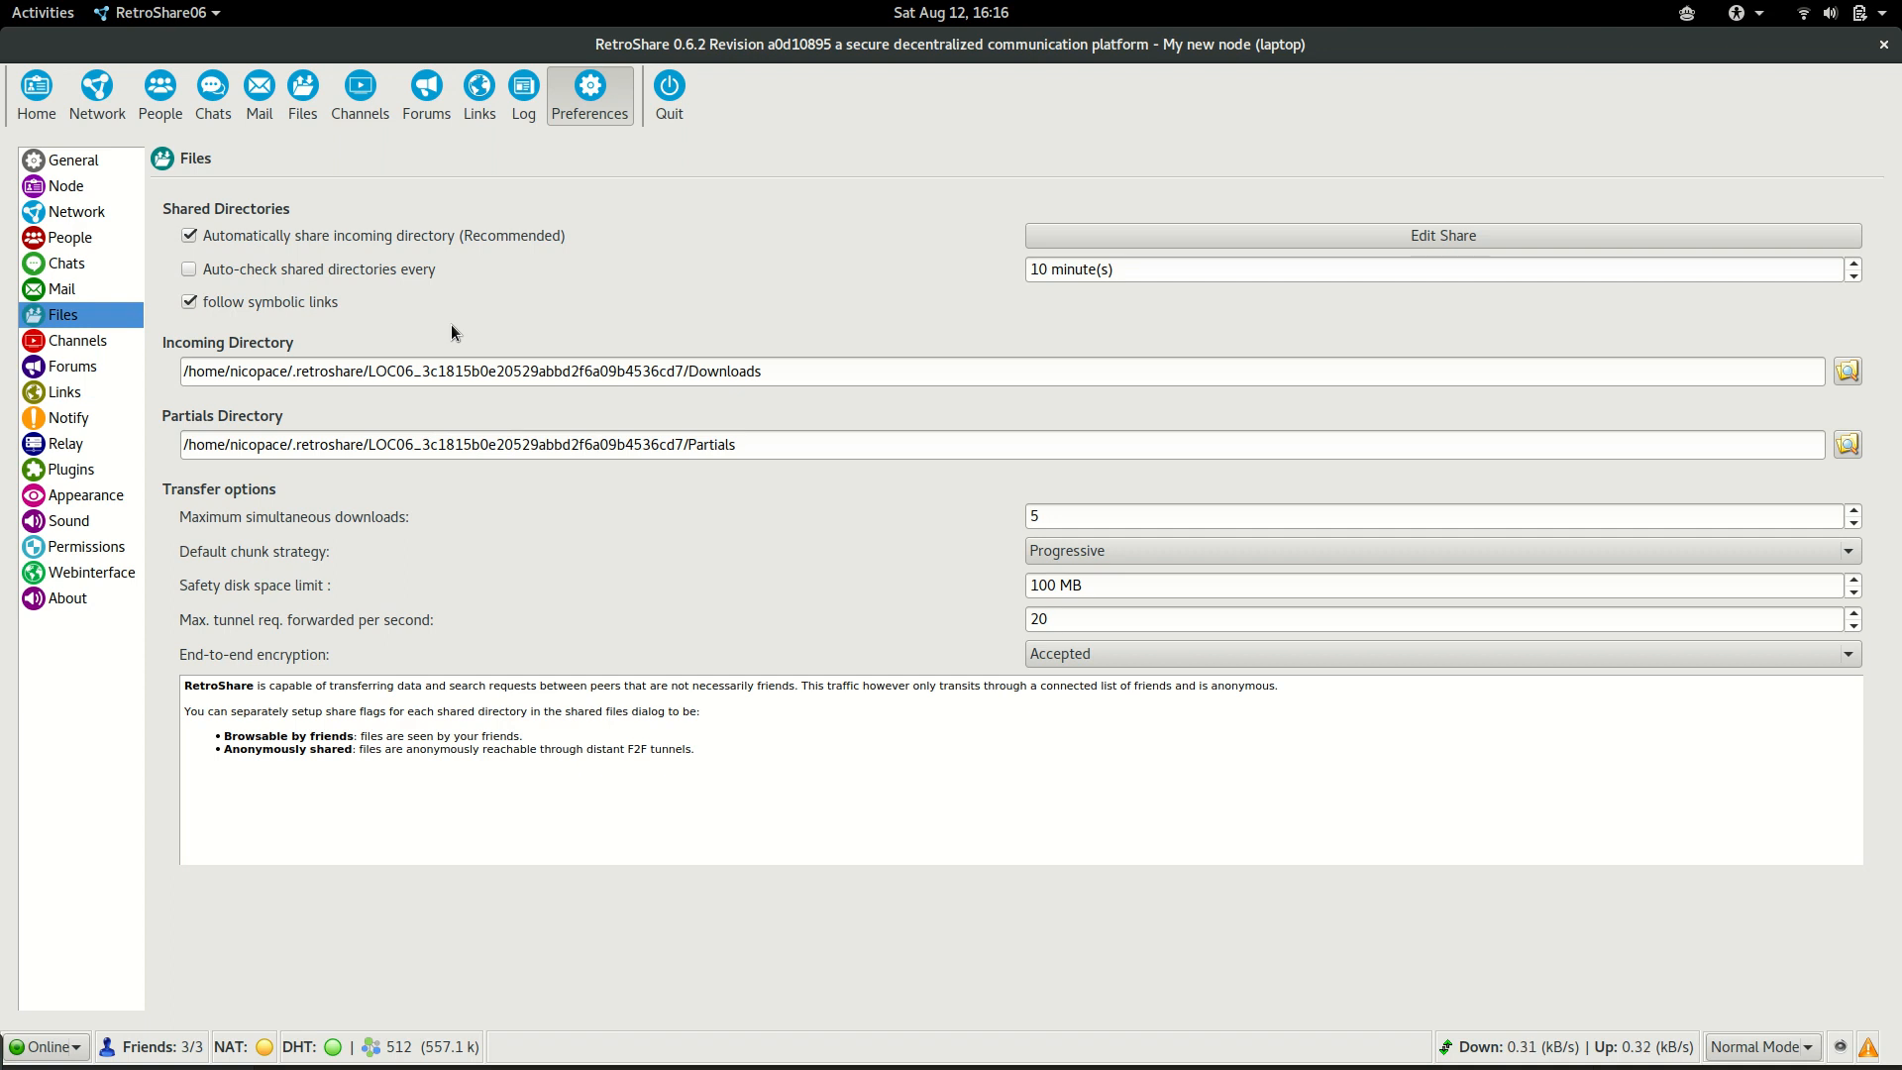
mouse_move(188, 356)
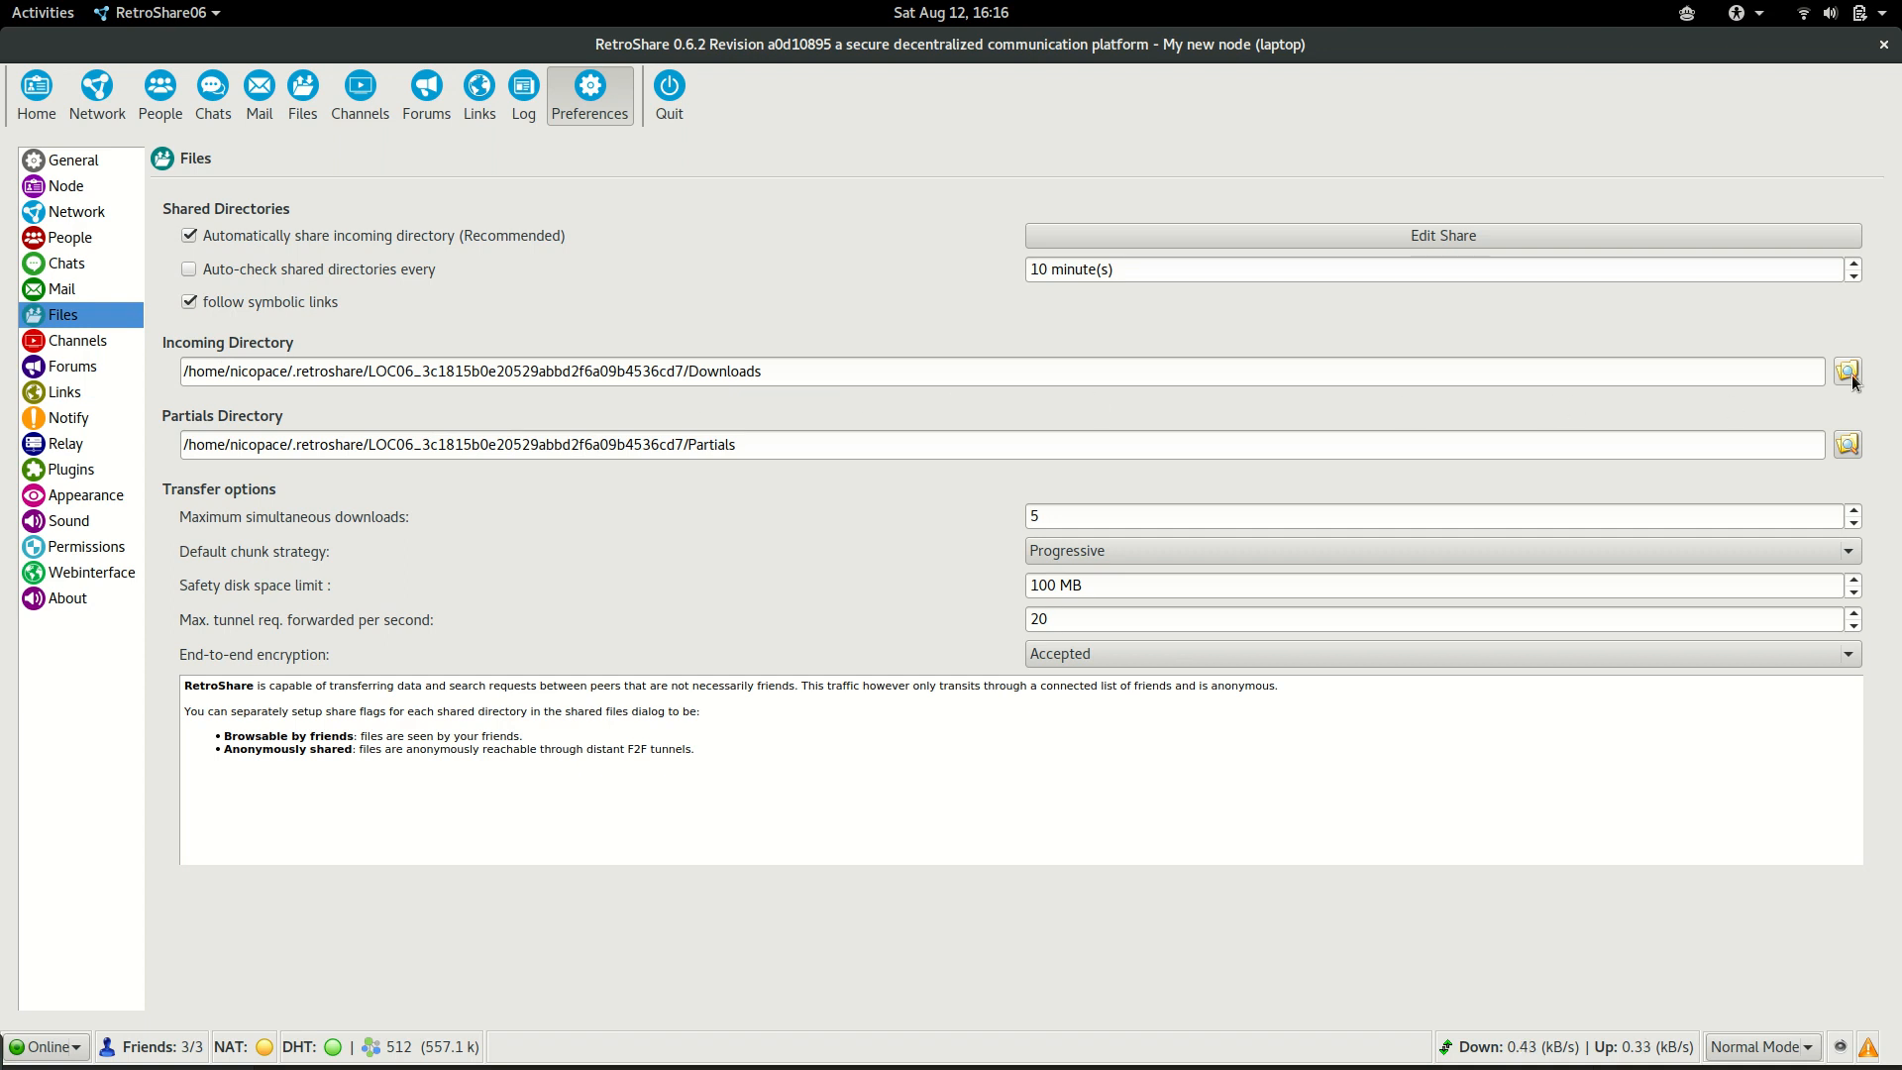
mouse_move(1881, 380)
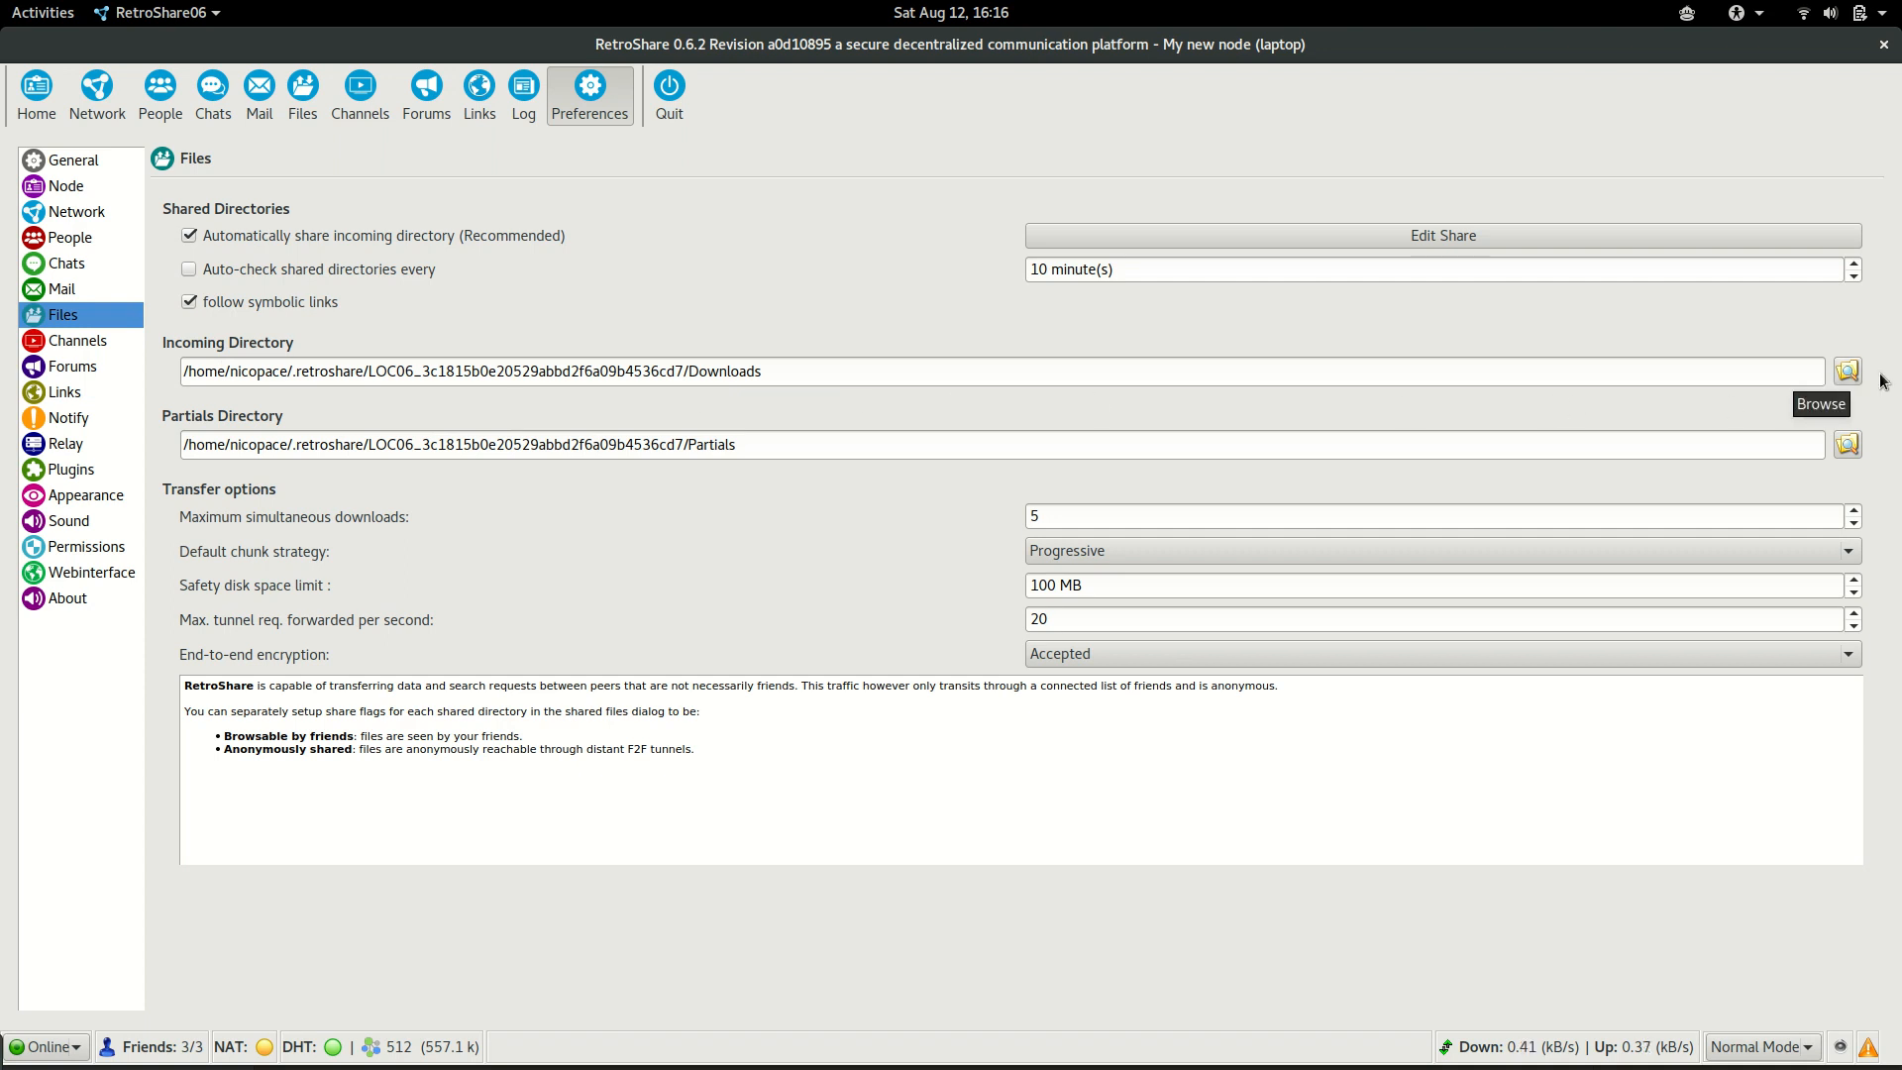
mouse_move(1881, 379)
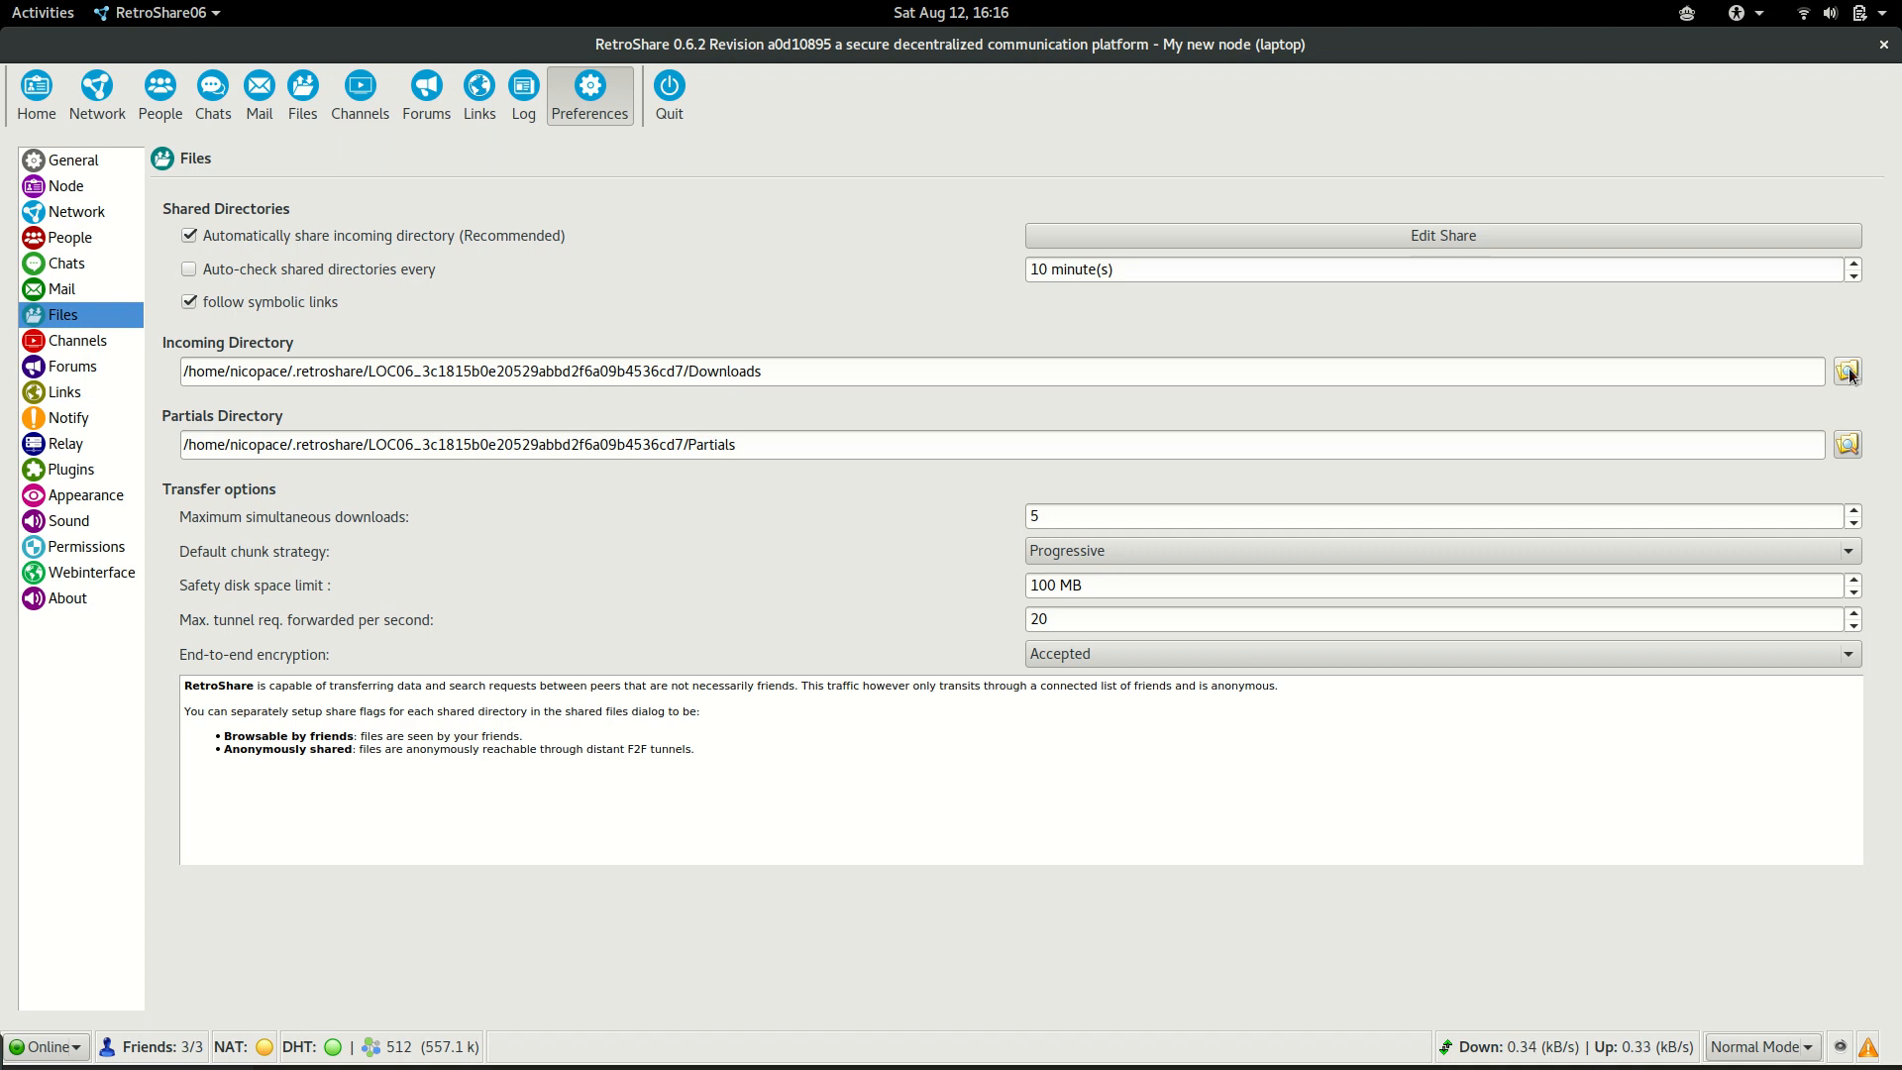
mouse_move(1846, 372)
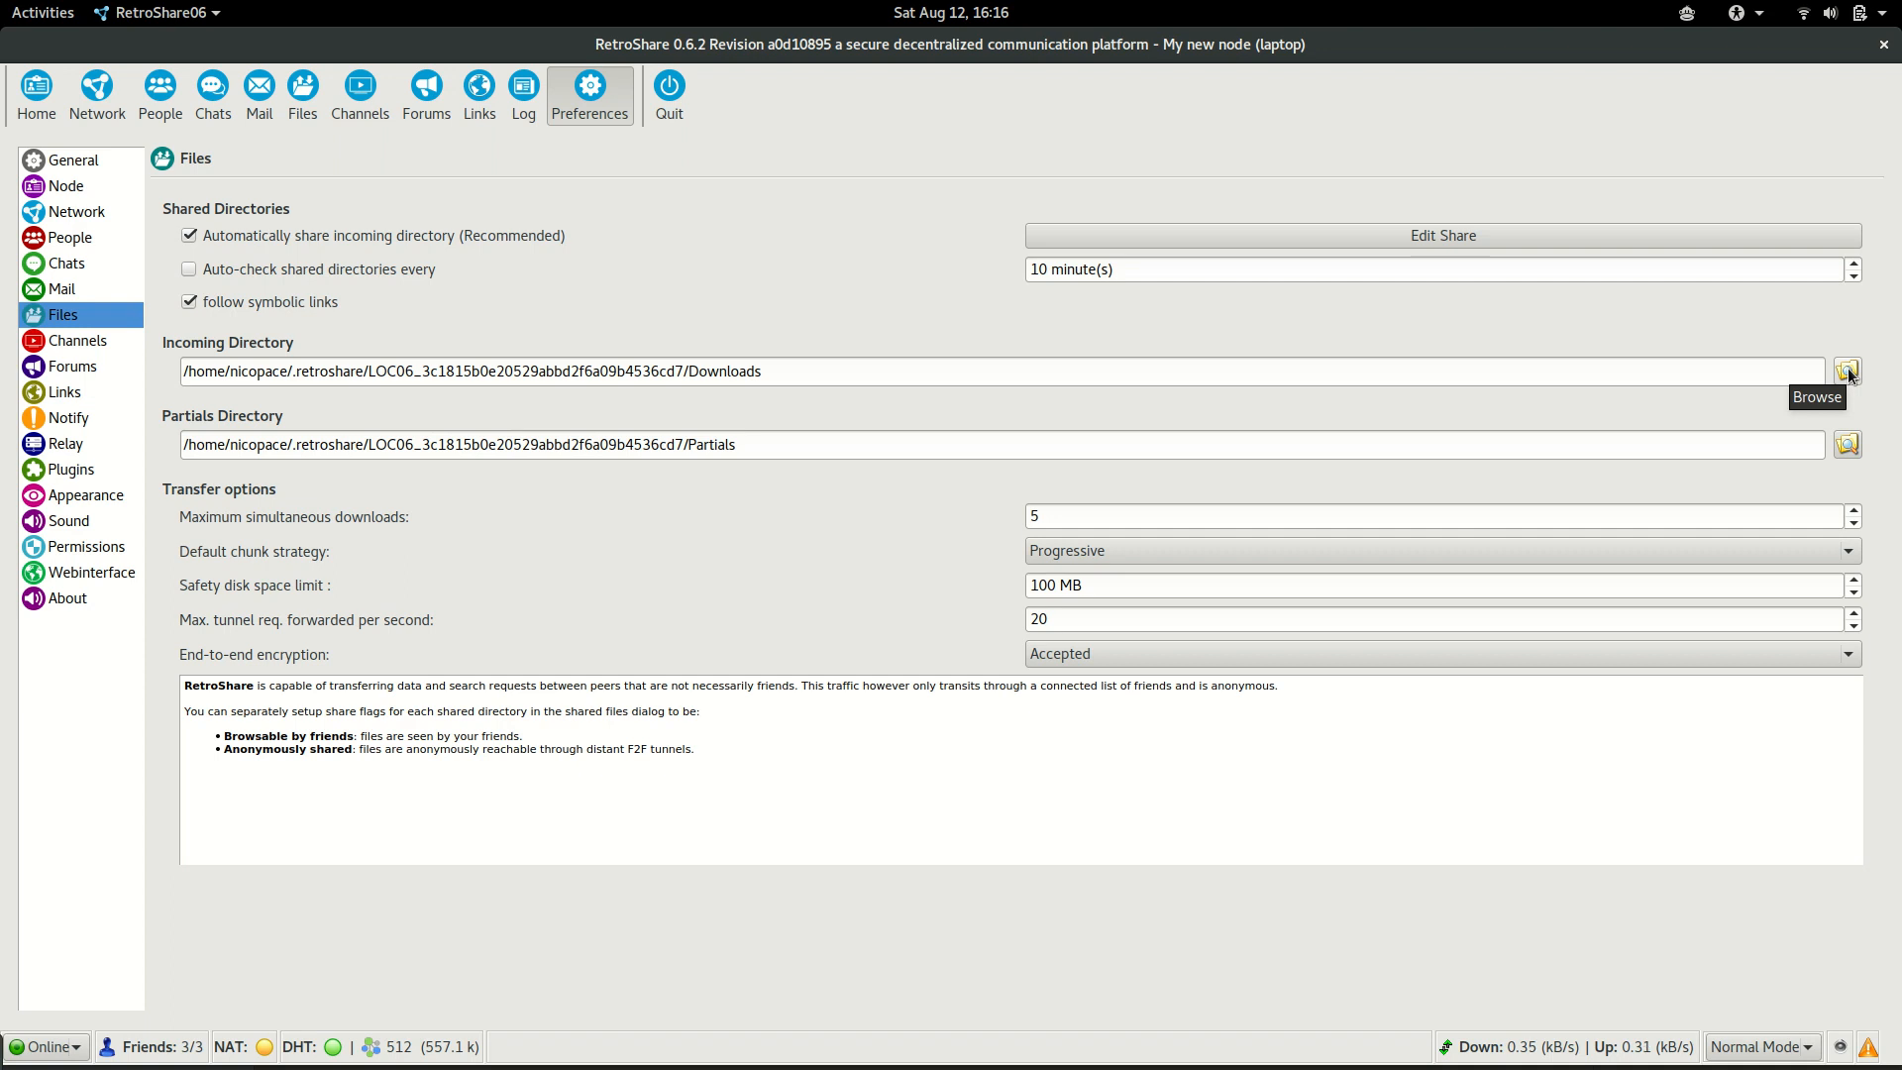
- Set the incoming directory to /home/nicopace/Downloads
click(1846, 370)
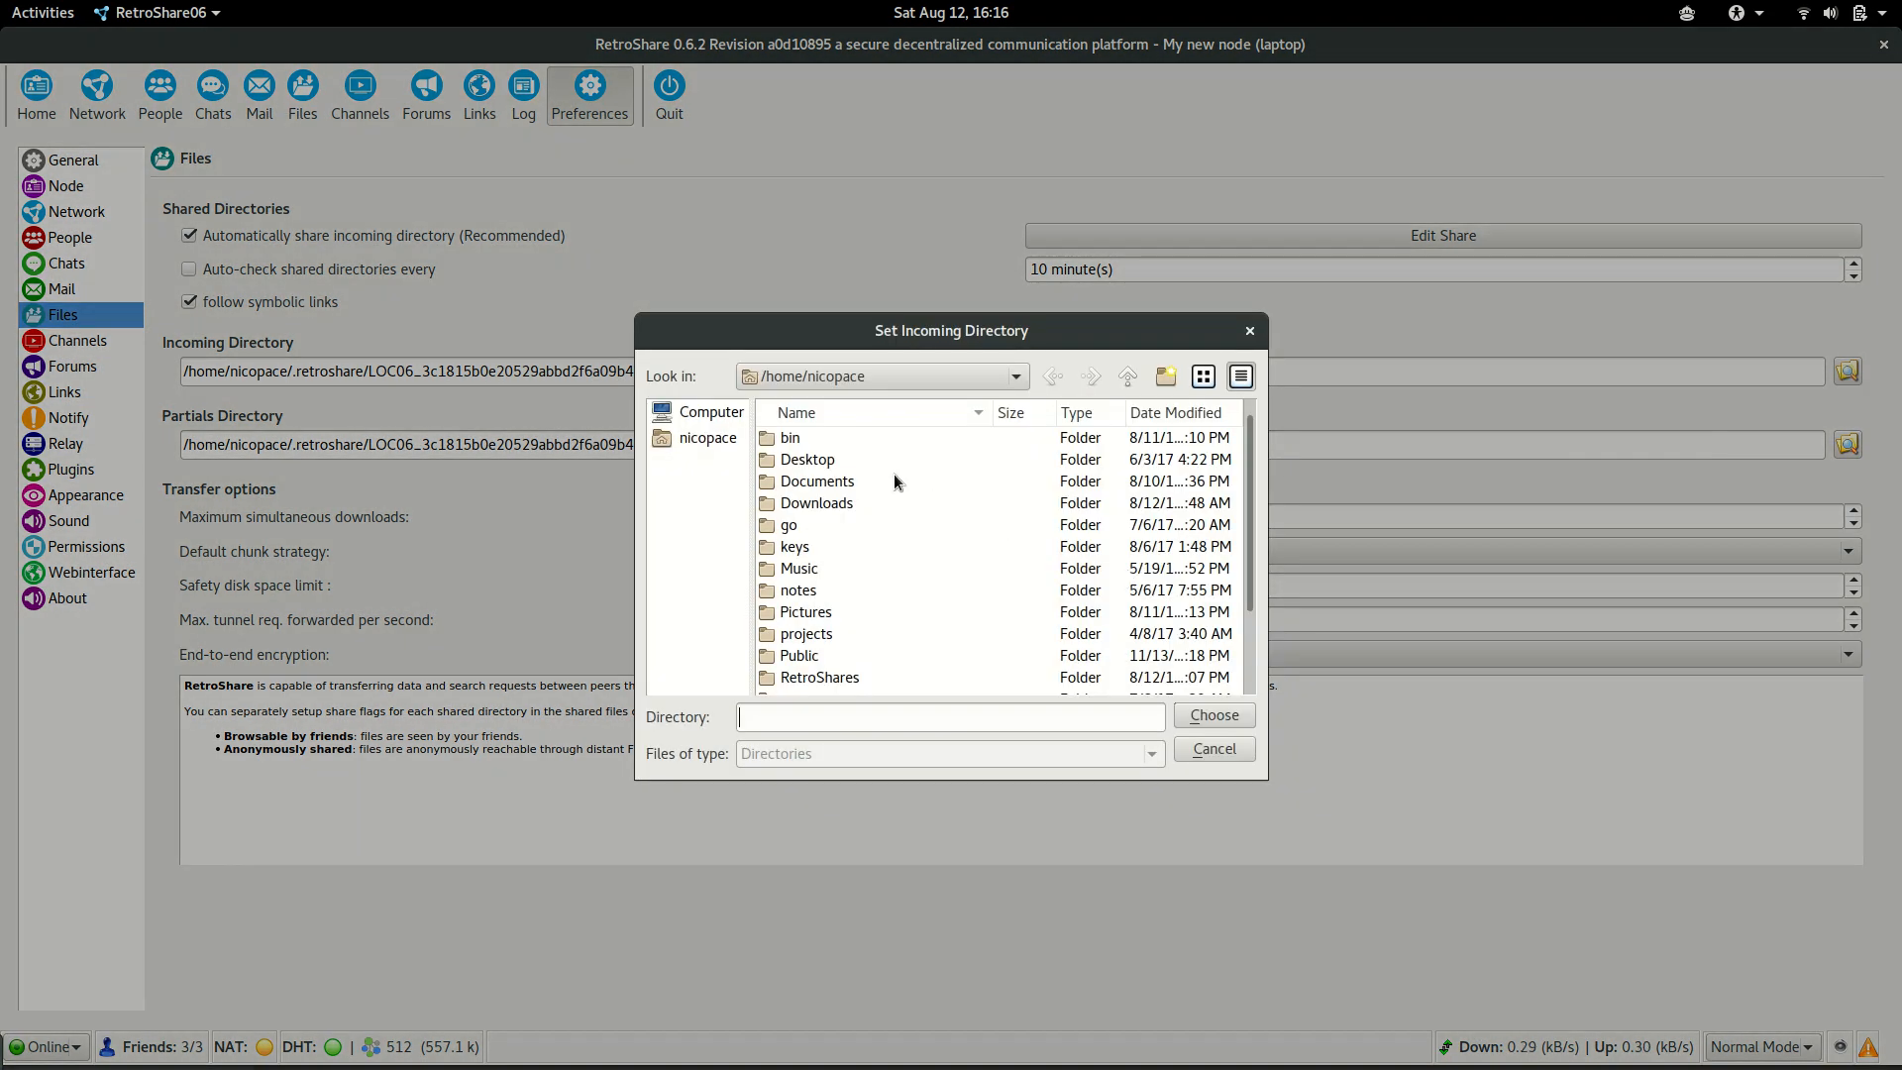
click(816, 503)
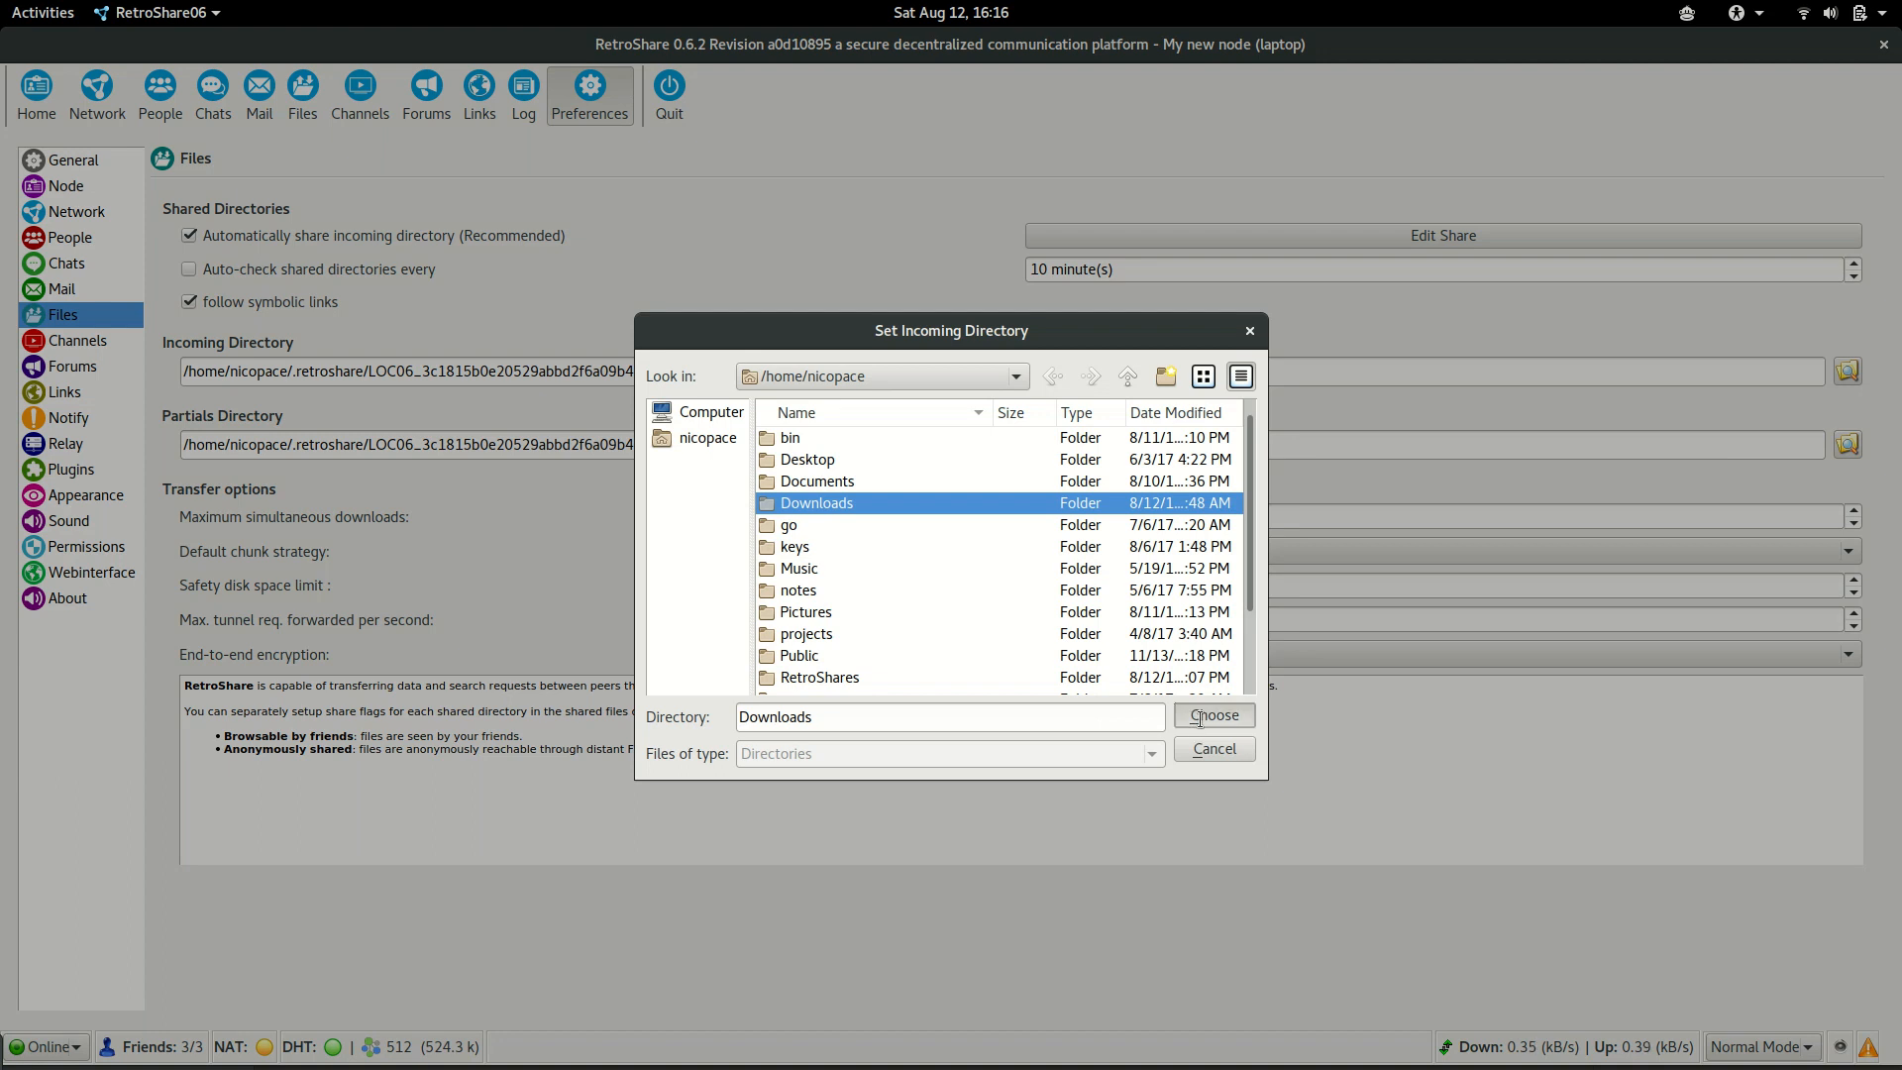
click(1212, 715)
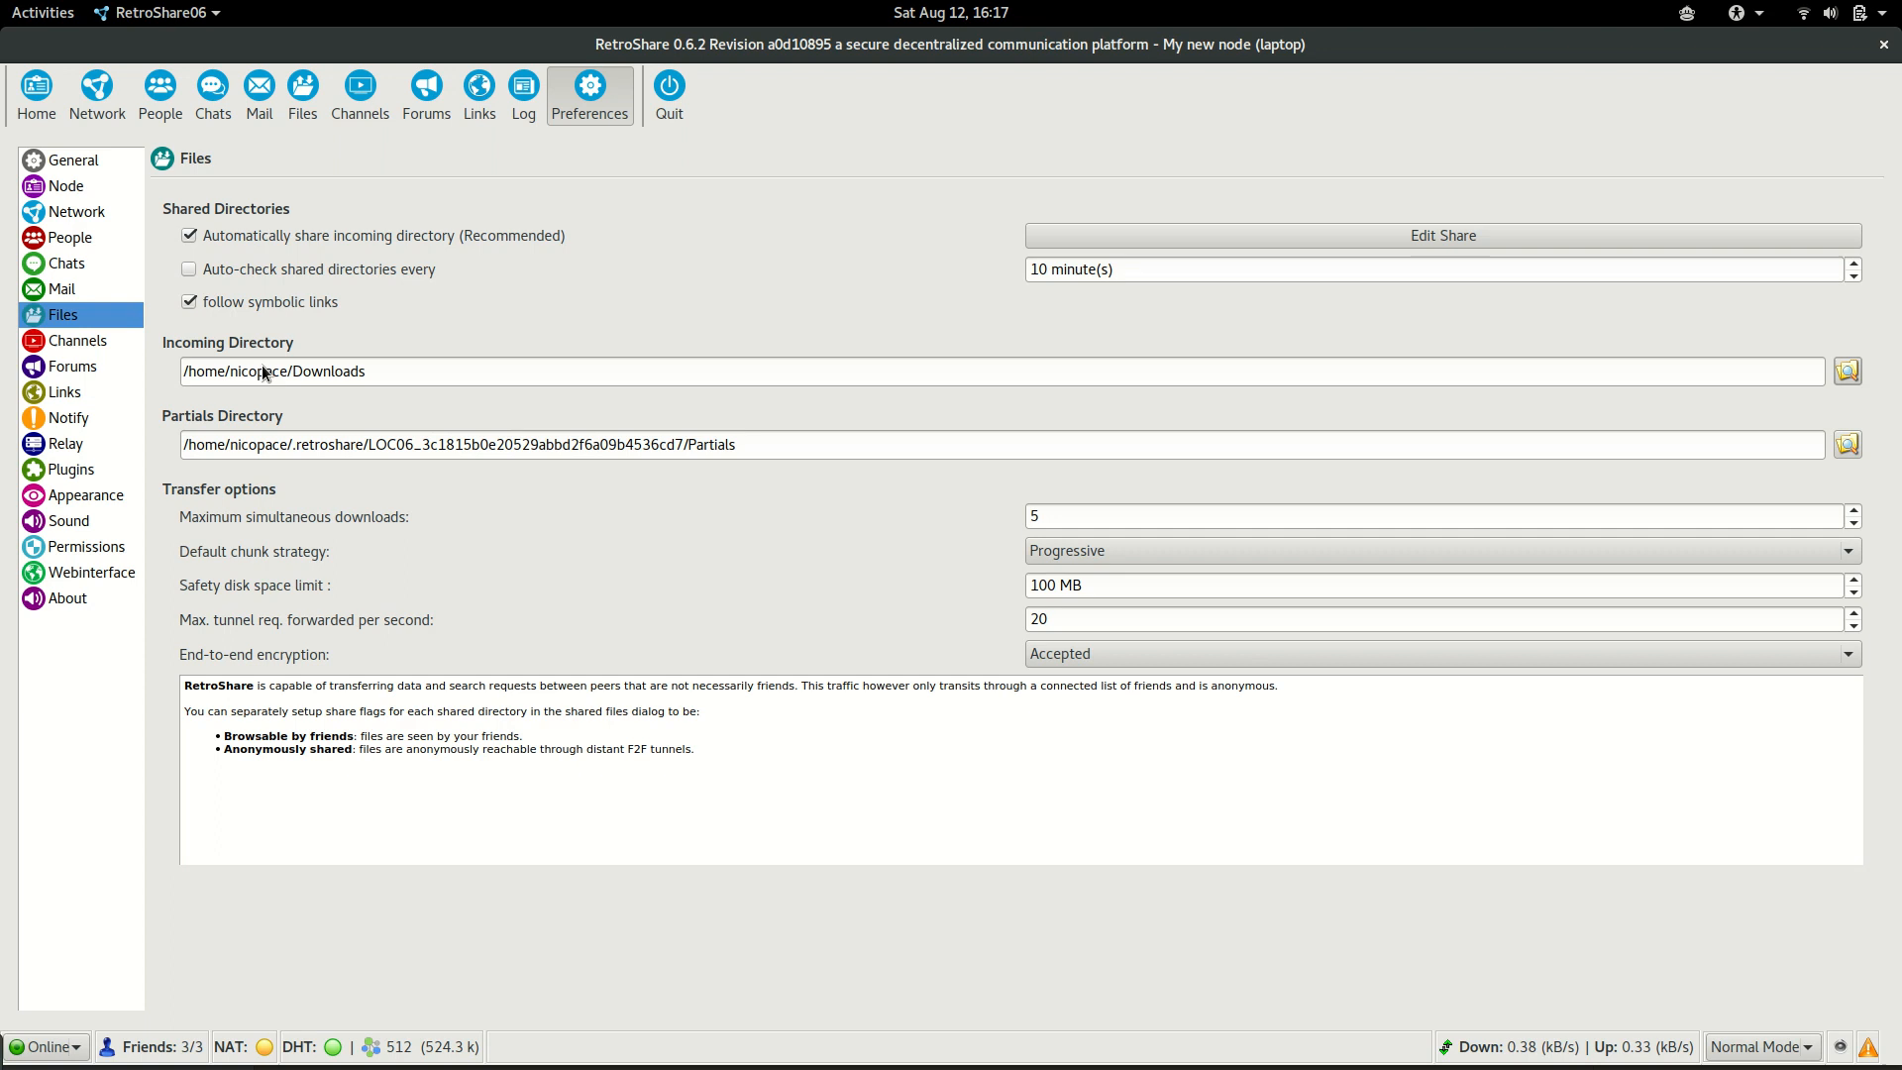
mouse_move(258, 335)
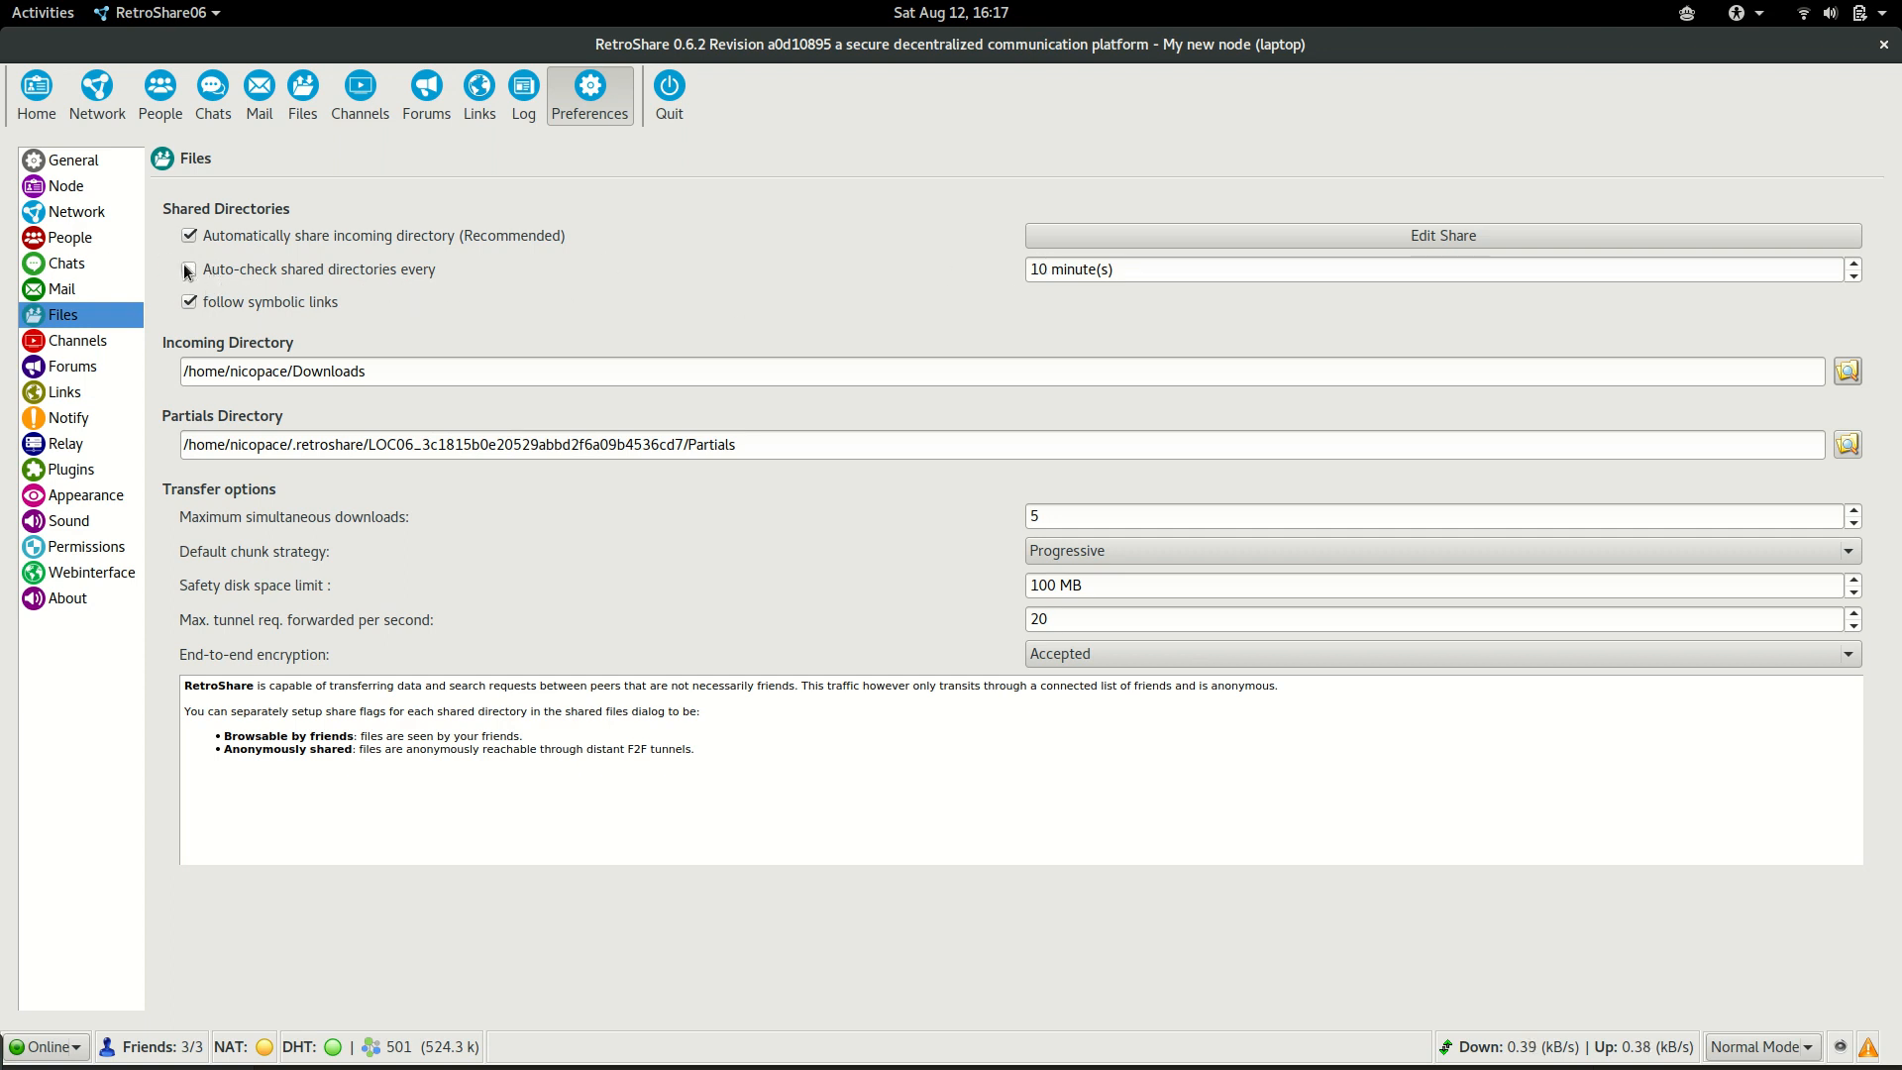
- Enable auto-checking of shared directories every 10 minutes
click(190, 269)
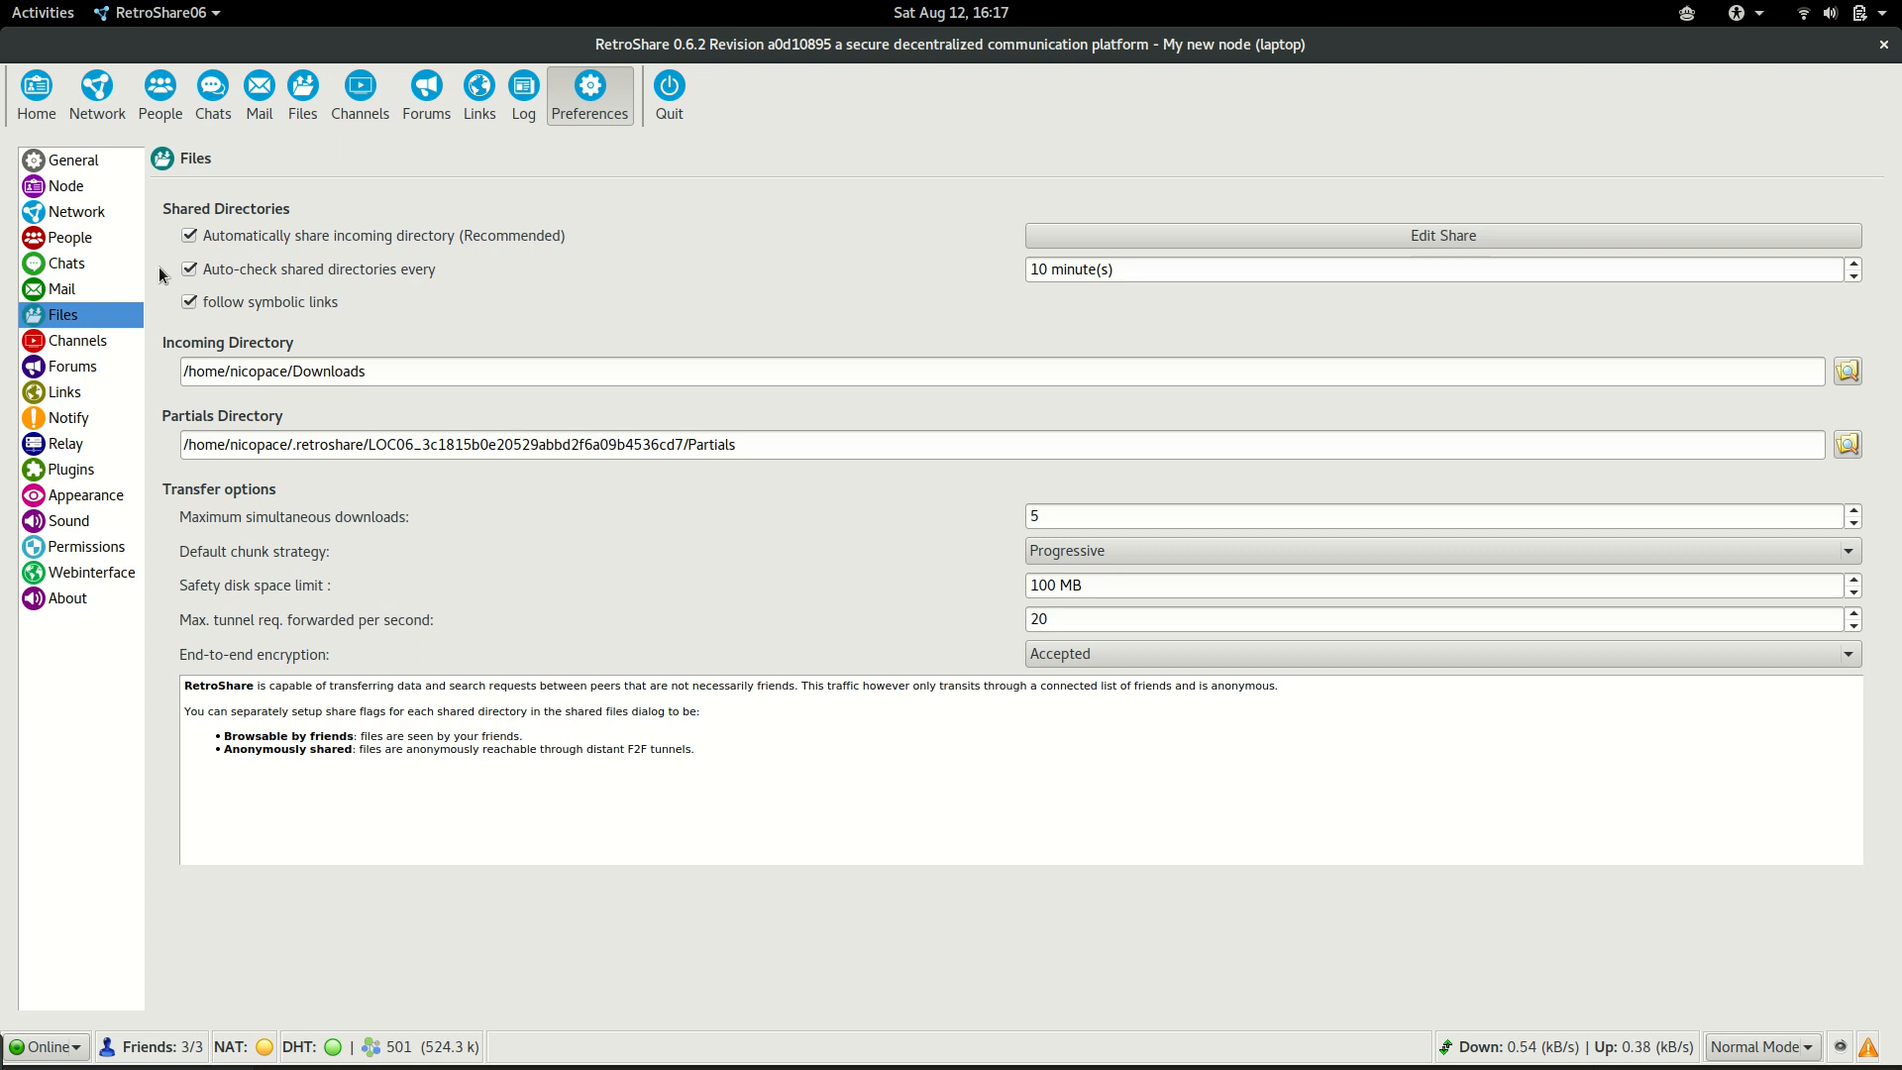
mouse_move(990, 273)
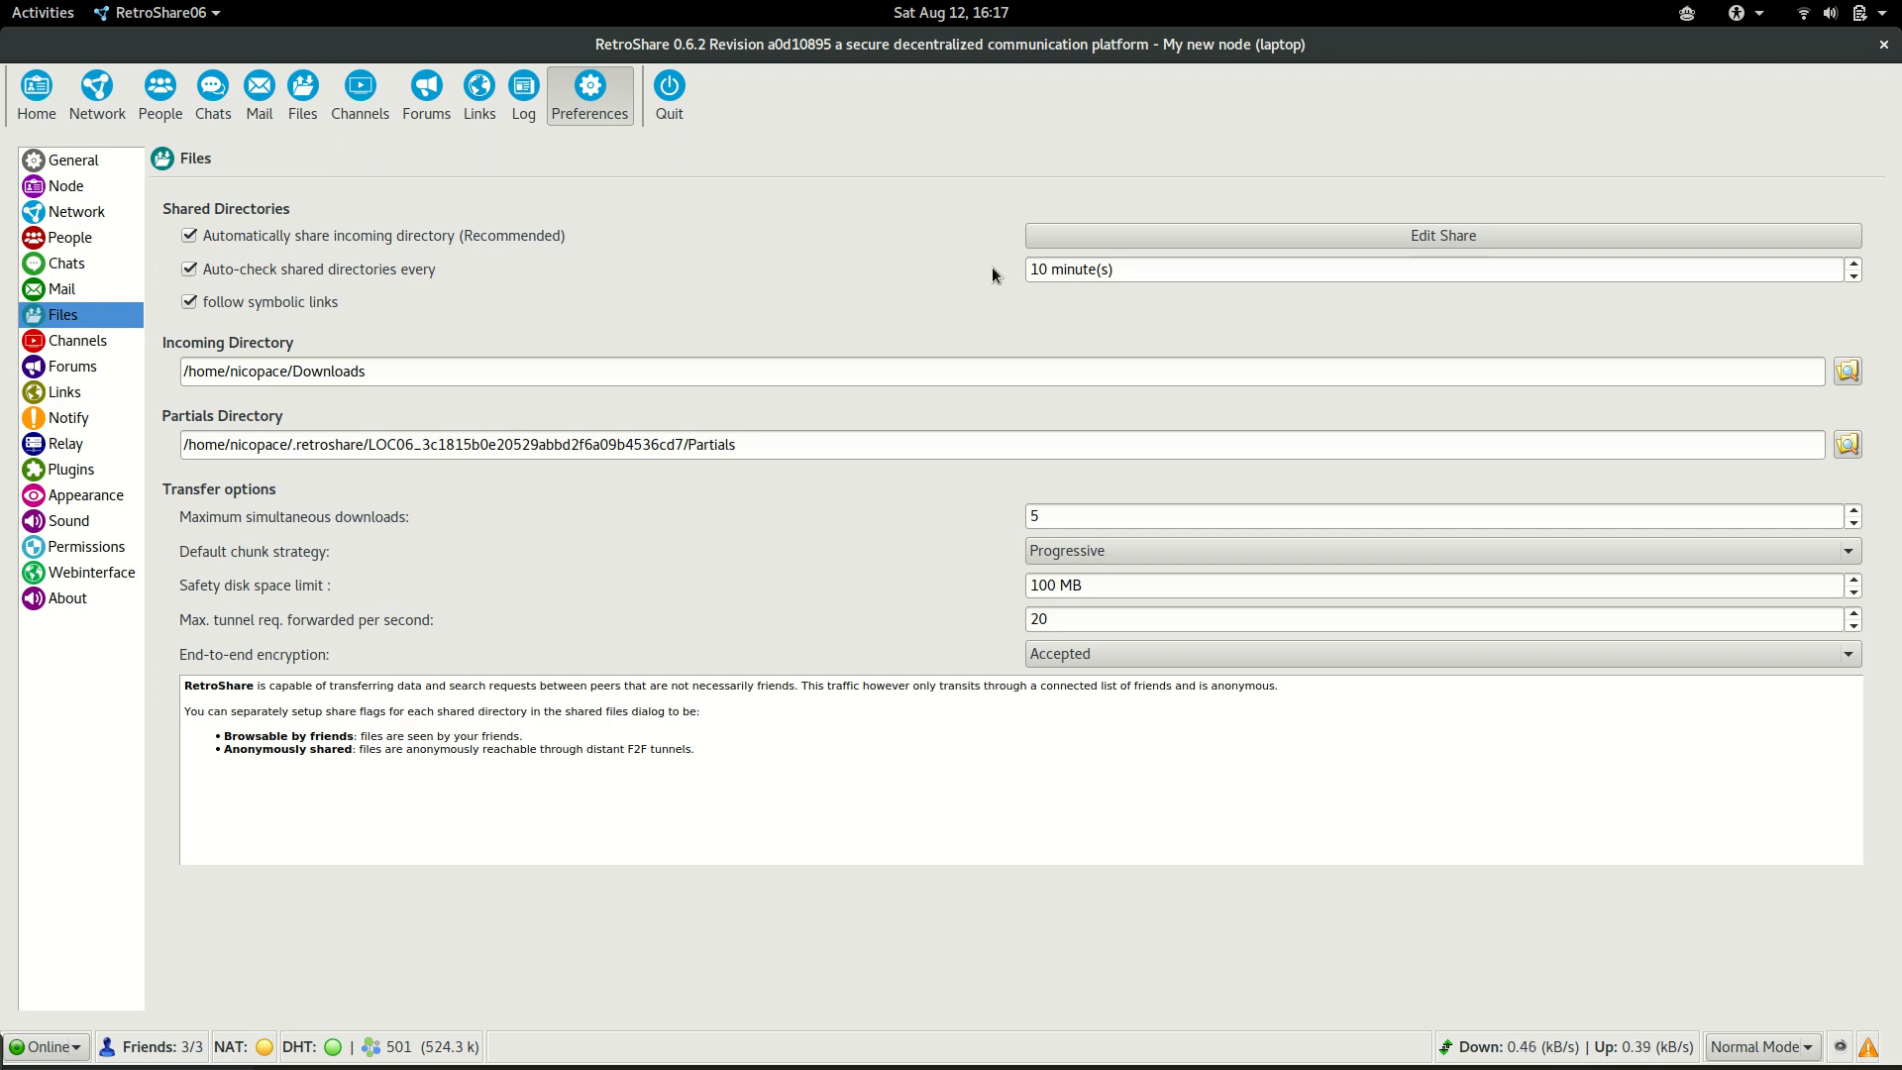
mouse_move(1038, 172)
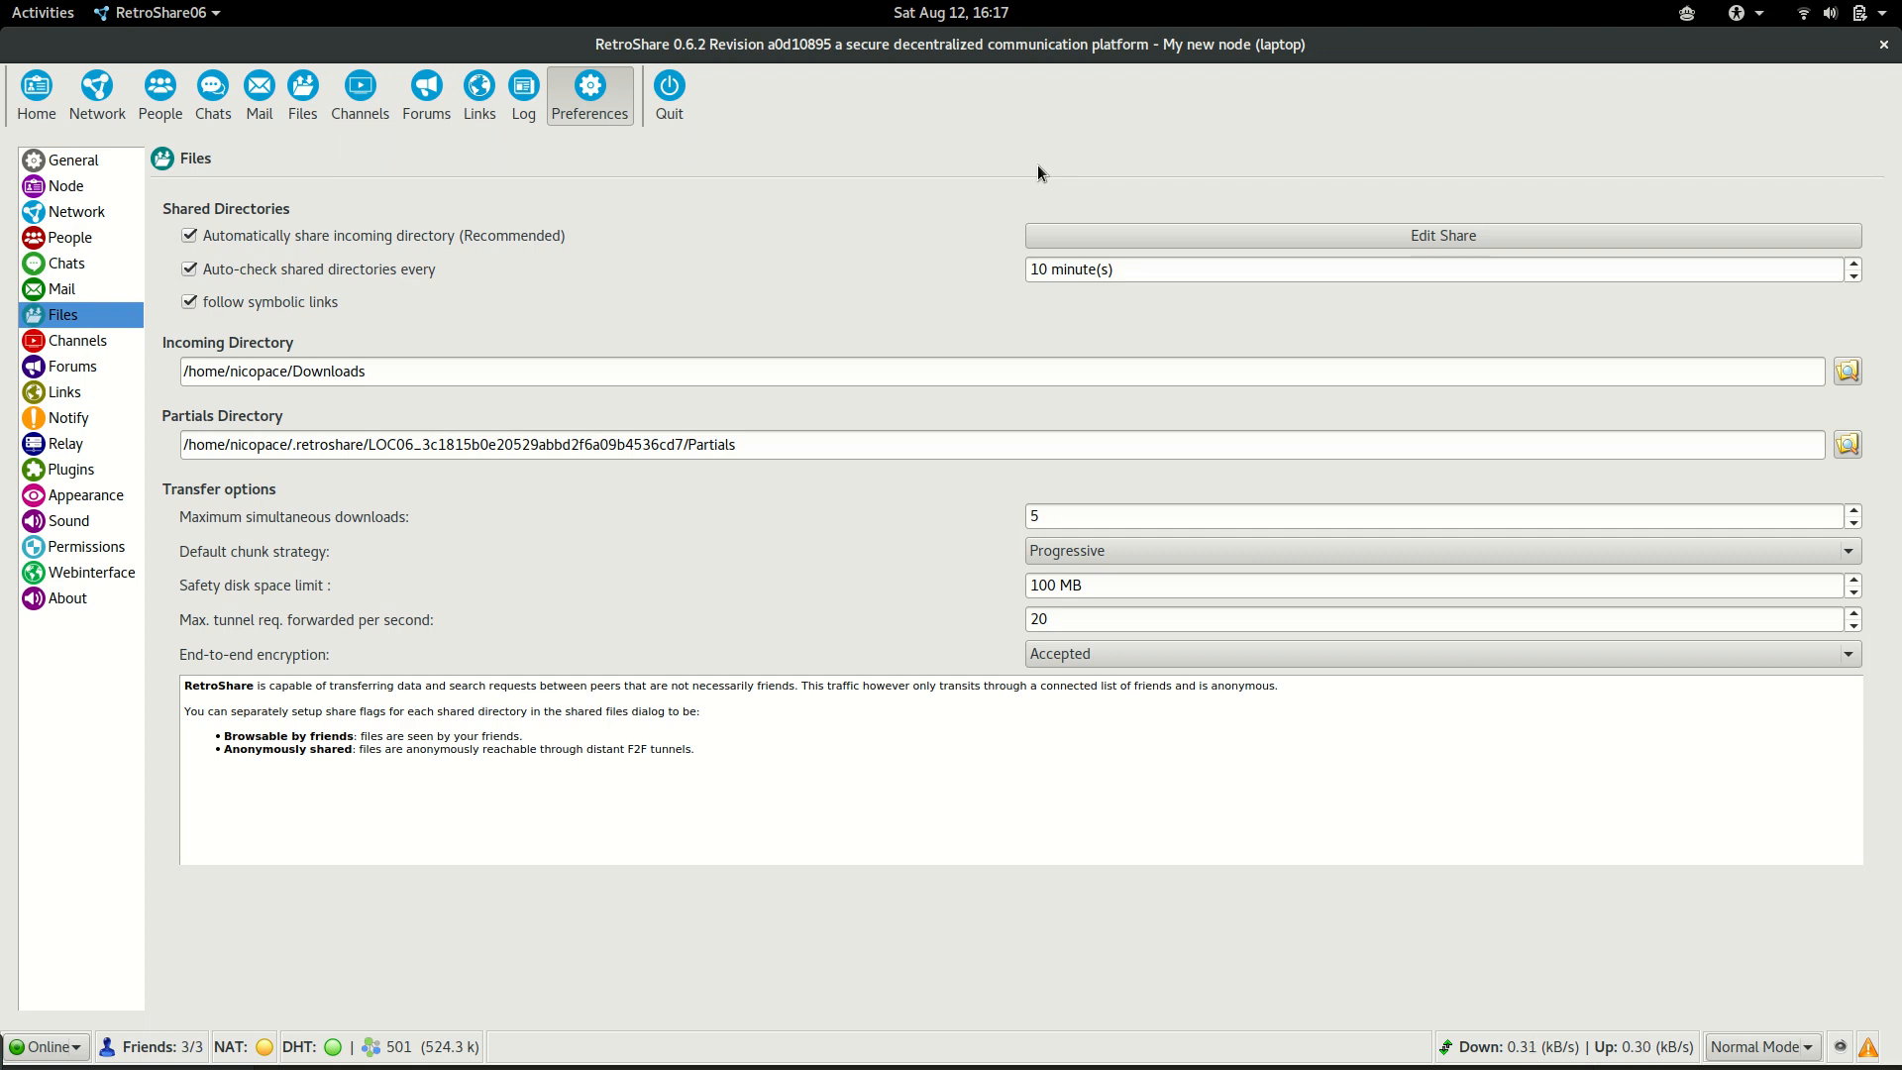
mouse_move(1165, 239)
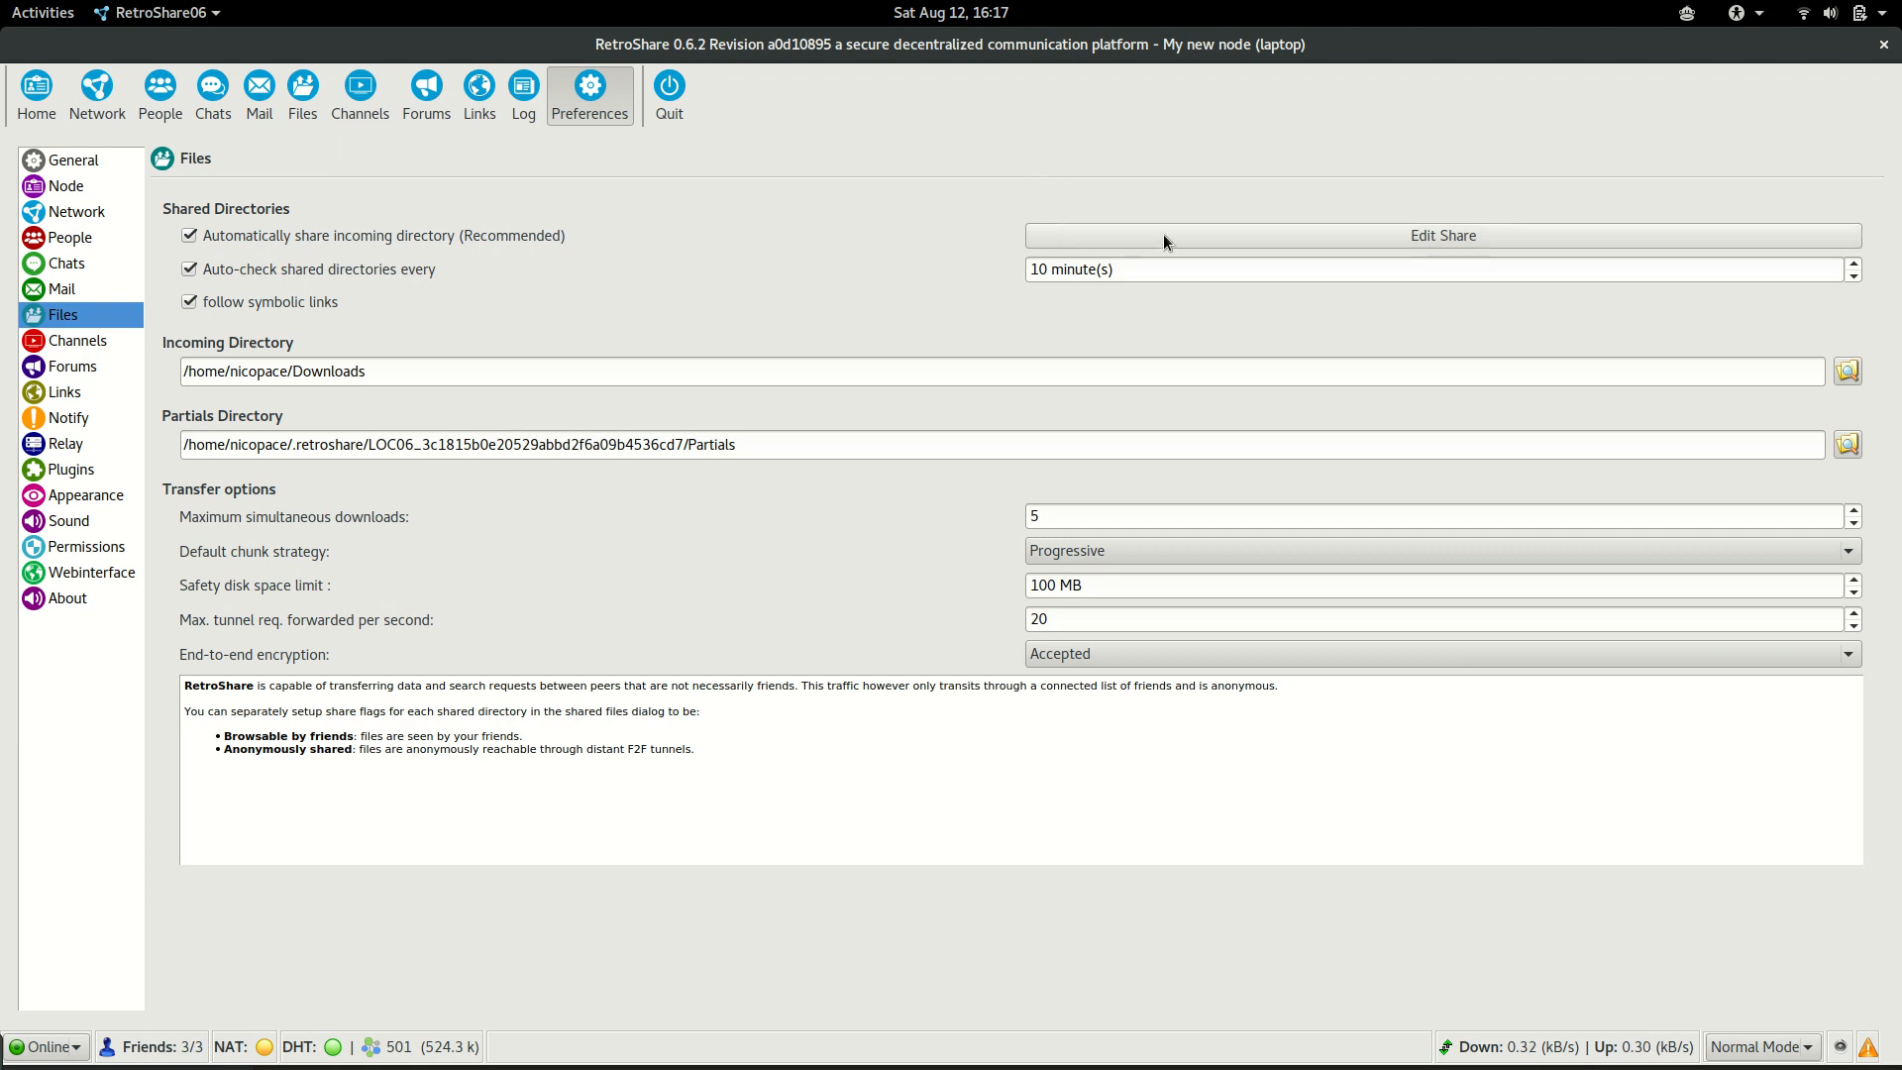
mouse_move(1446, 250)
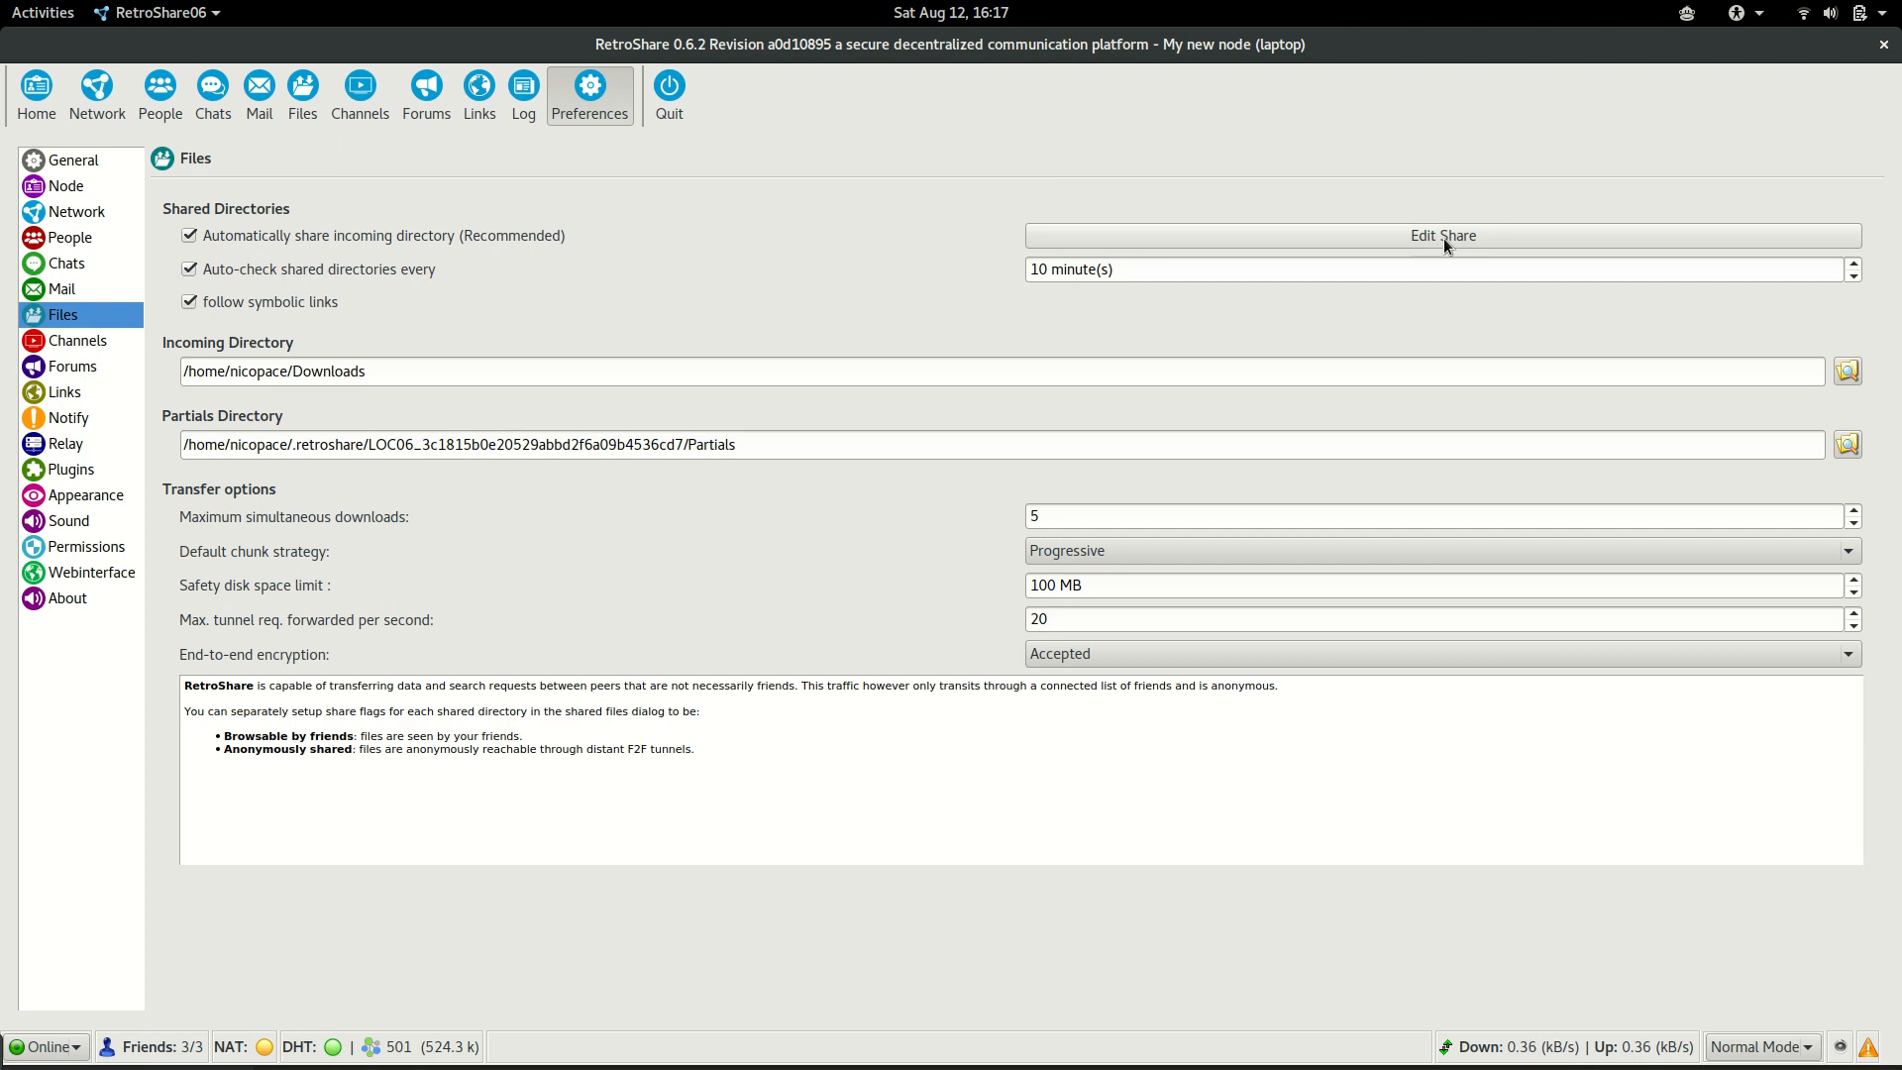
- Show the Share Manager and select the existing shared Downloads entry
click(1444, 235)
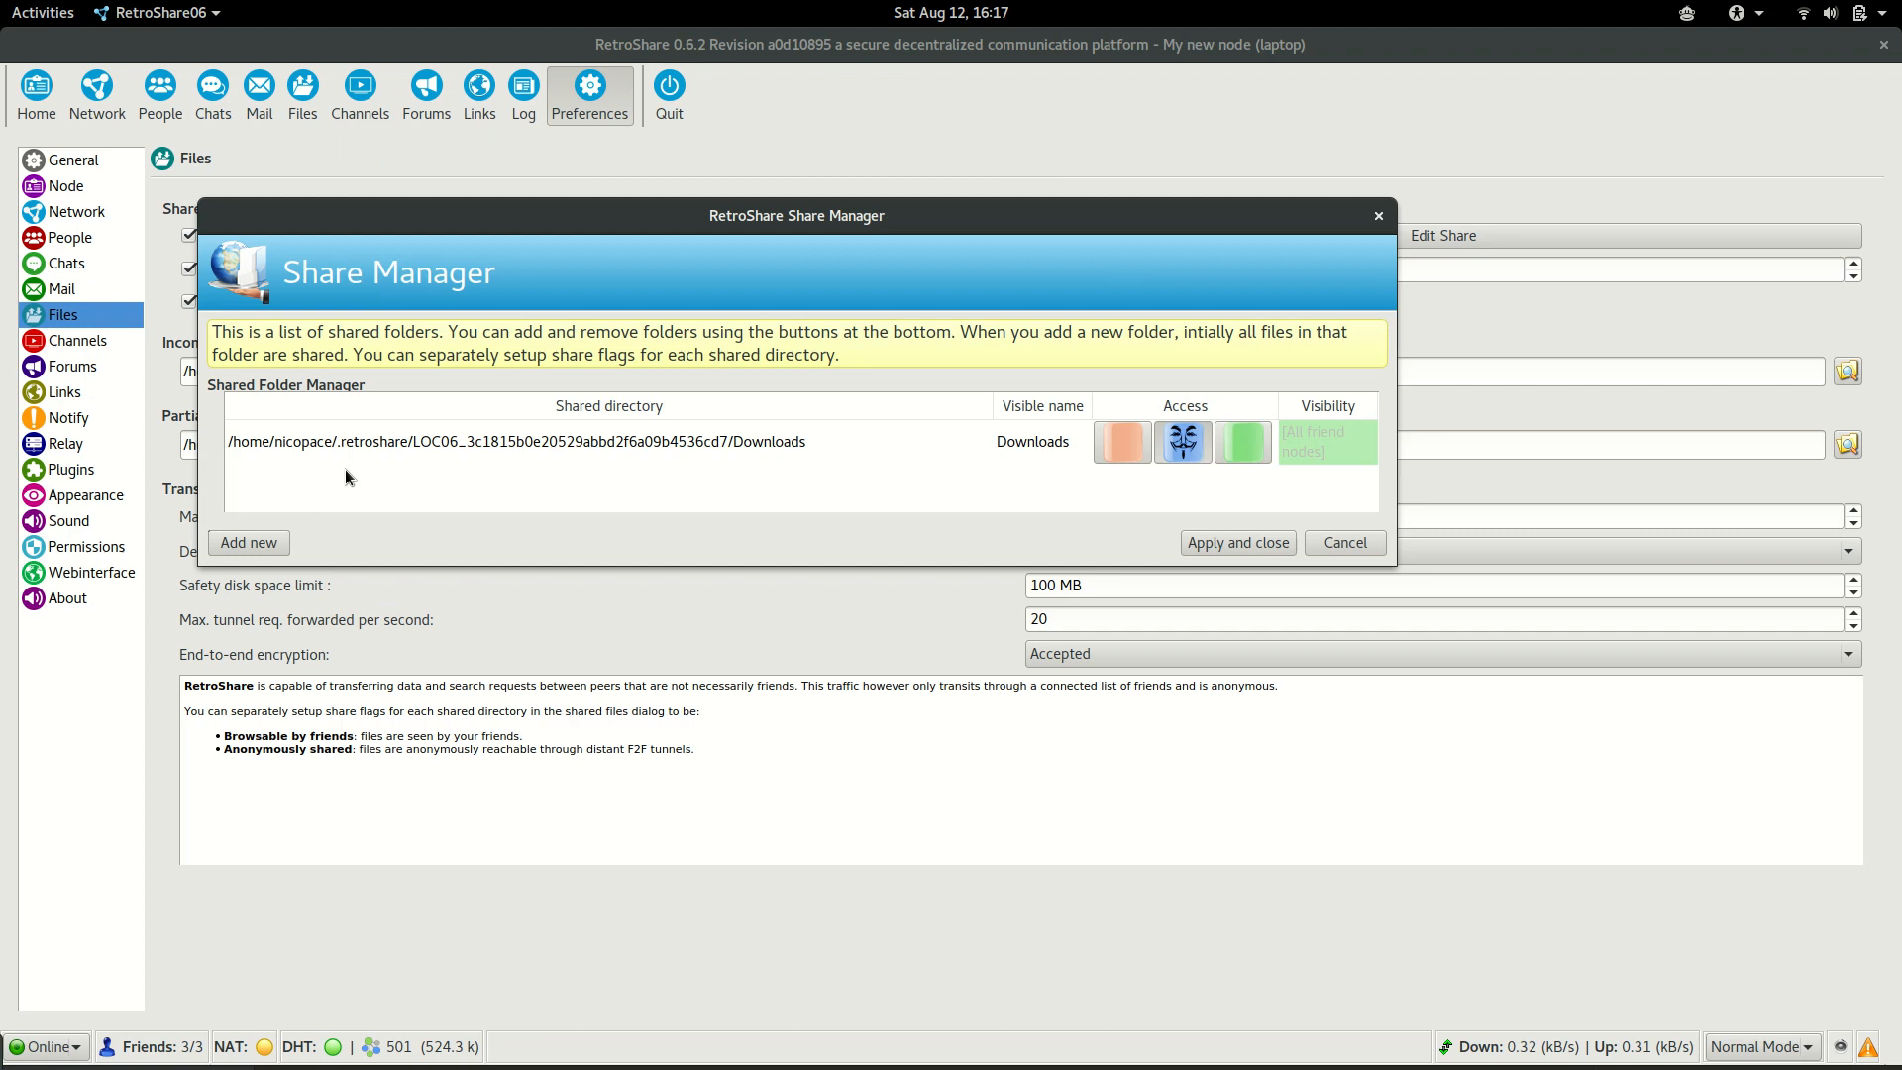
mouse_move(279, 455)
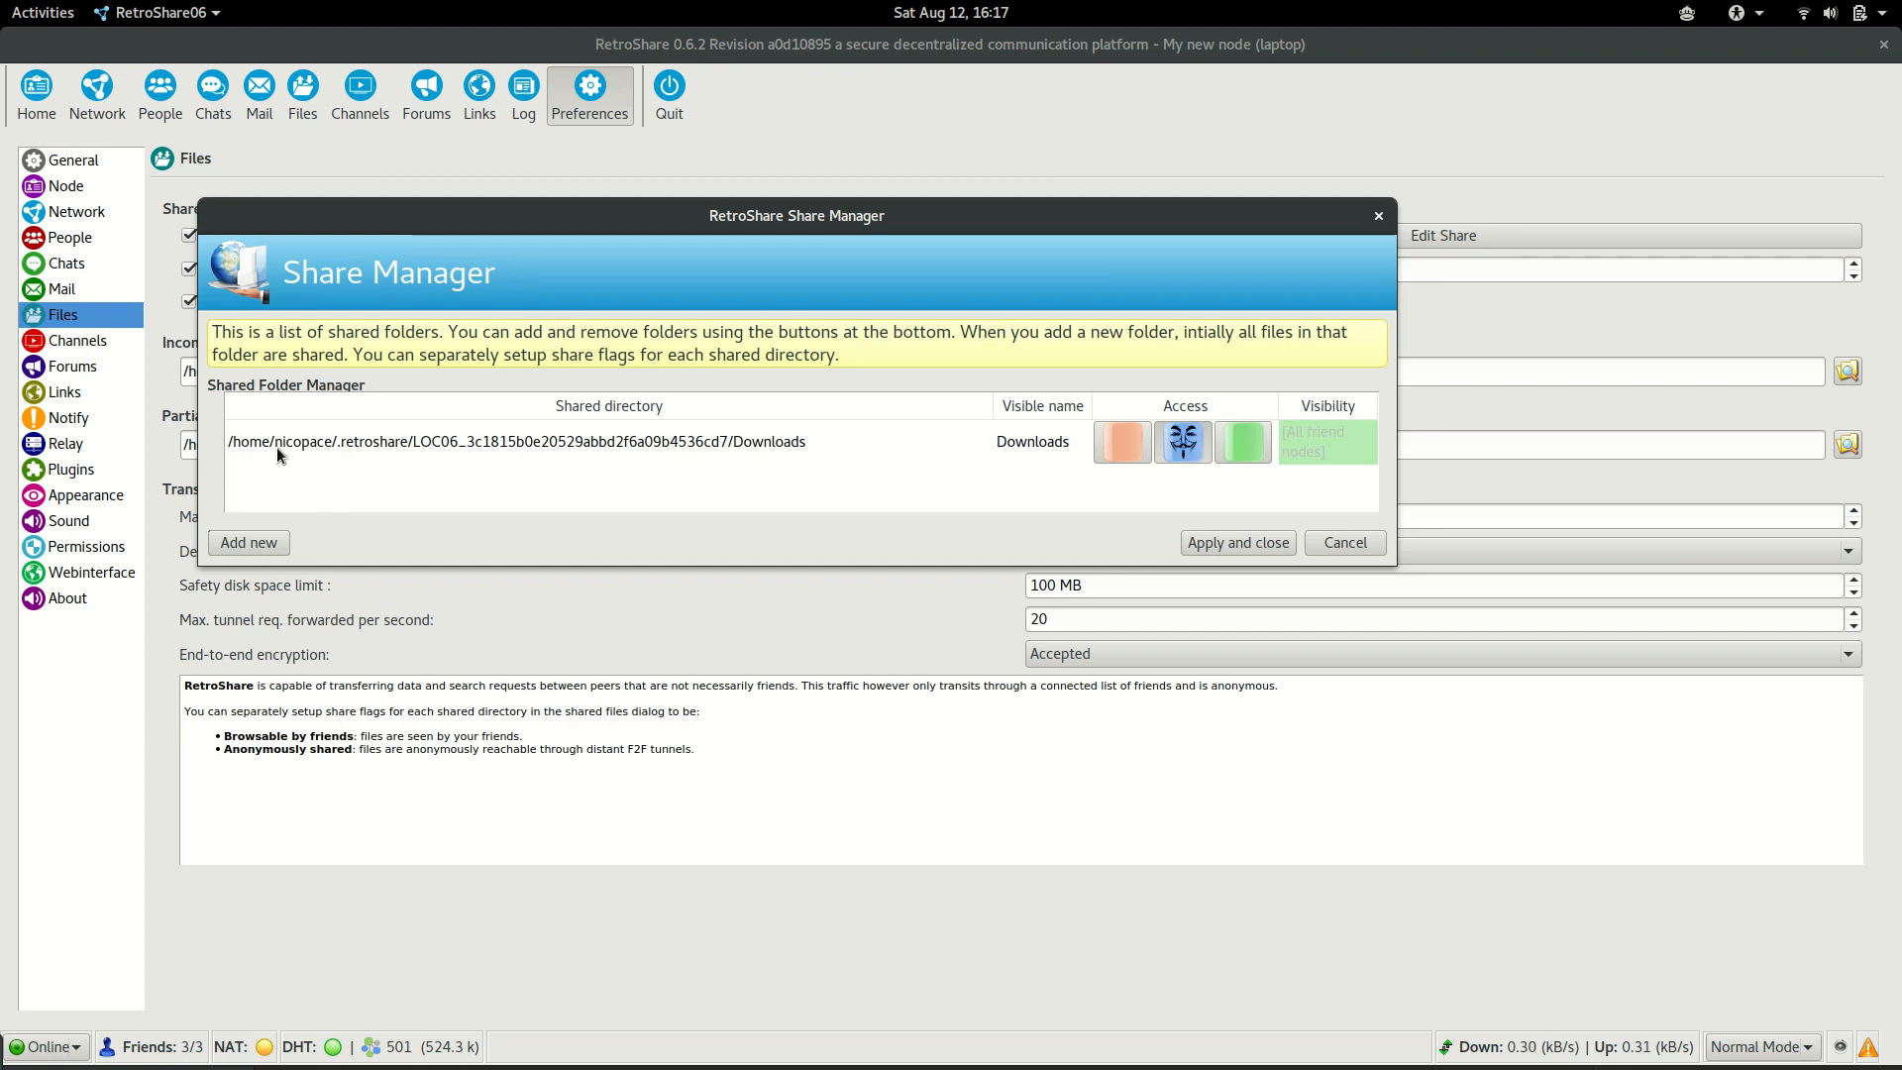
mouse_move(416, 456)
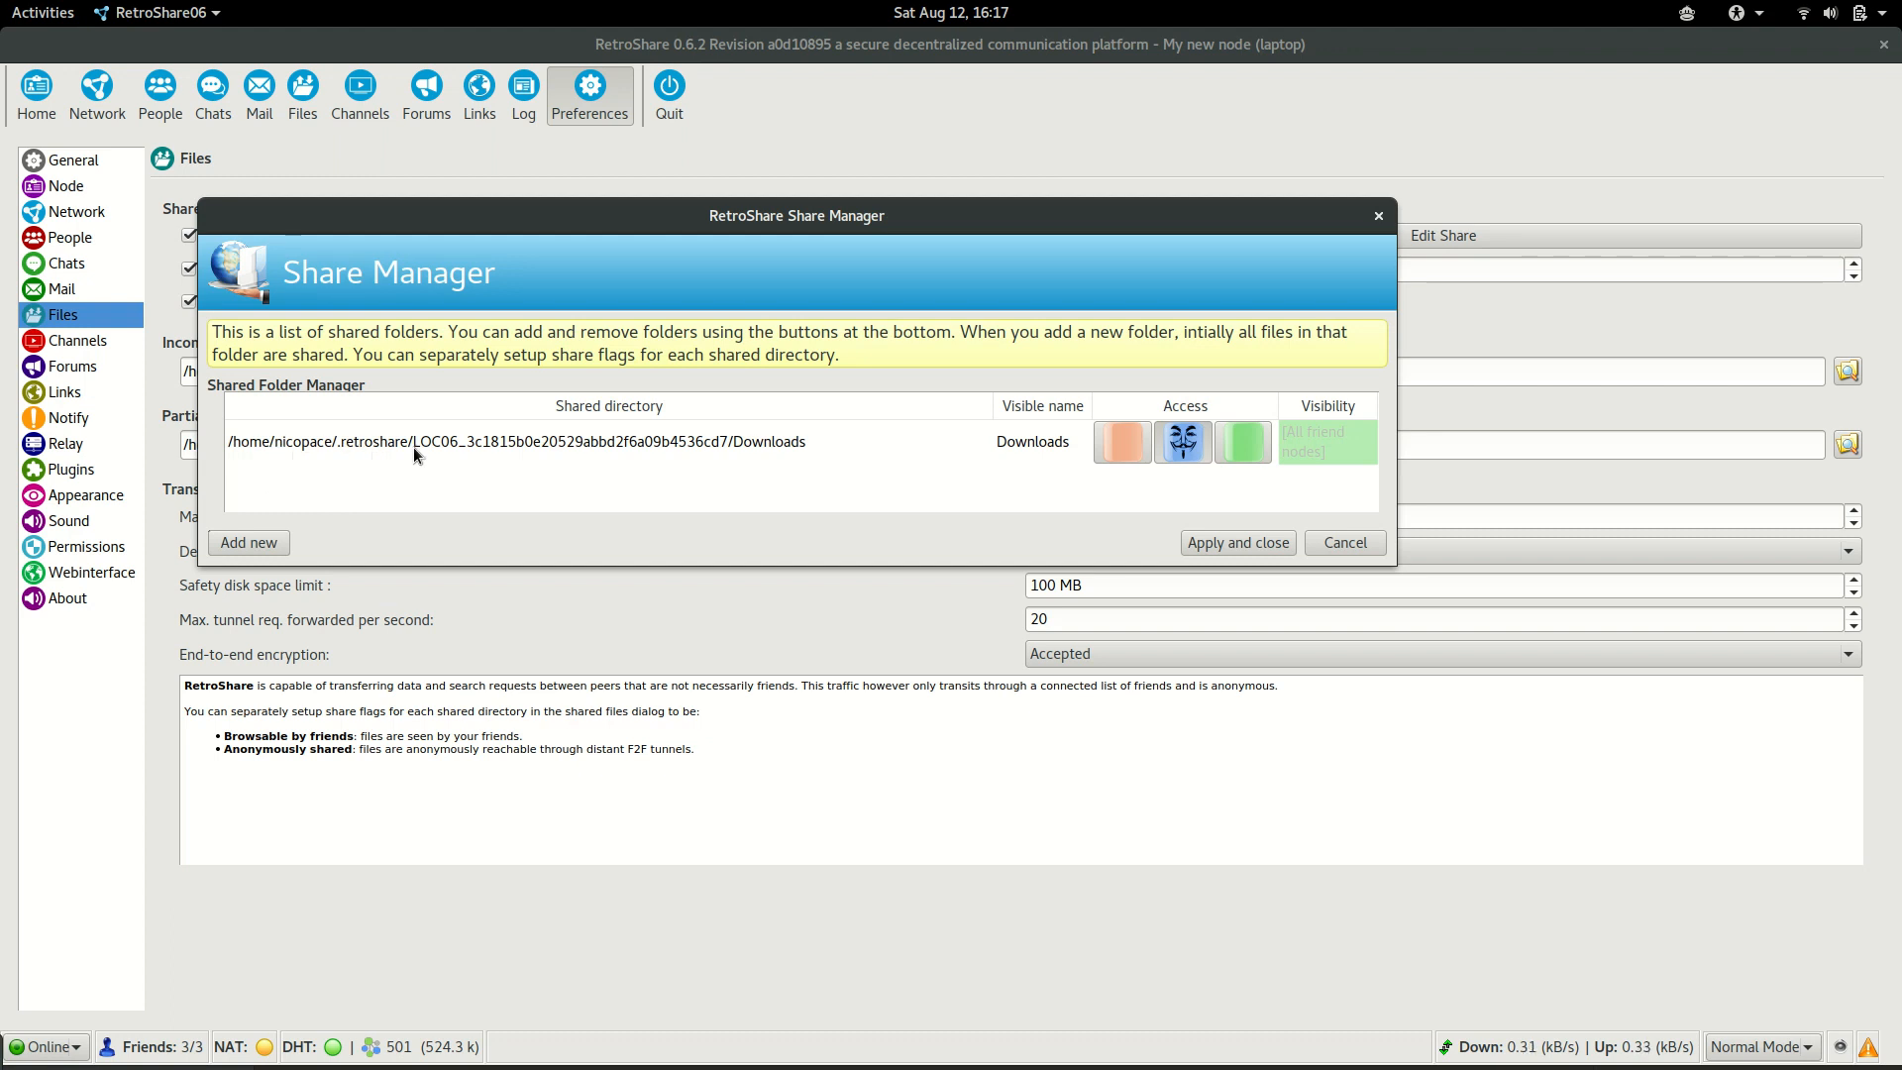
mouse_move(472, 443)
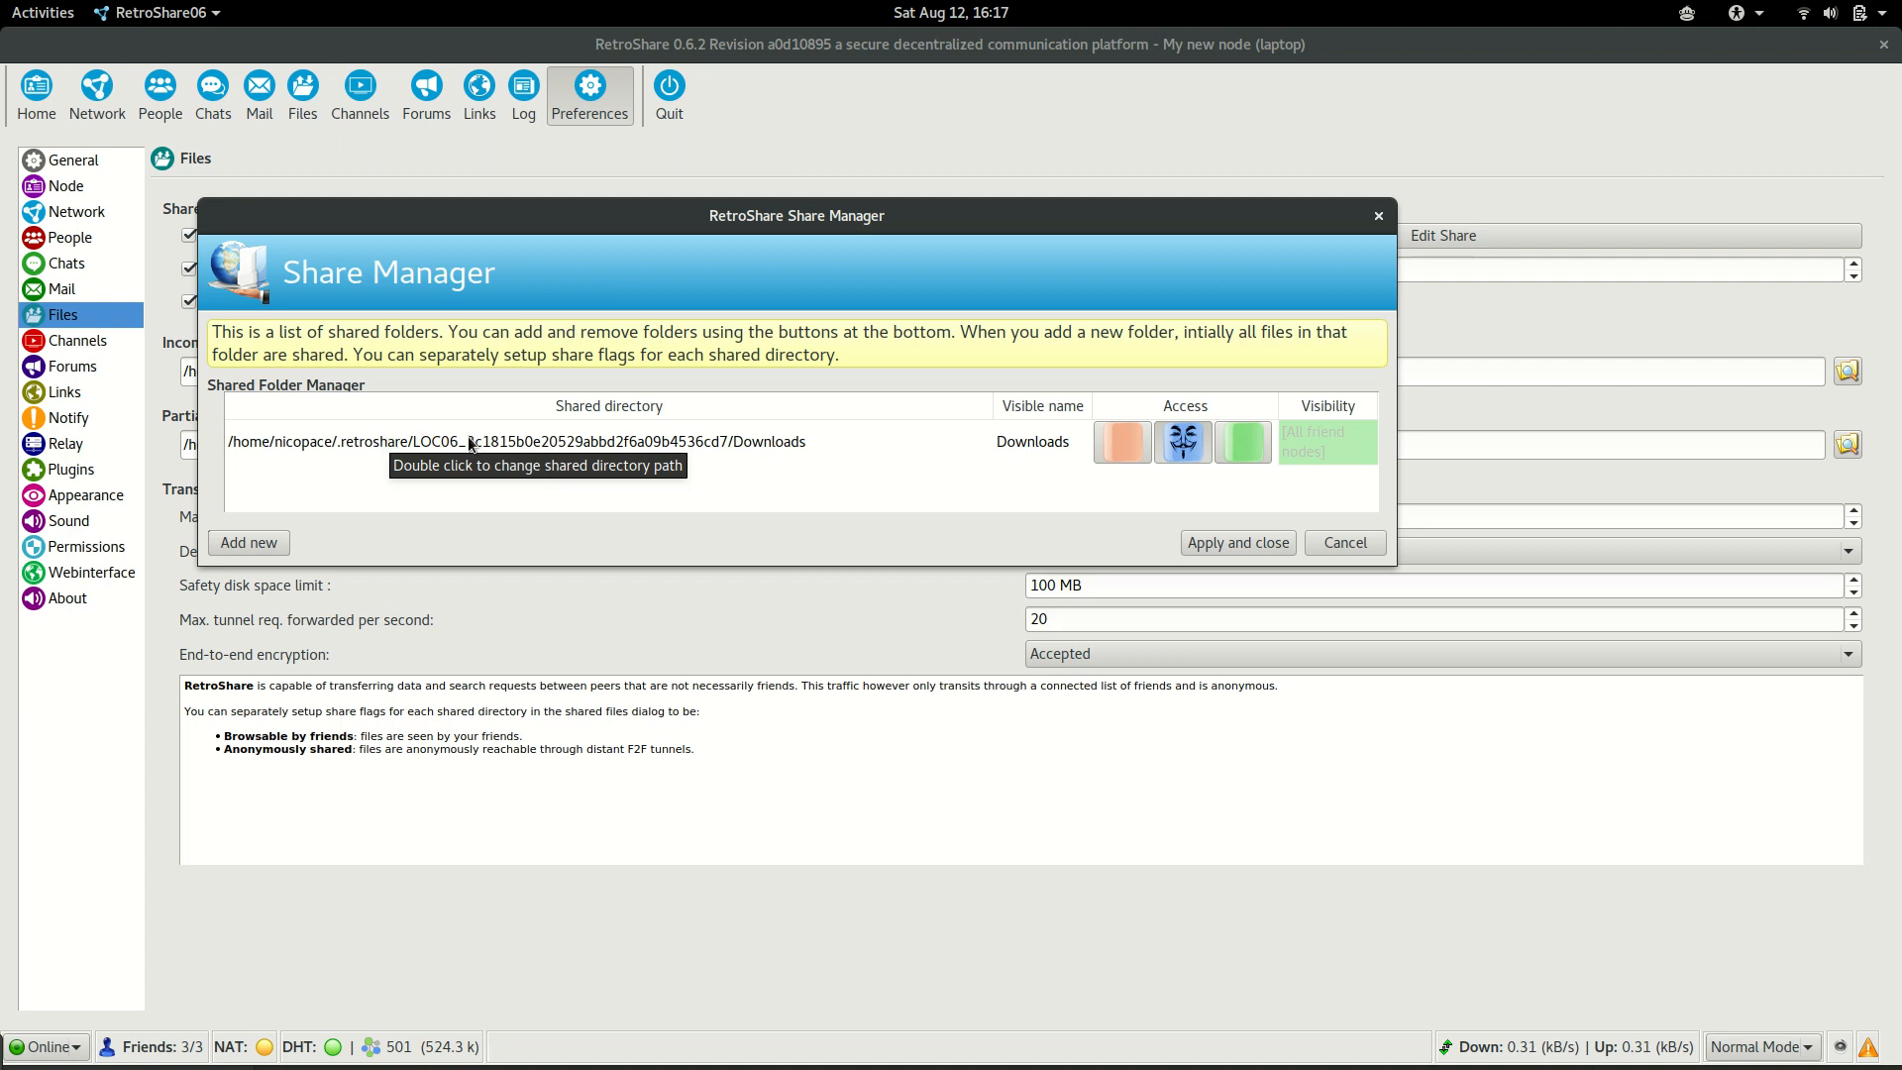
mouse_move(463, 491)
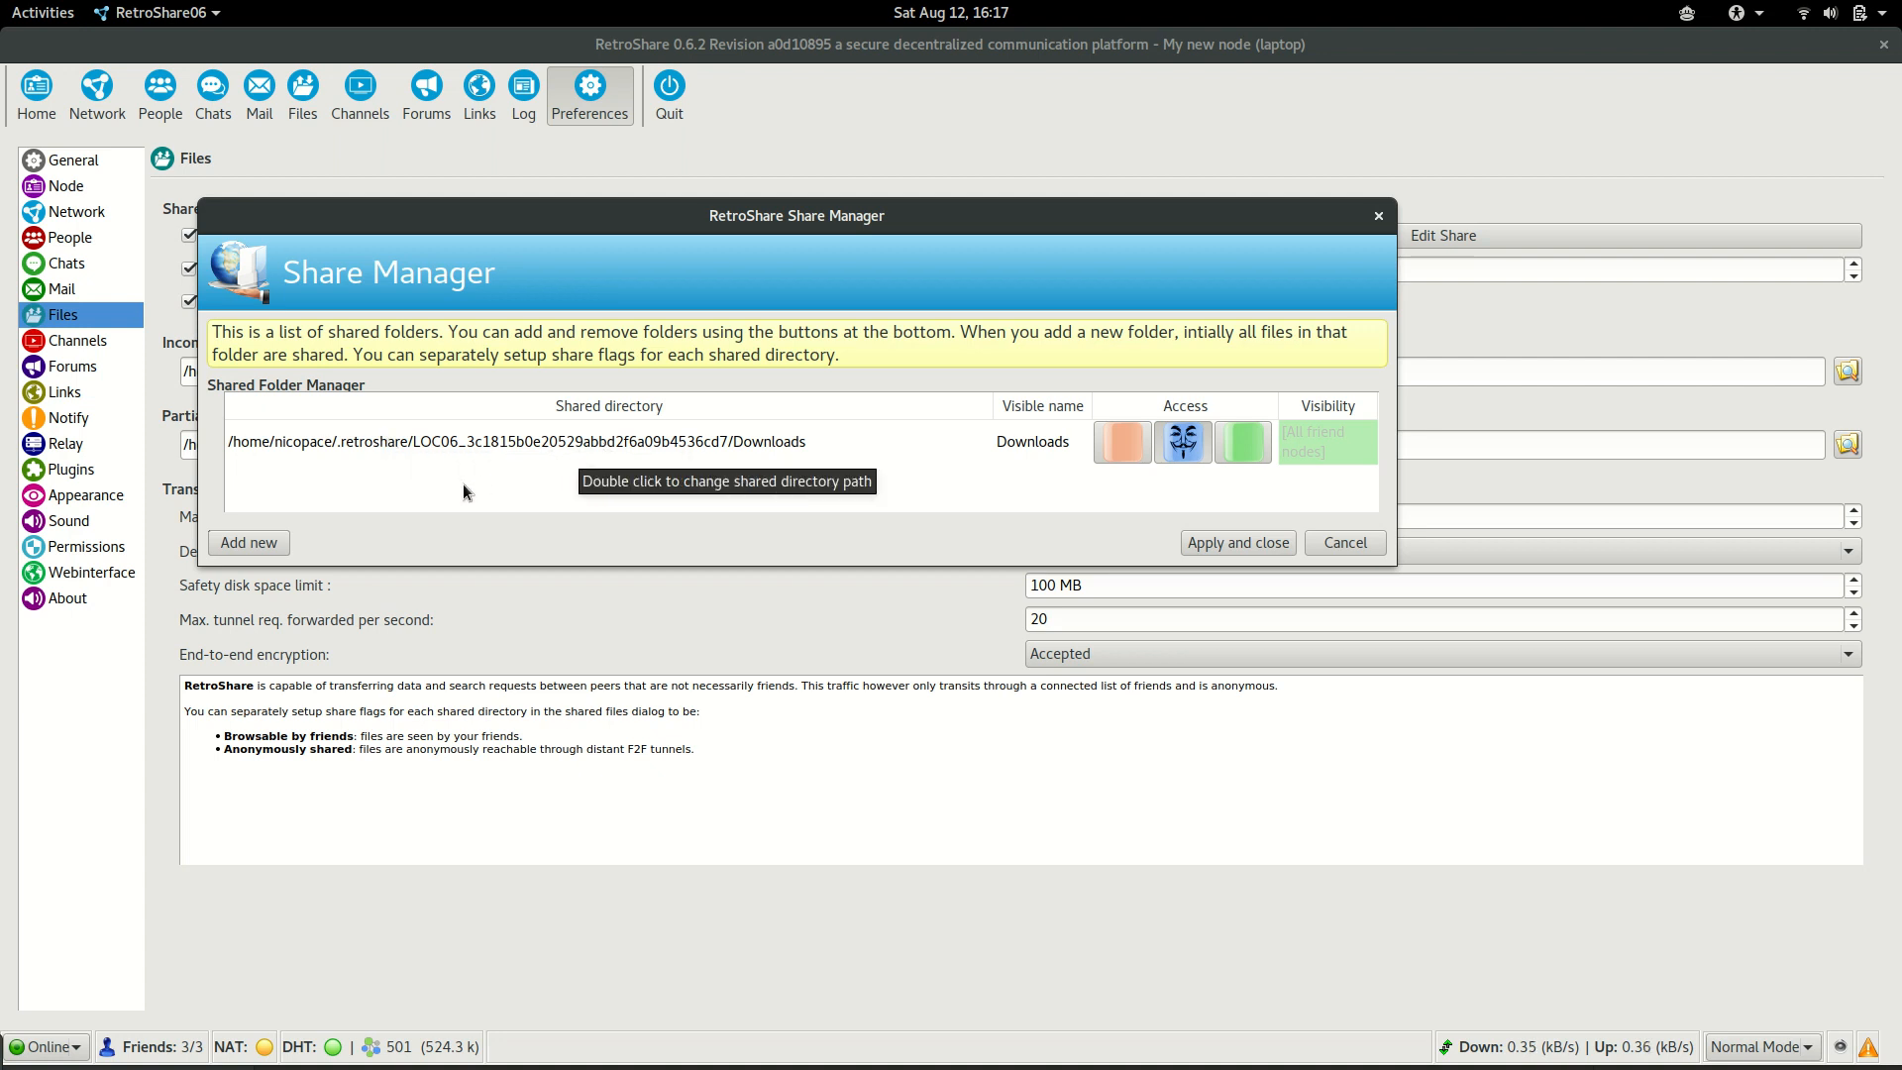
mouse_move(506, 479)
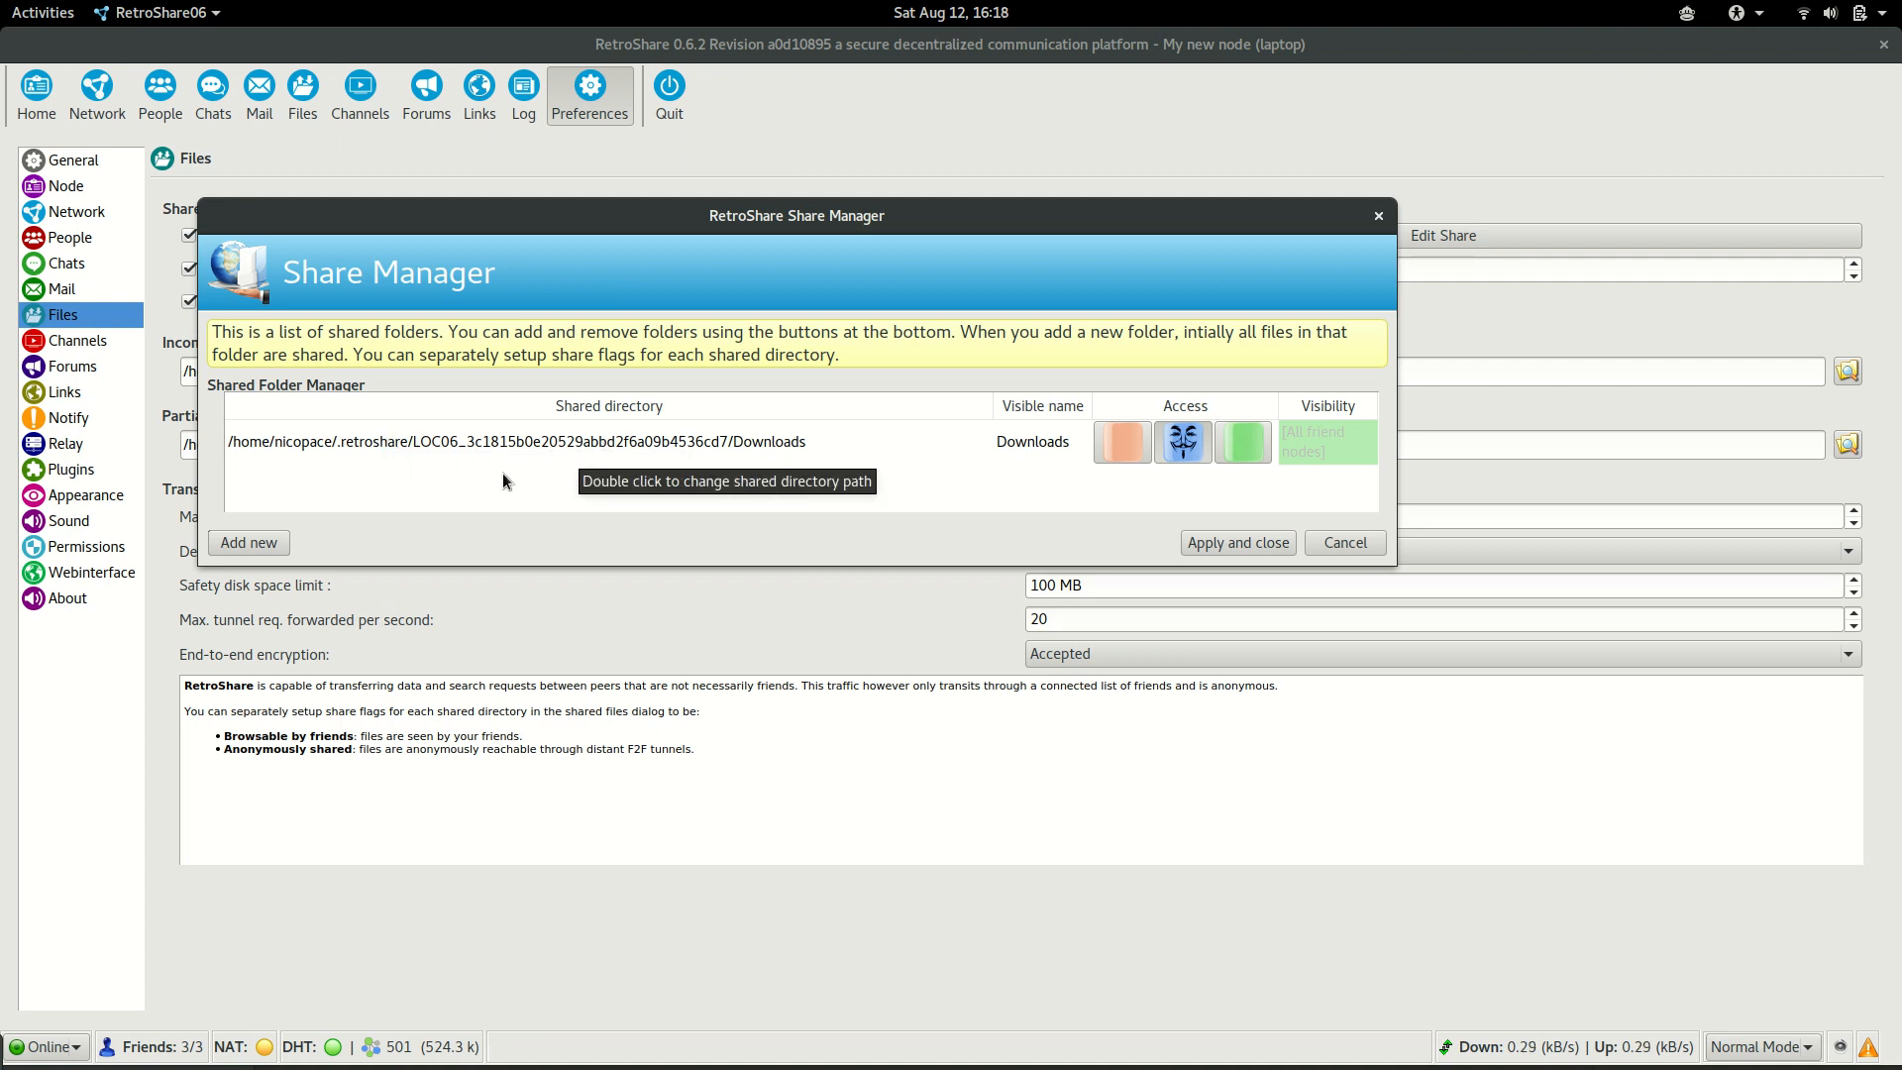
click(547, 442)
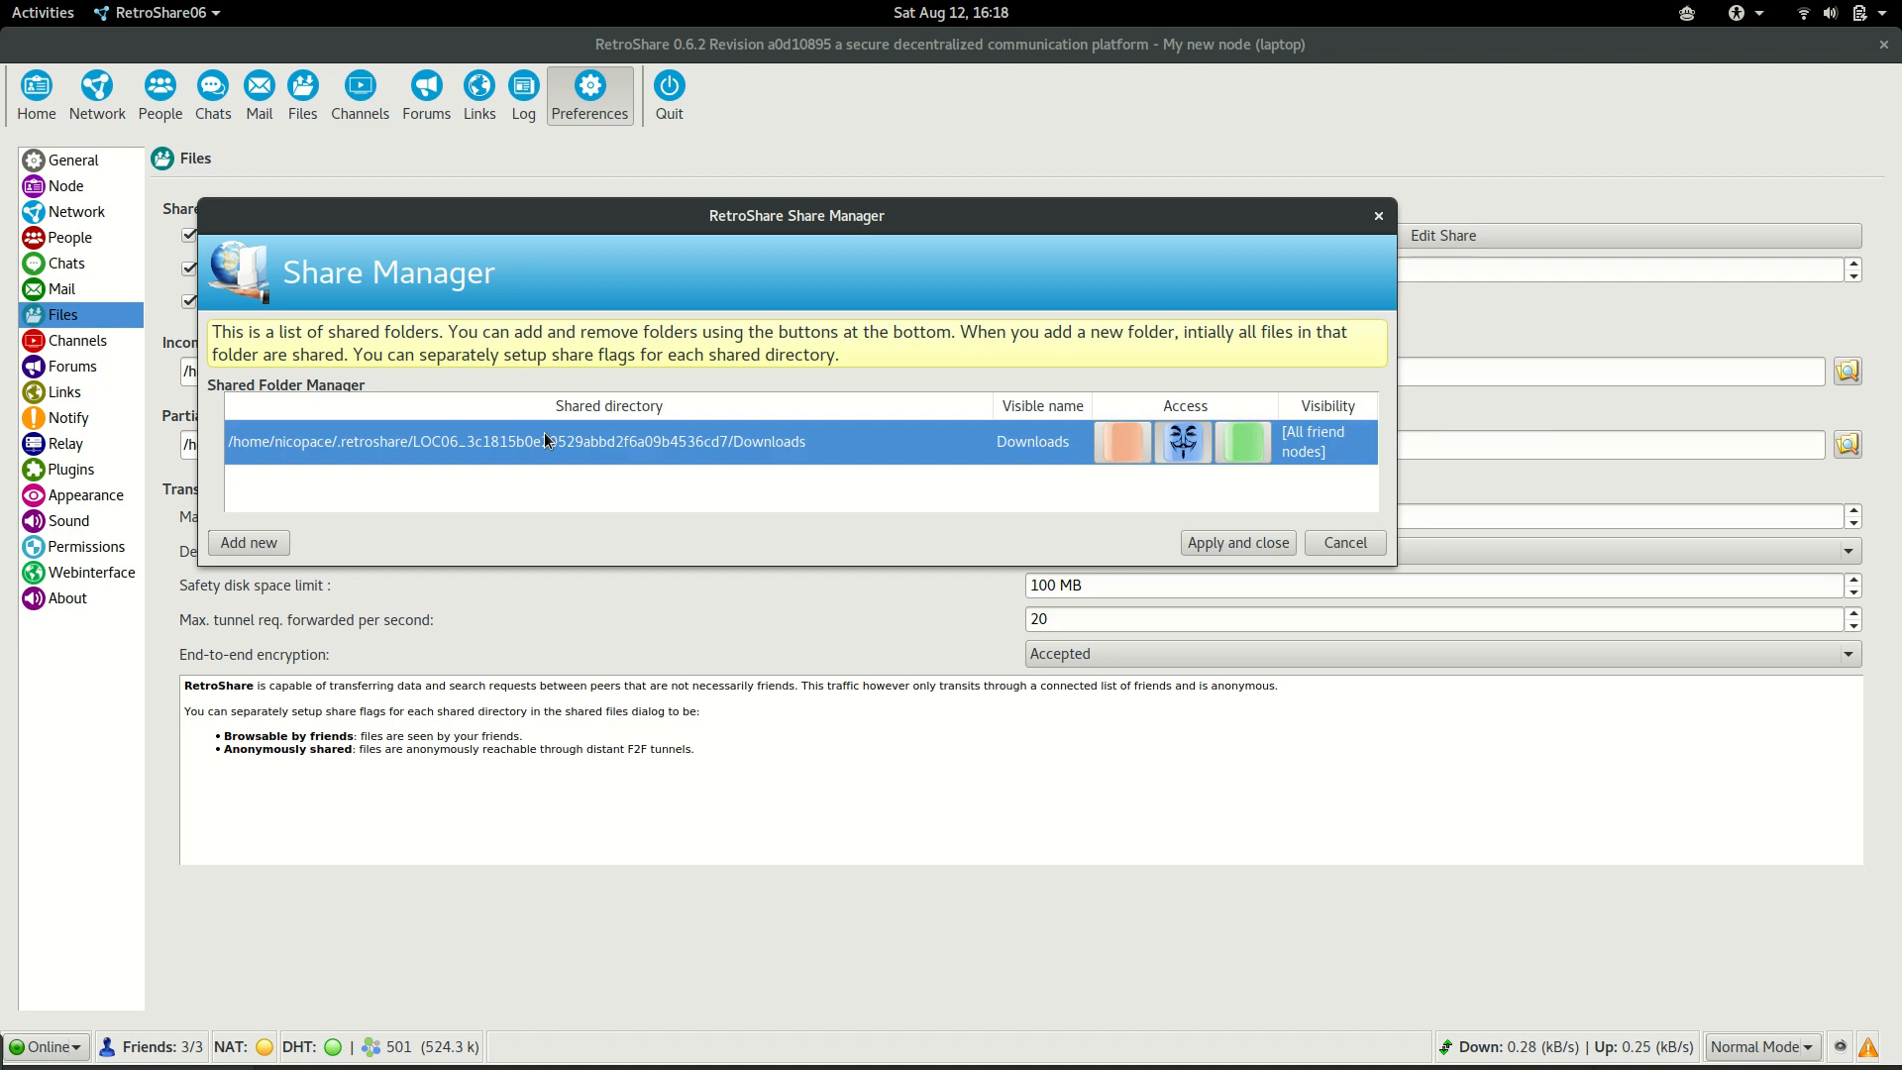
- Repoint the shared folder entry to /home/nicopace/Downloads
click(248, 542)
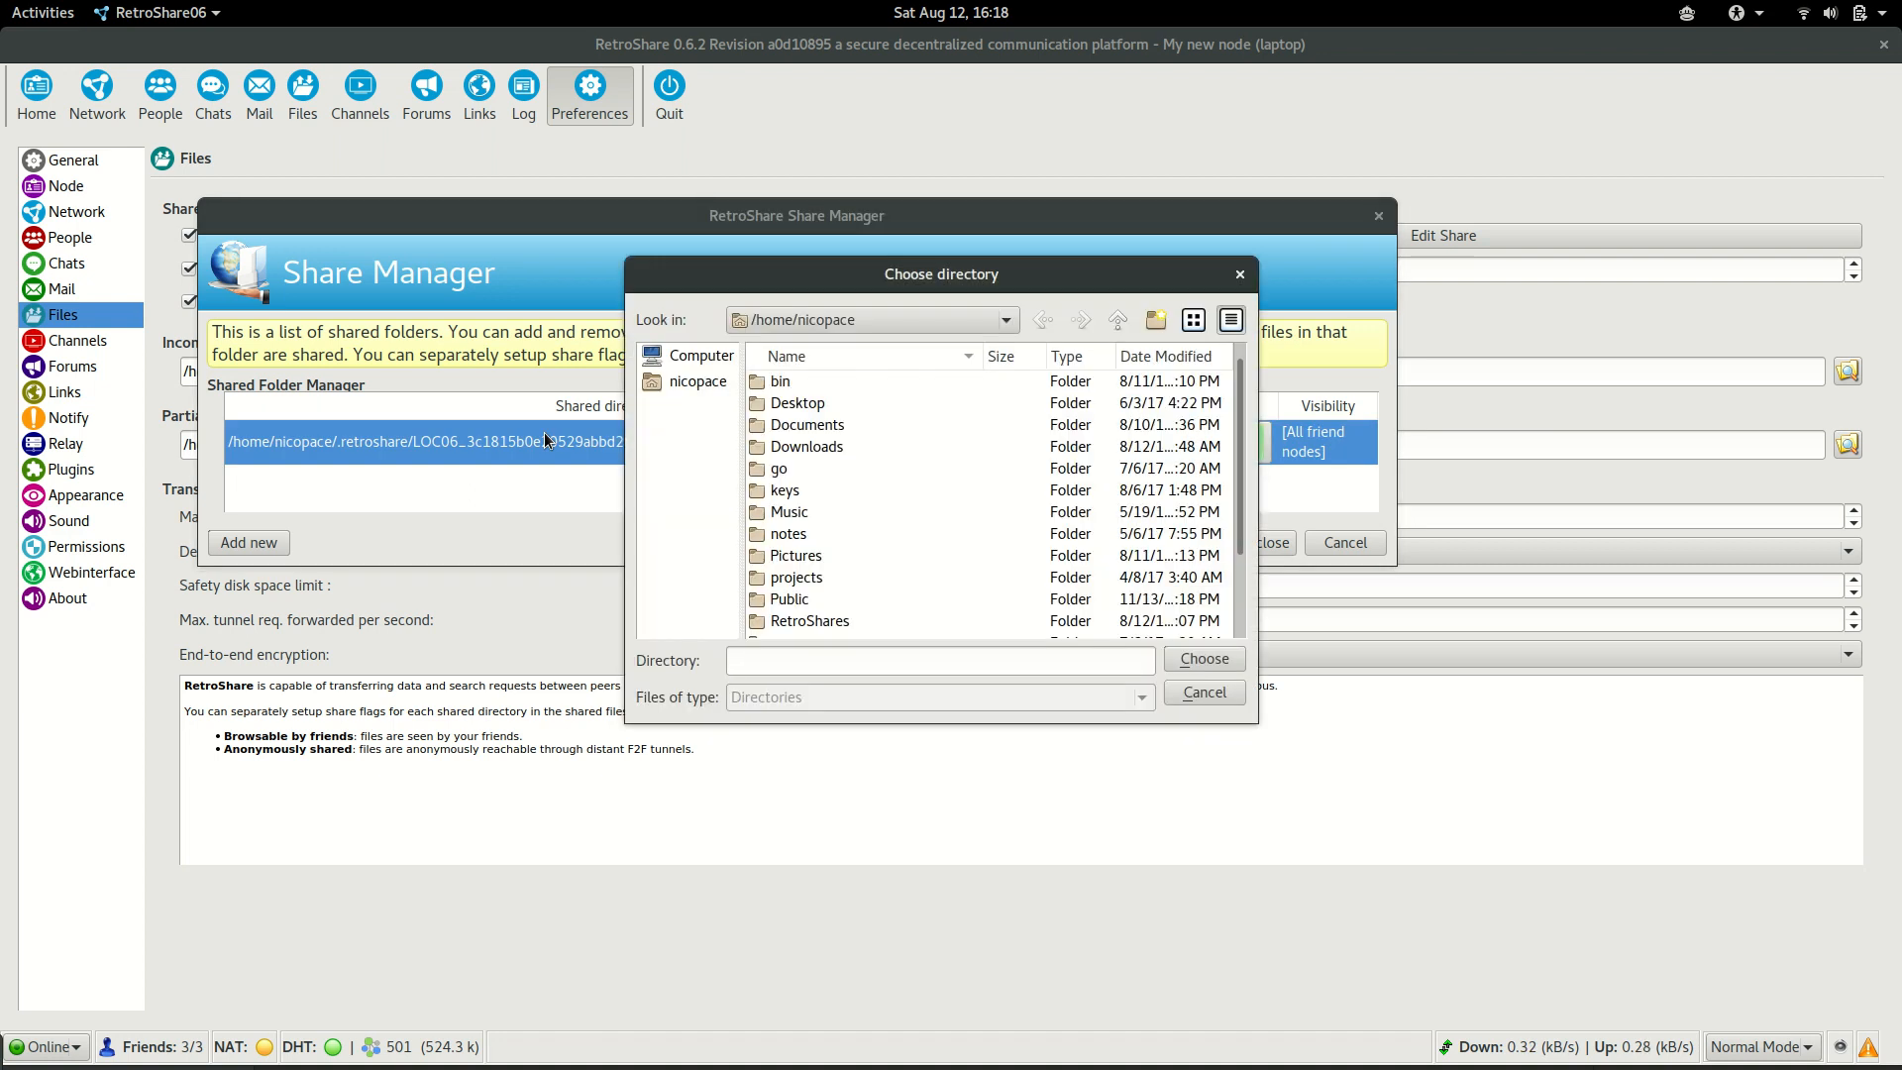
click(808, 446)
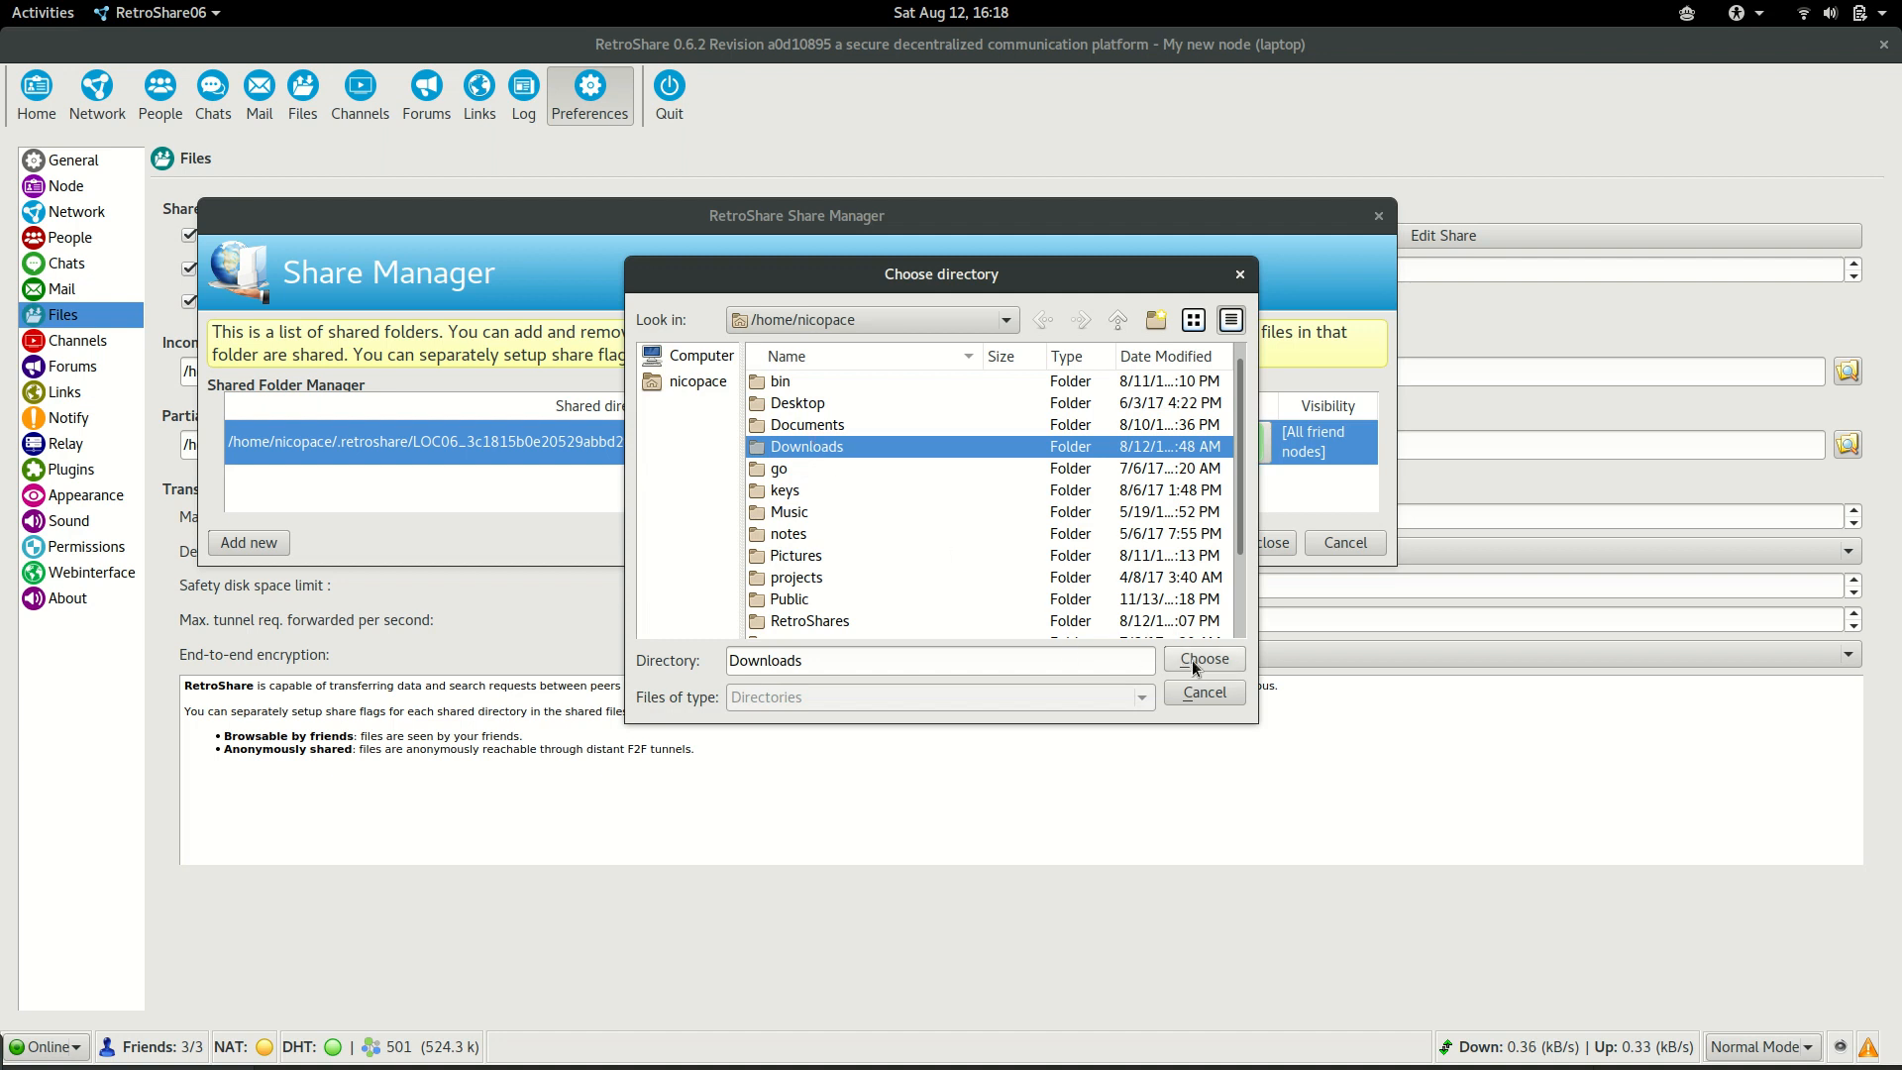
click(1204, 660)
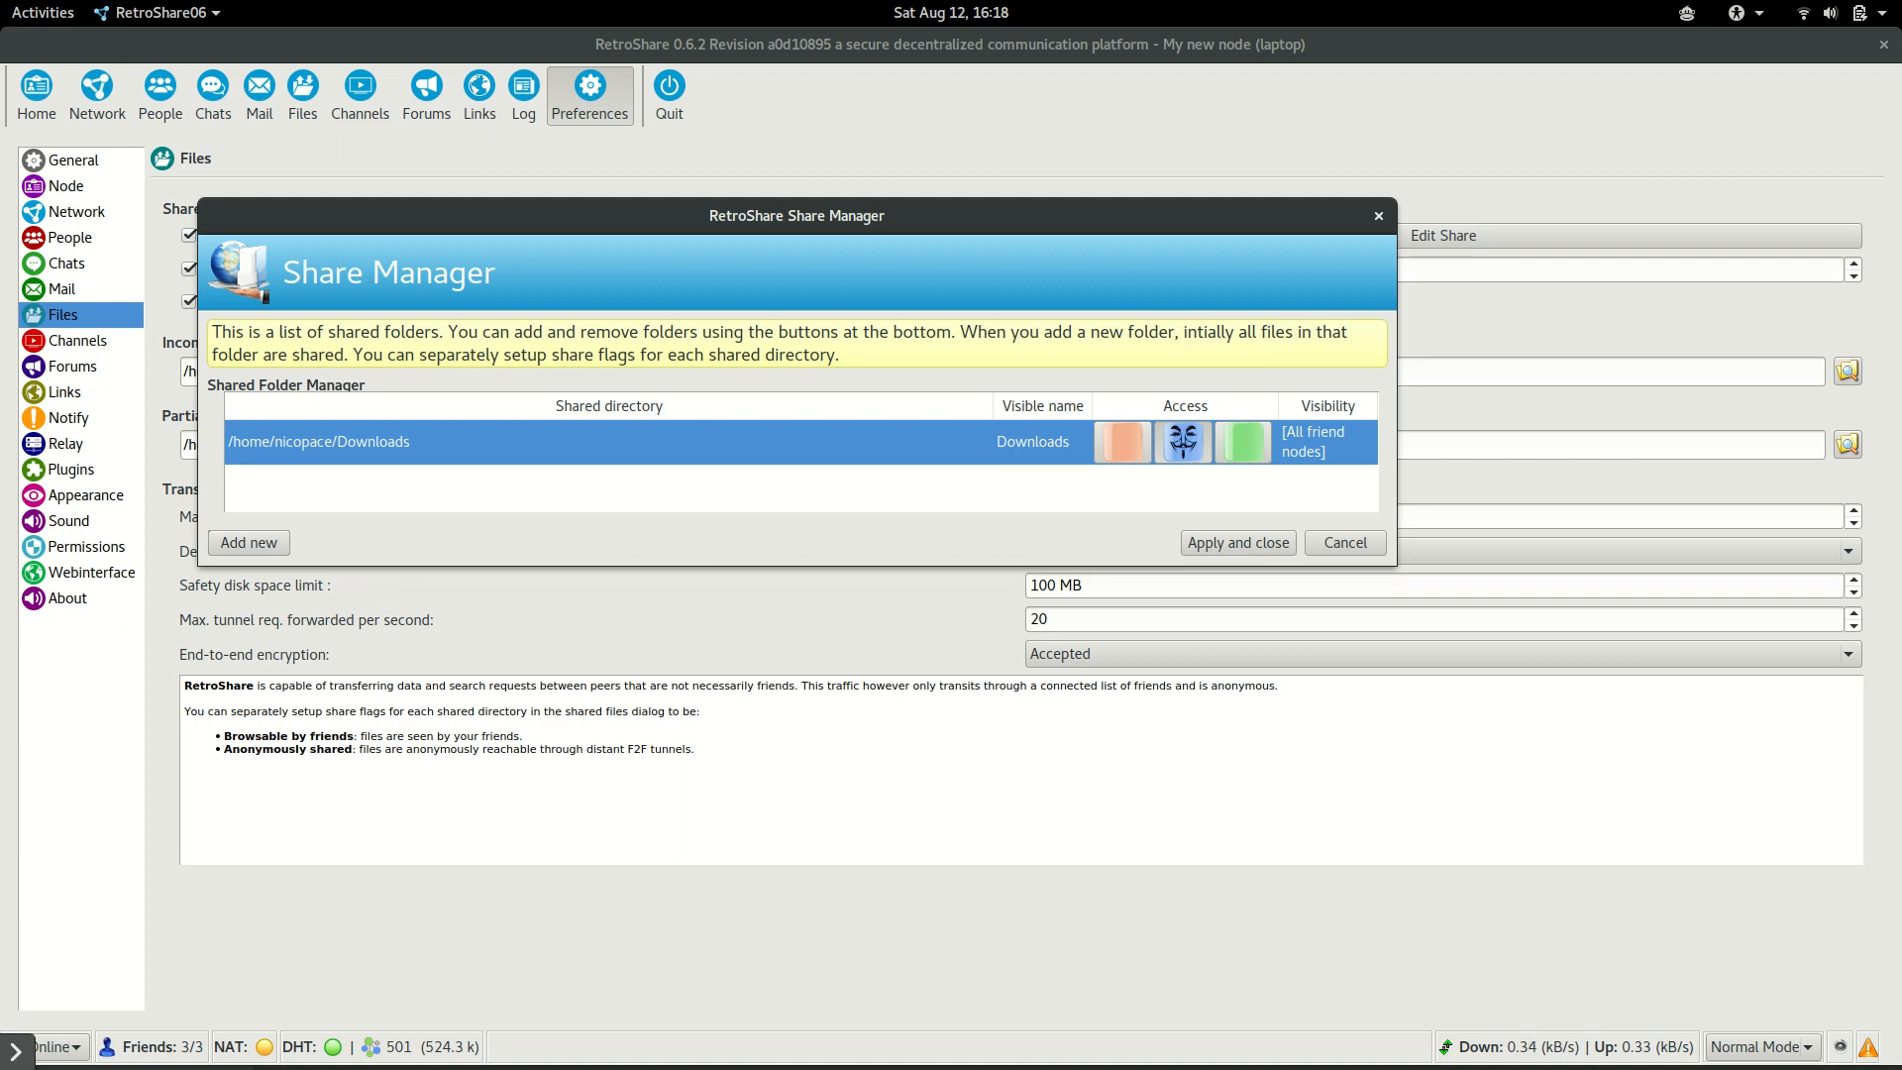
- Add /home/nicopace/RetroShares as a second shared folder
click(62, 1046)
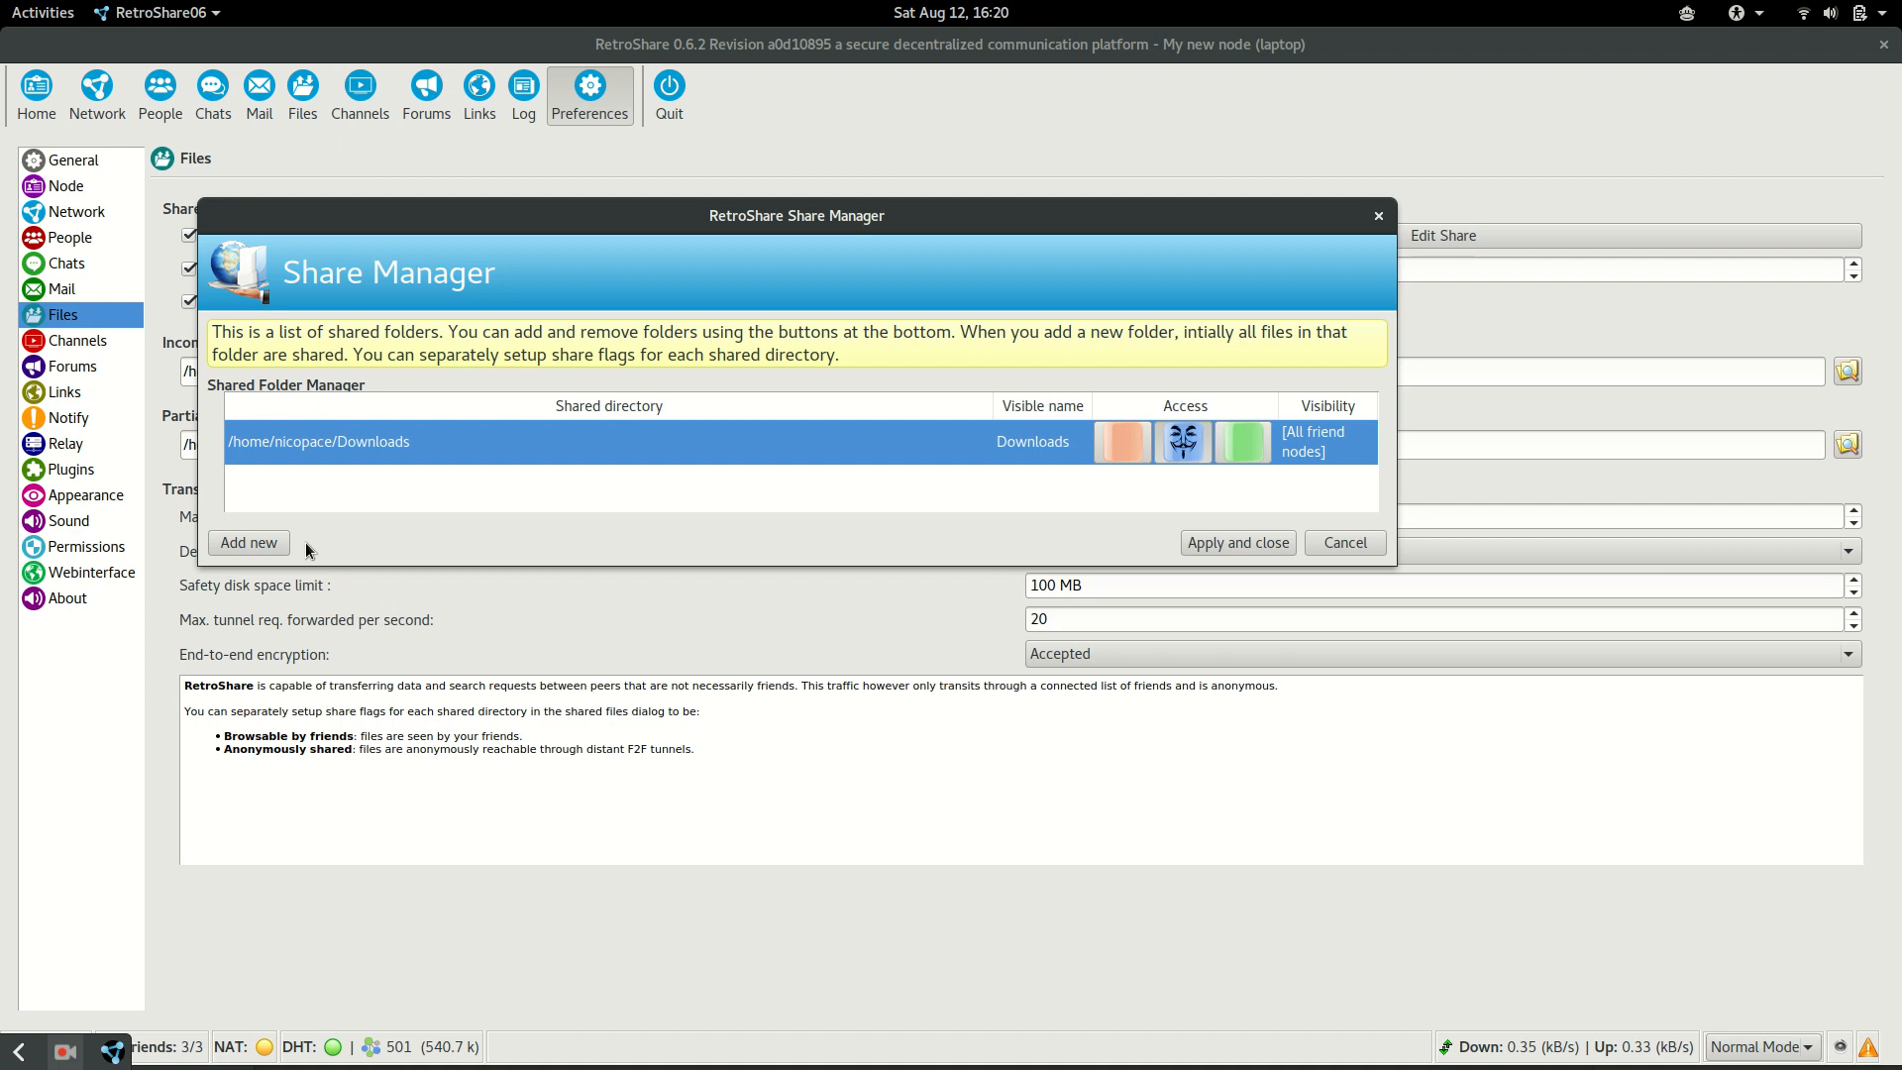
mouse_move(340, 527)
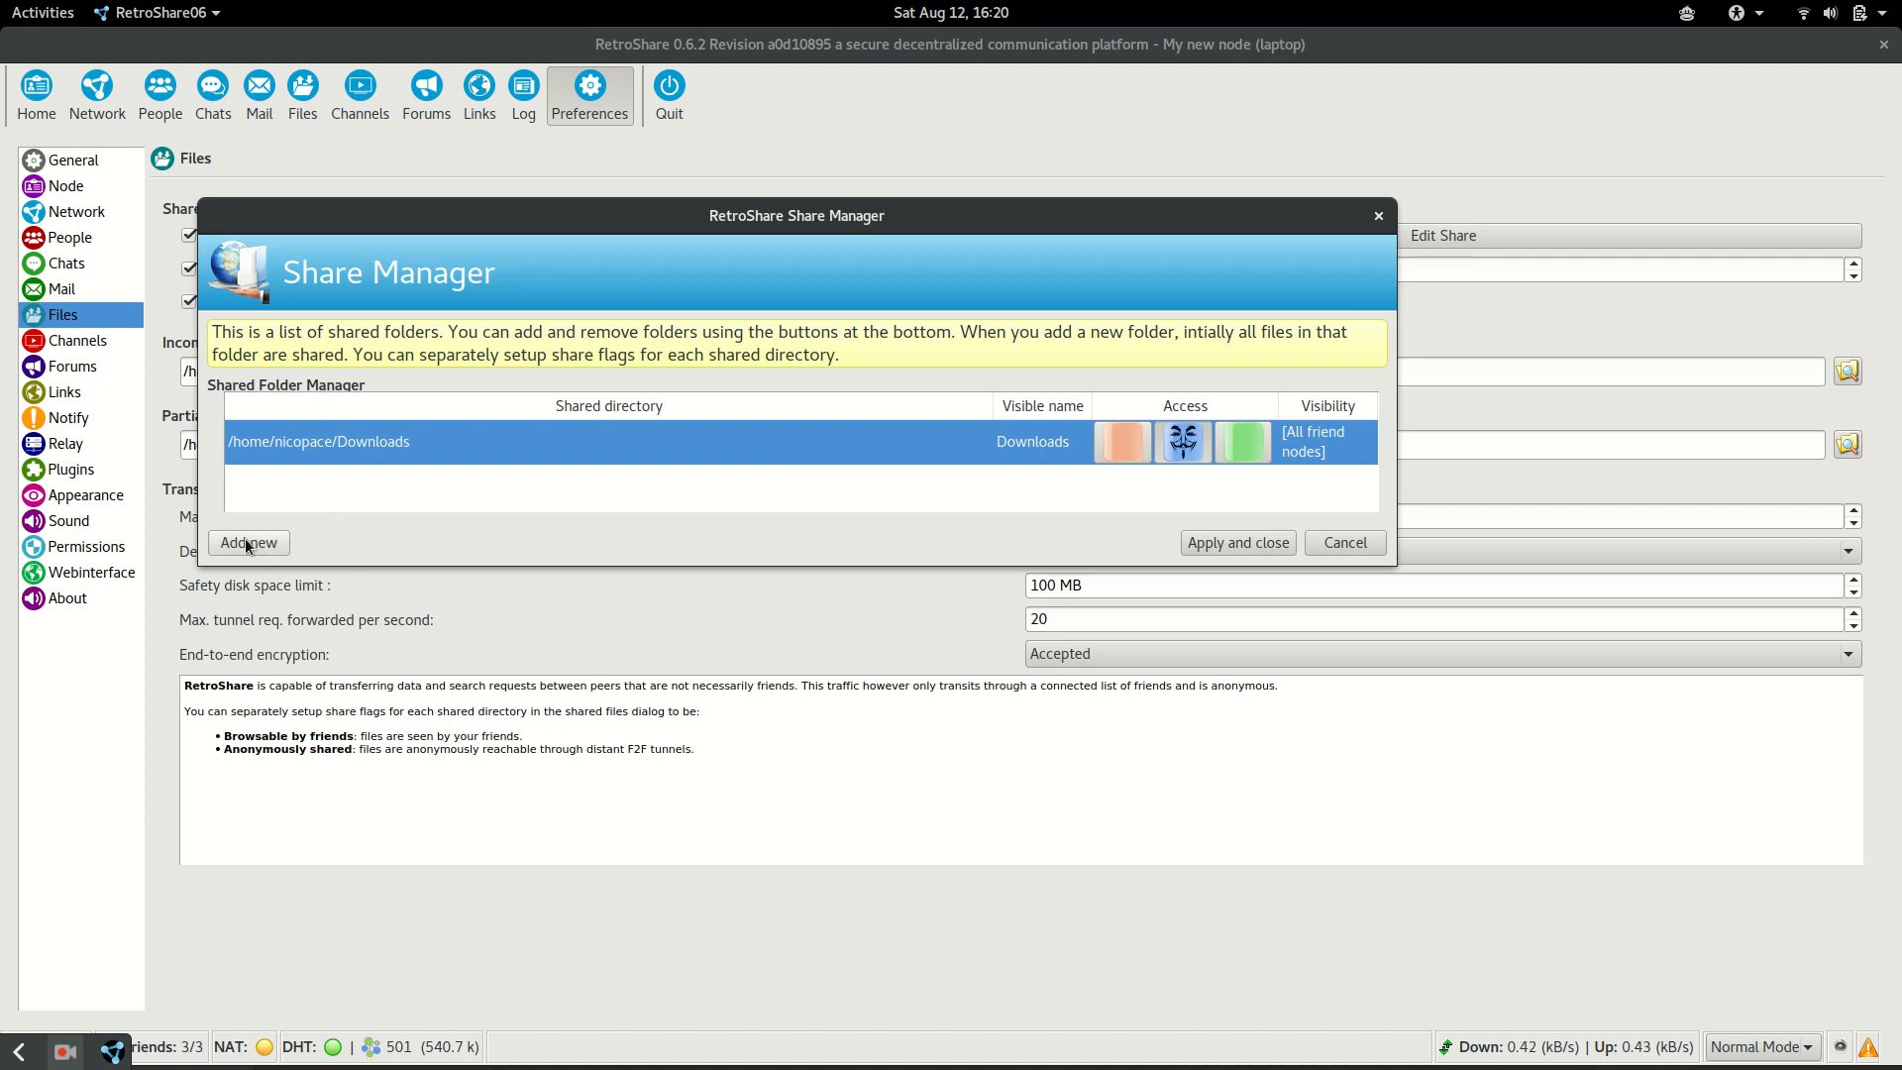
click(248, 543)
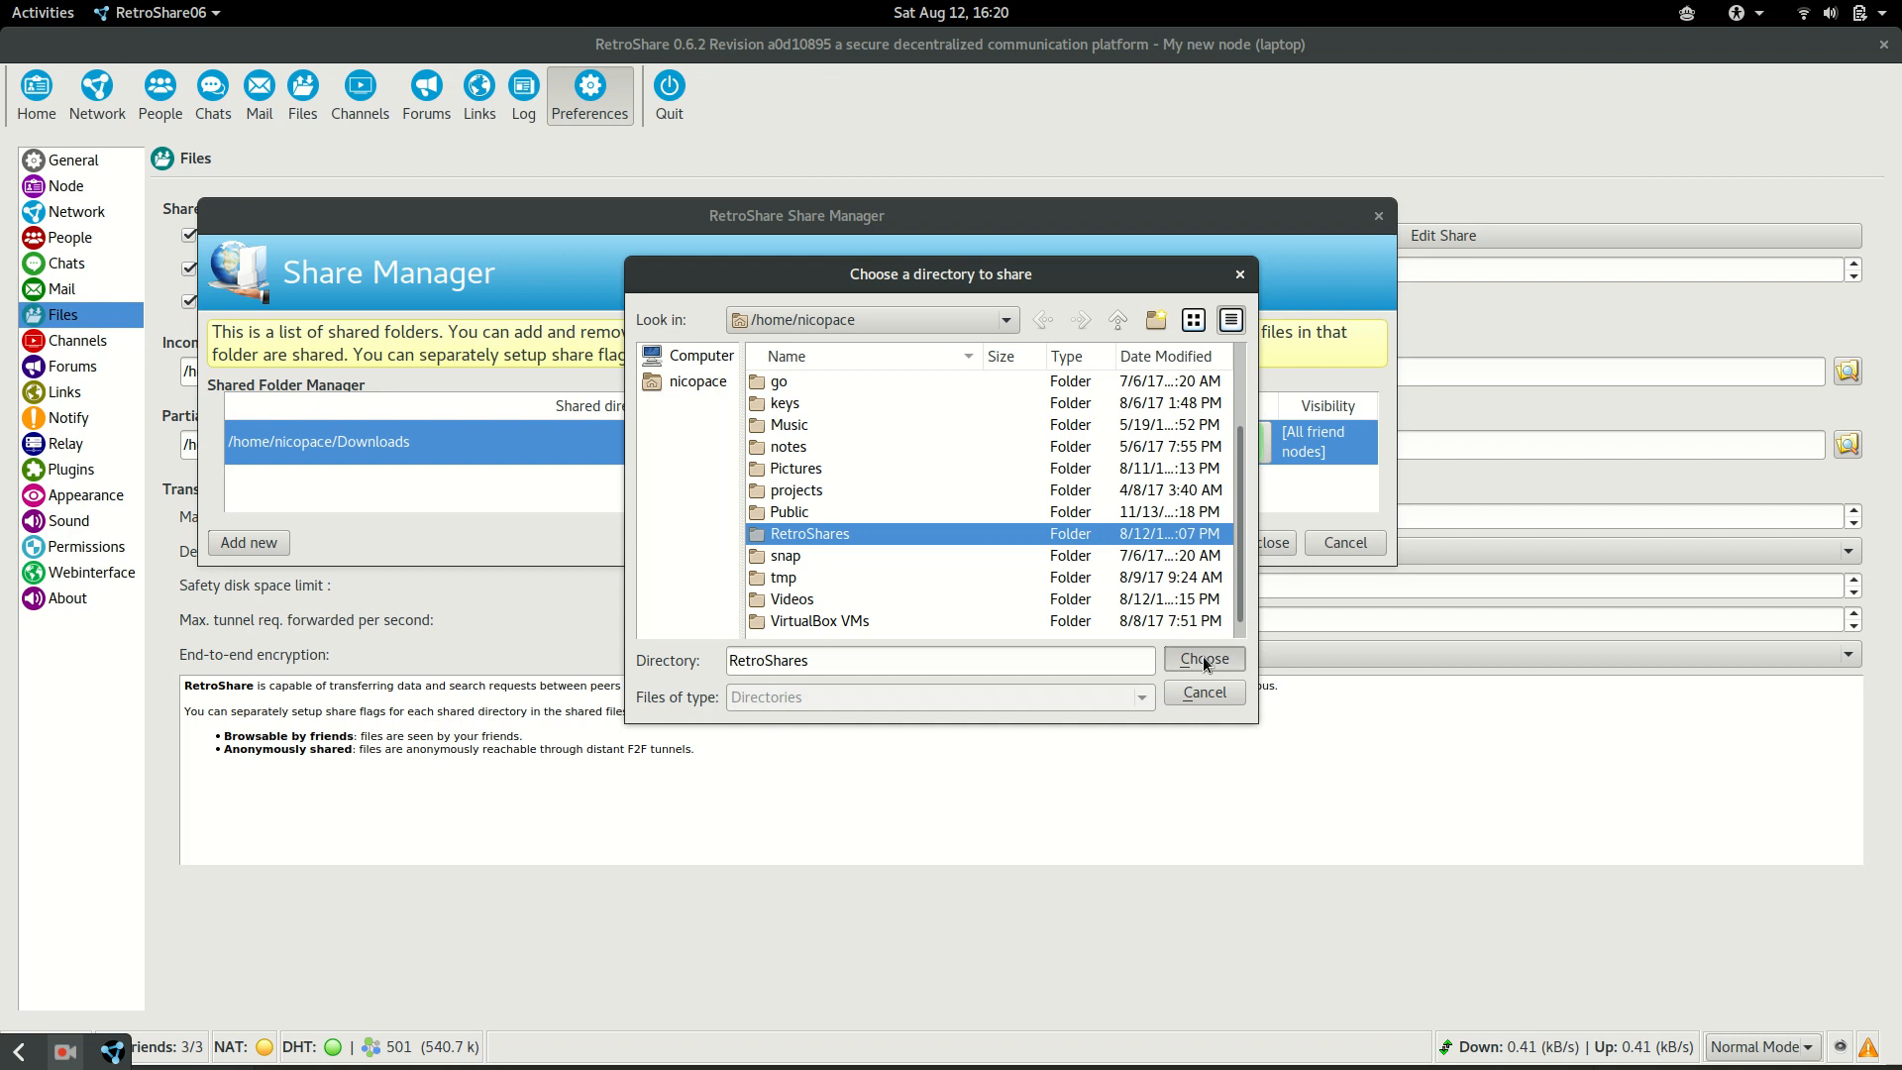
click(1204, 659)
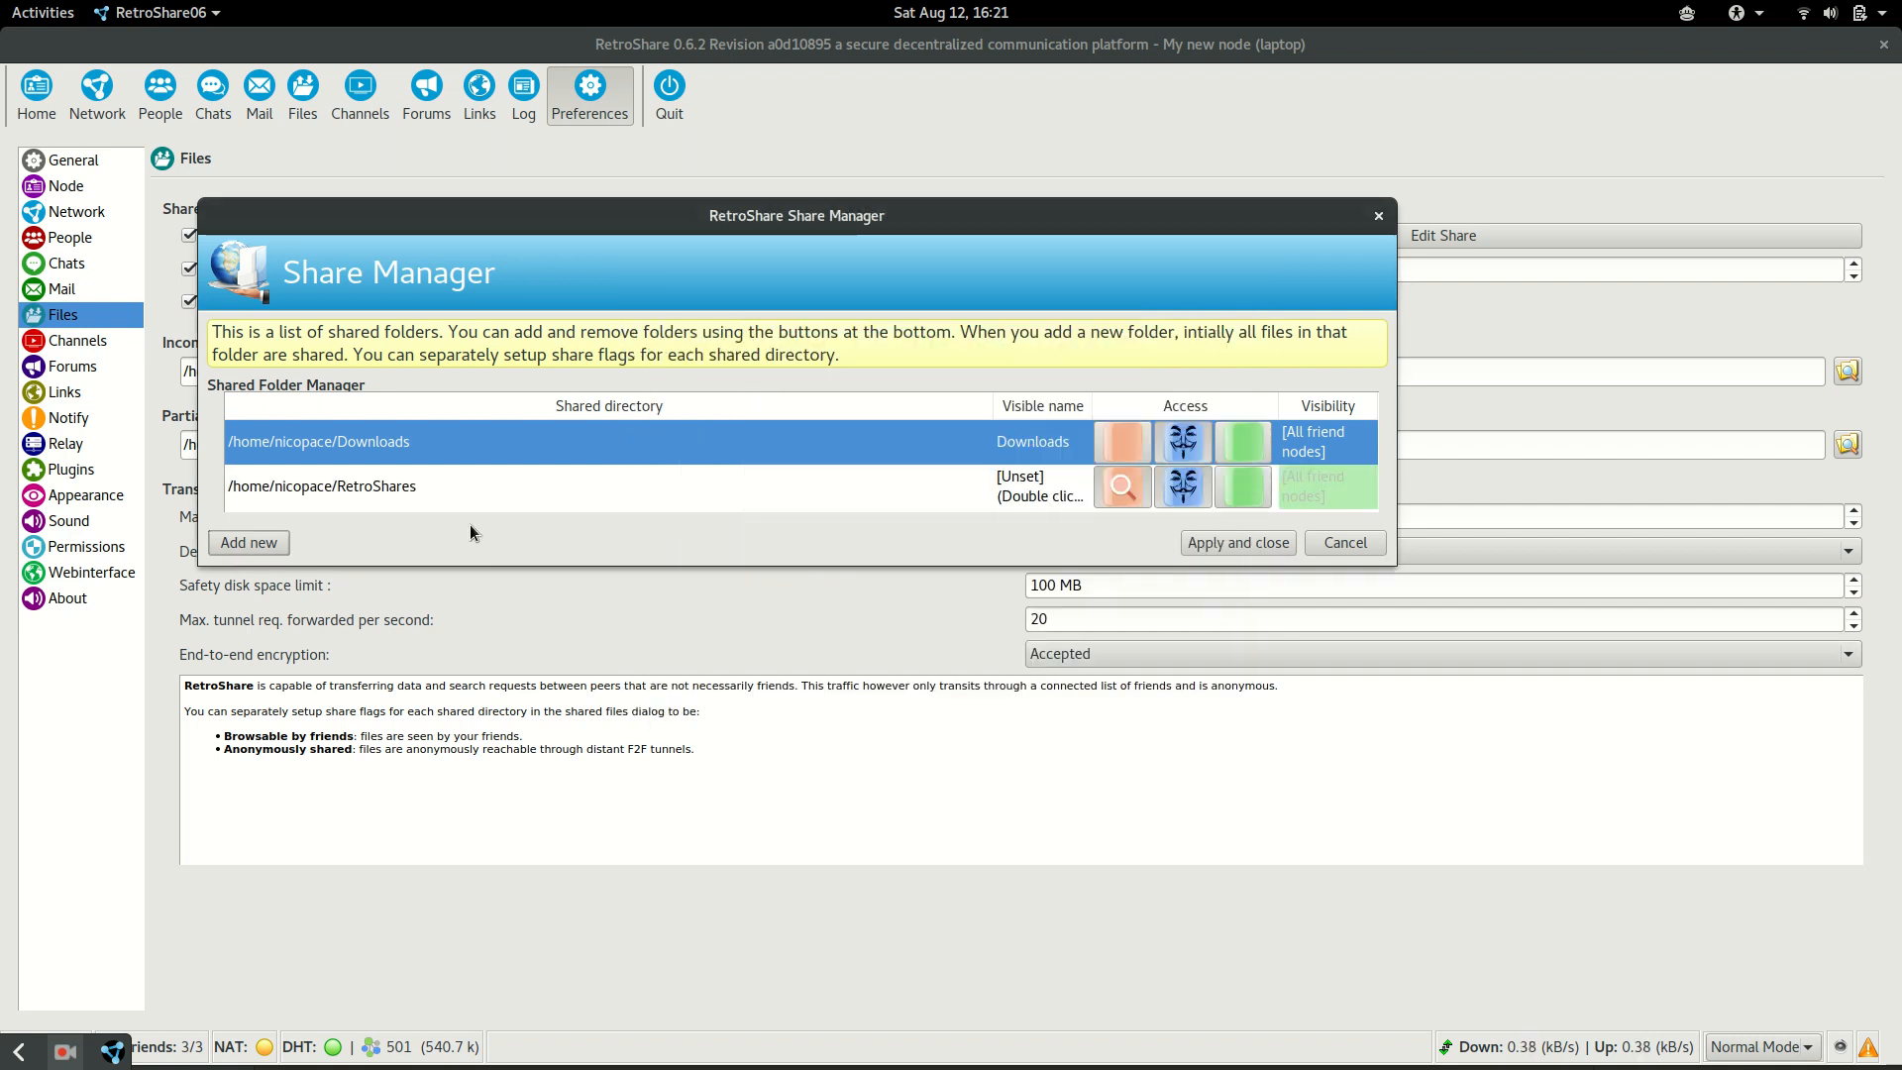
mouse_move(341, 507)
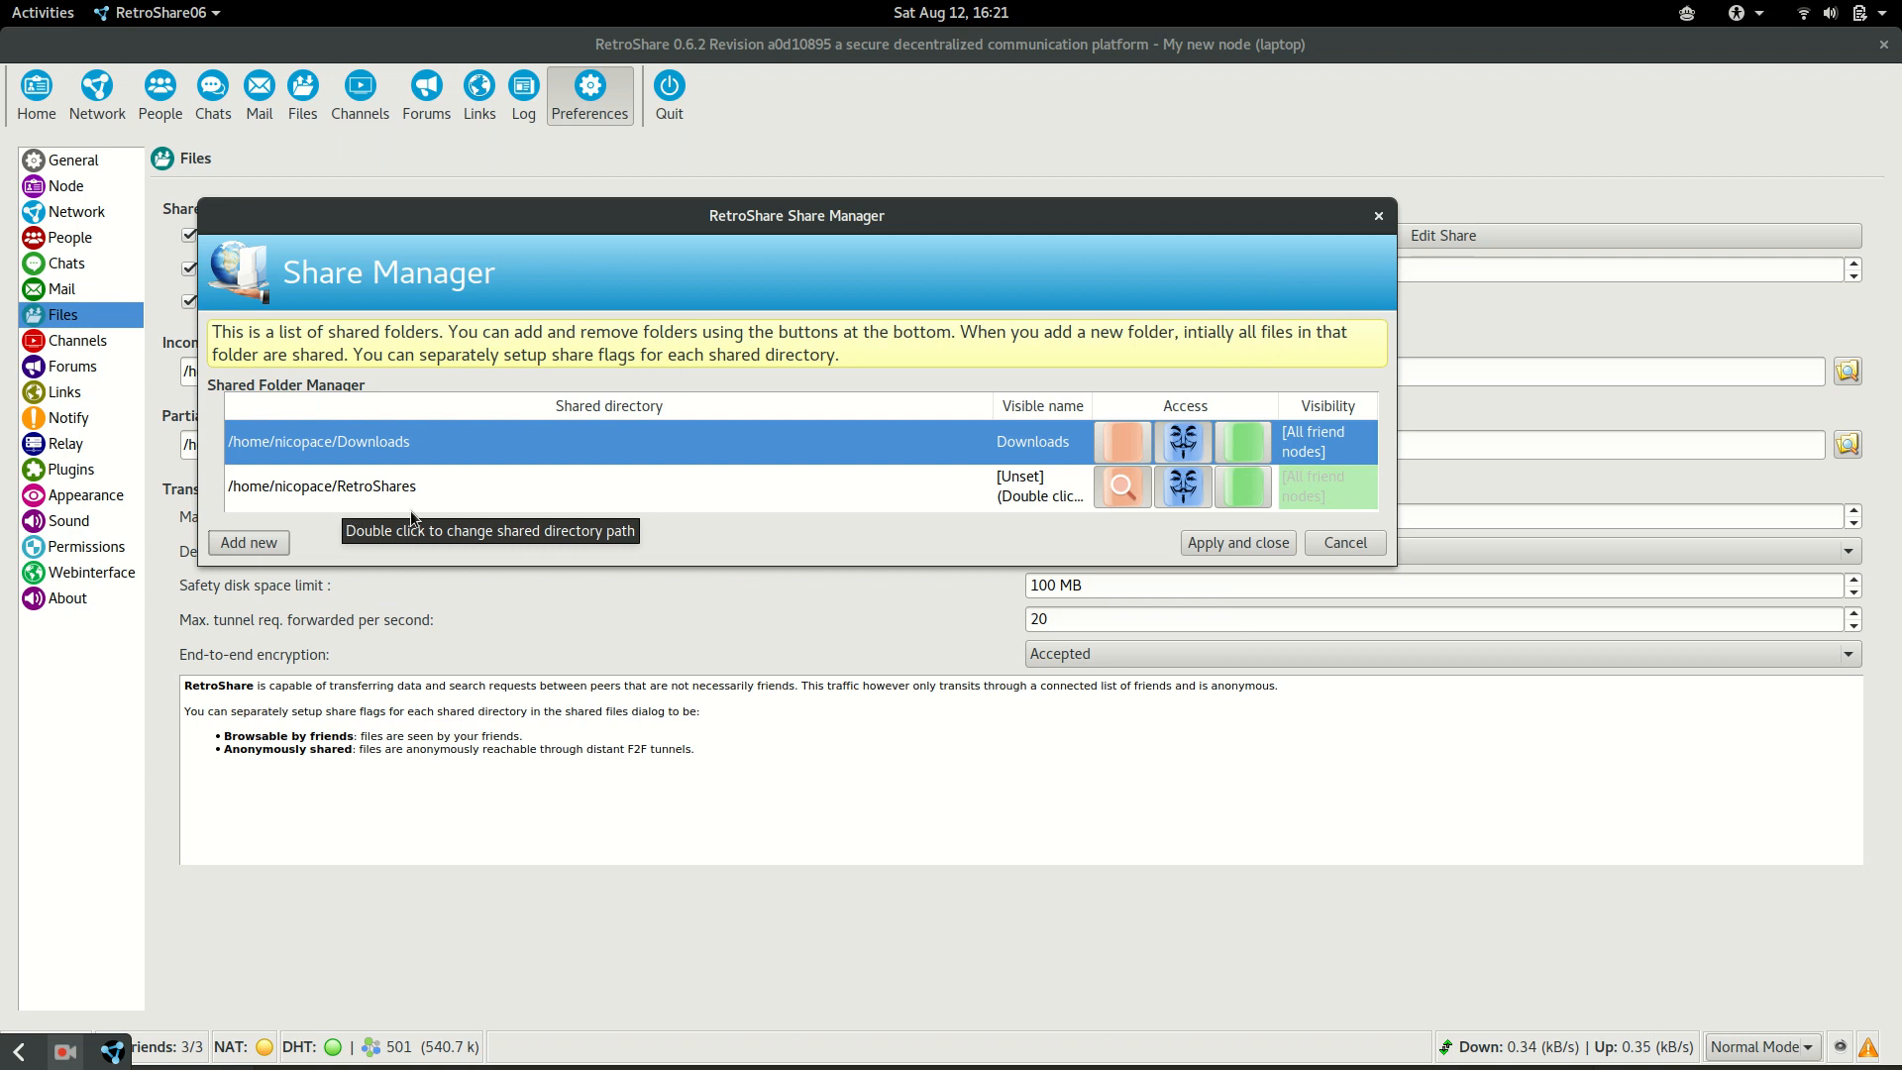
mouse_move(1034, 523)
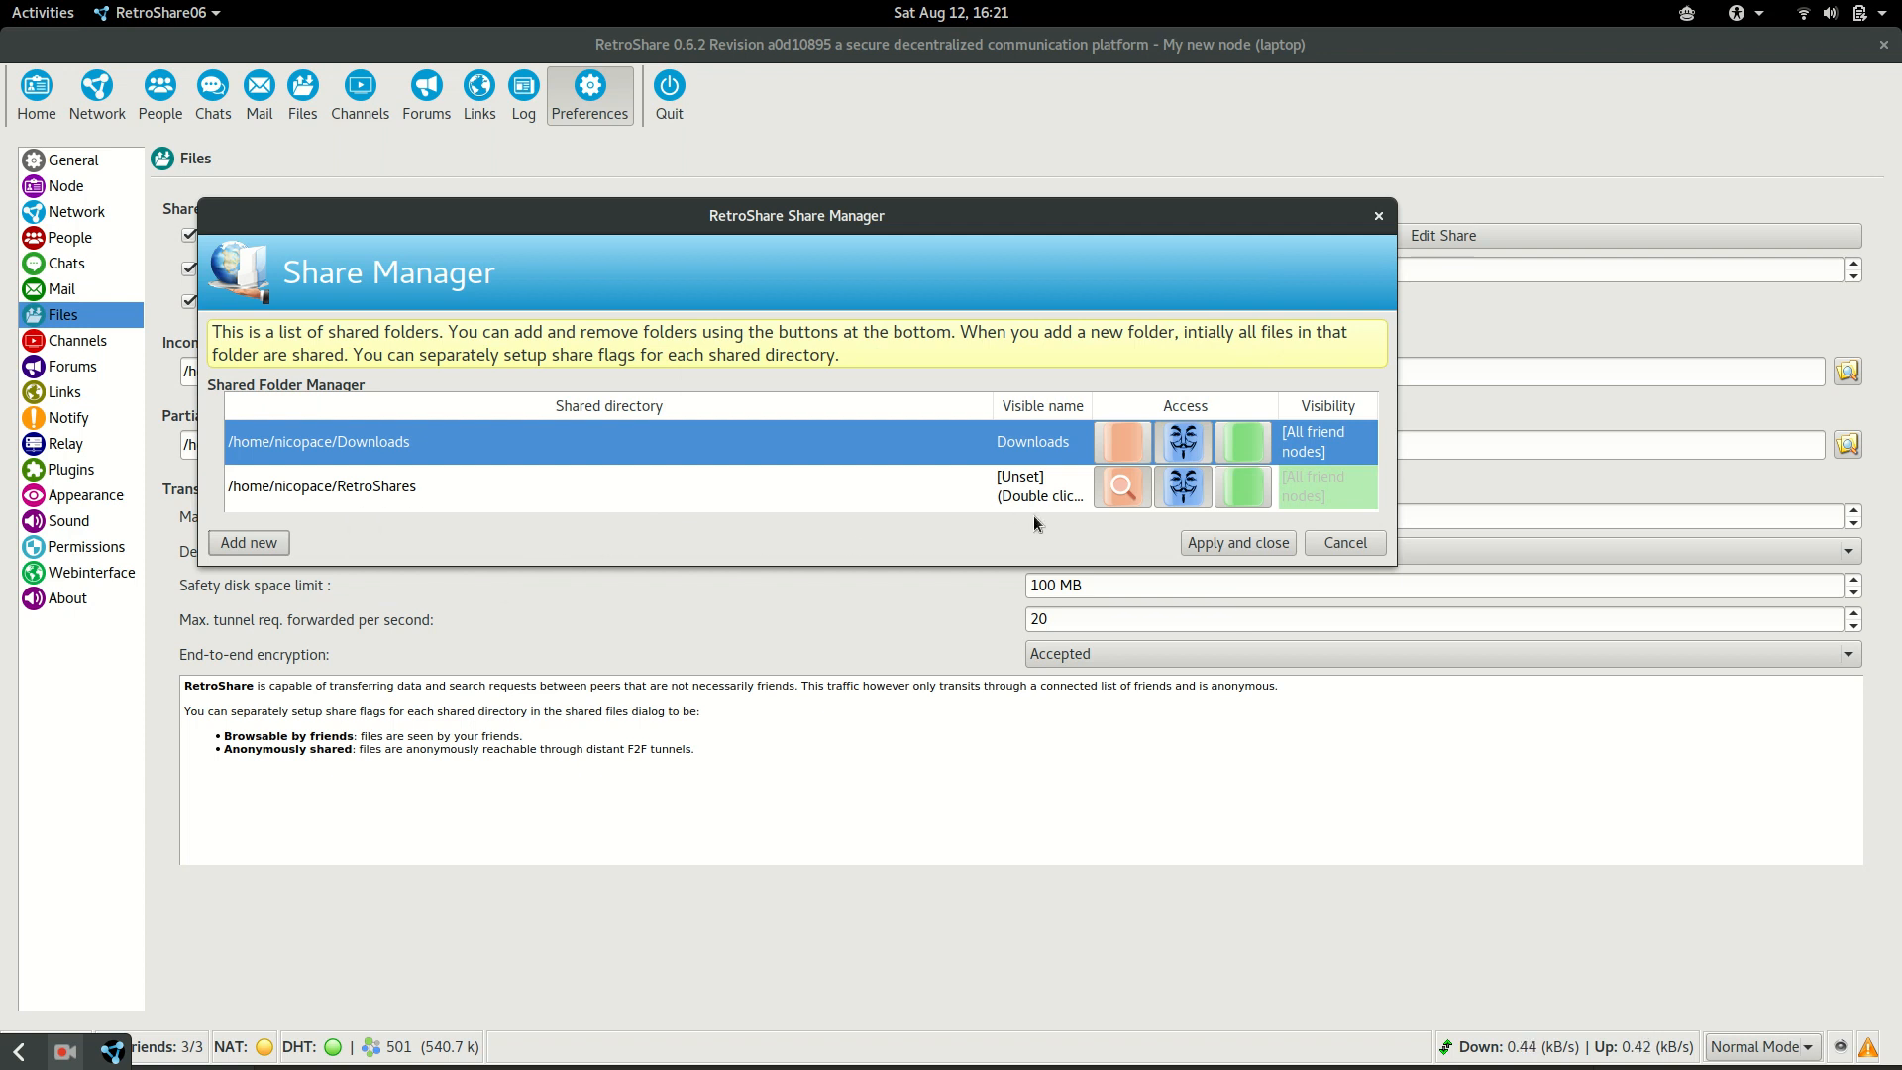
mouse_move(1054, 438)
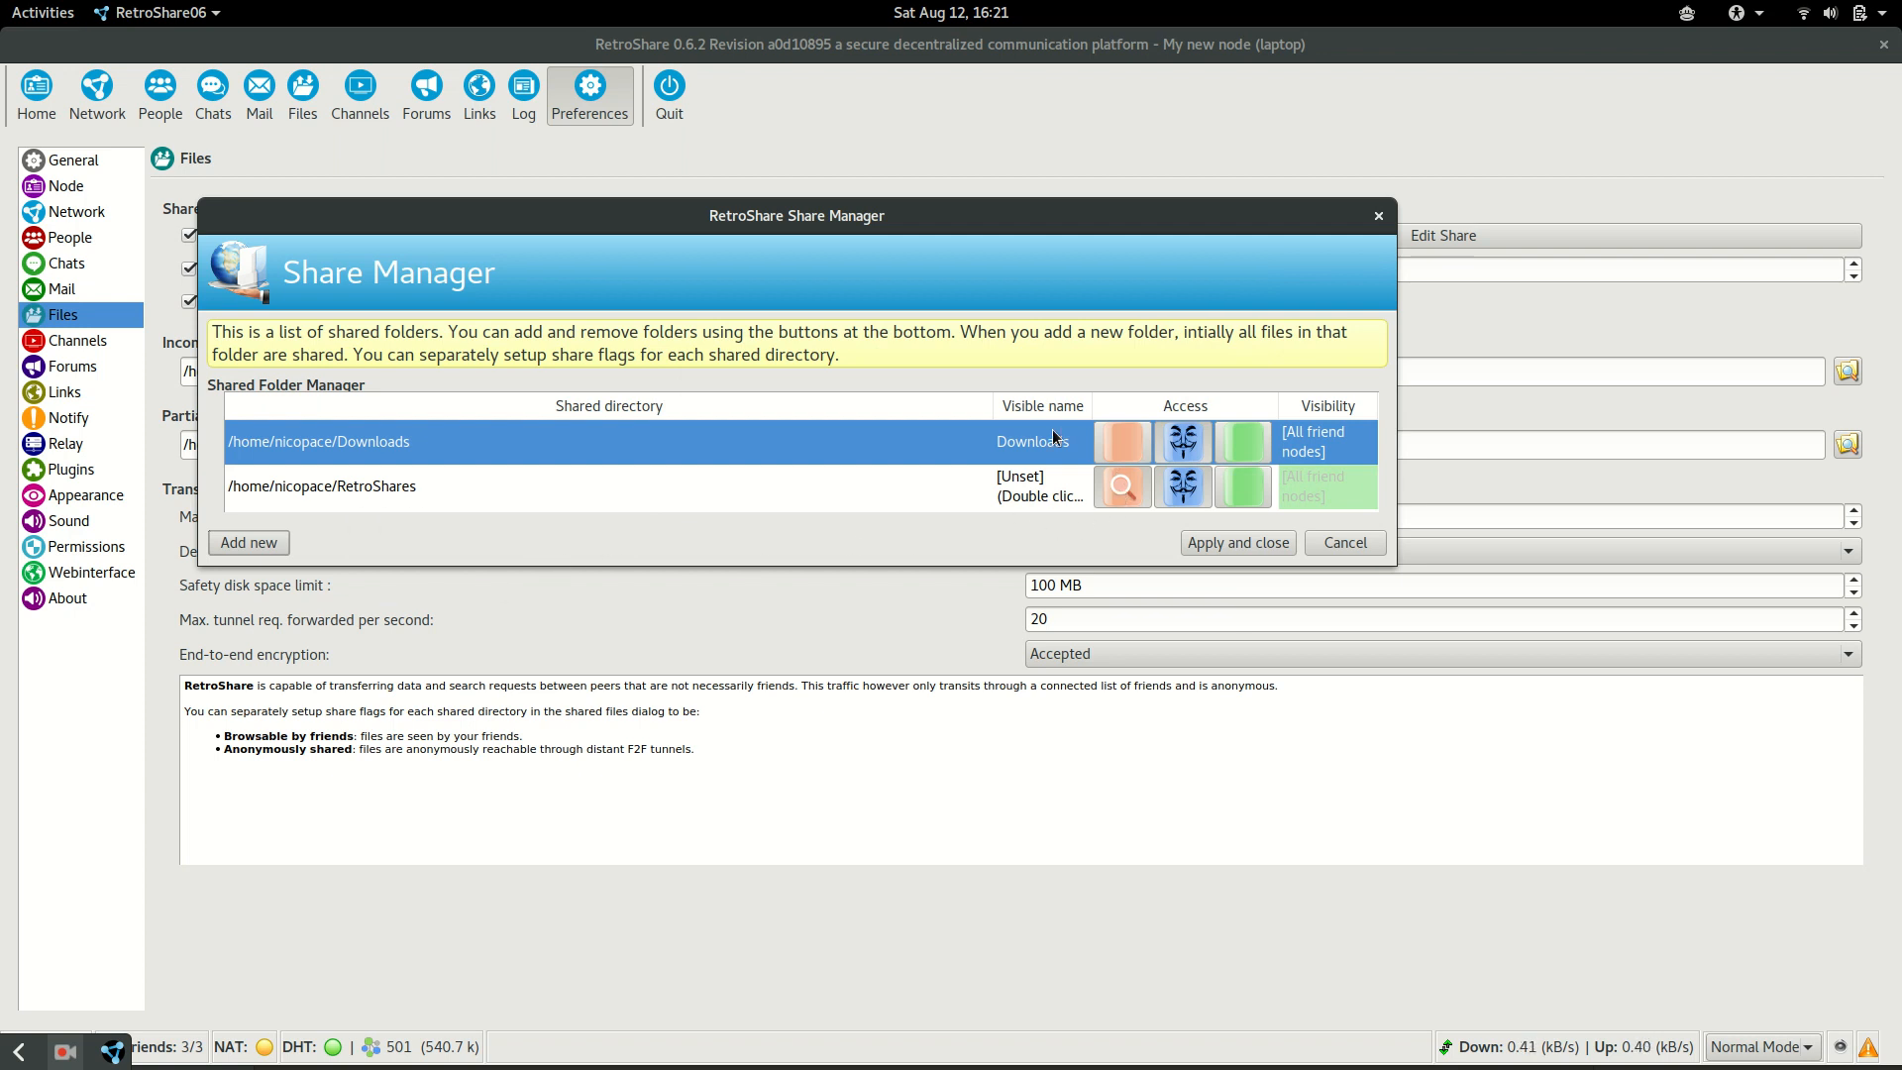
mouse_move(1067, 547)
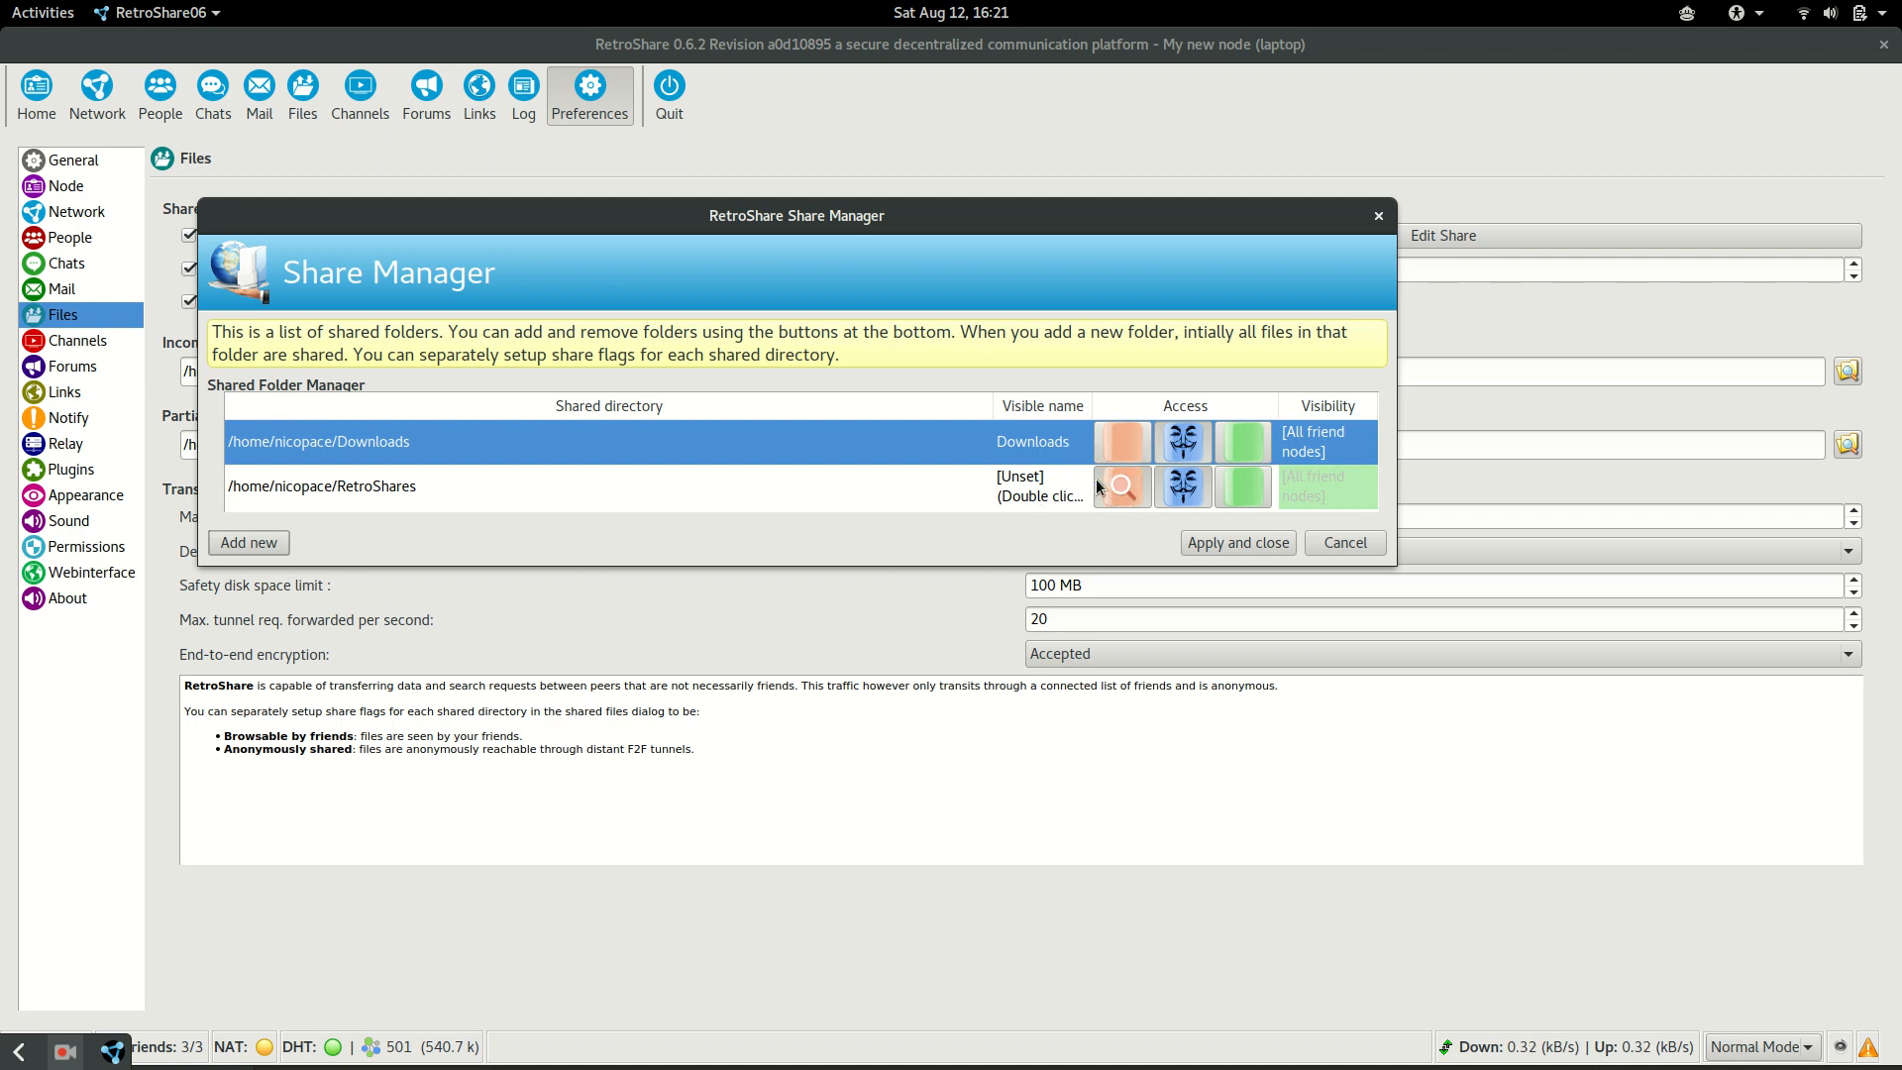
mouse_move(1110, 515)
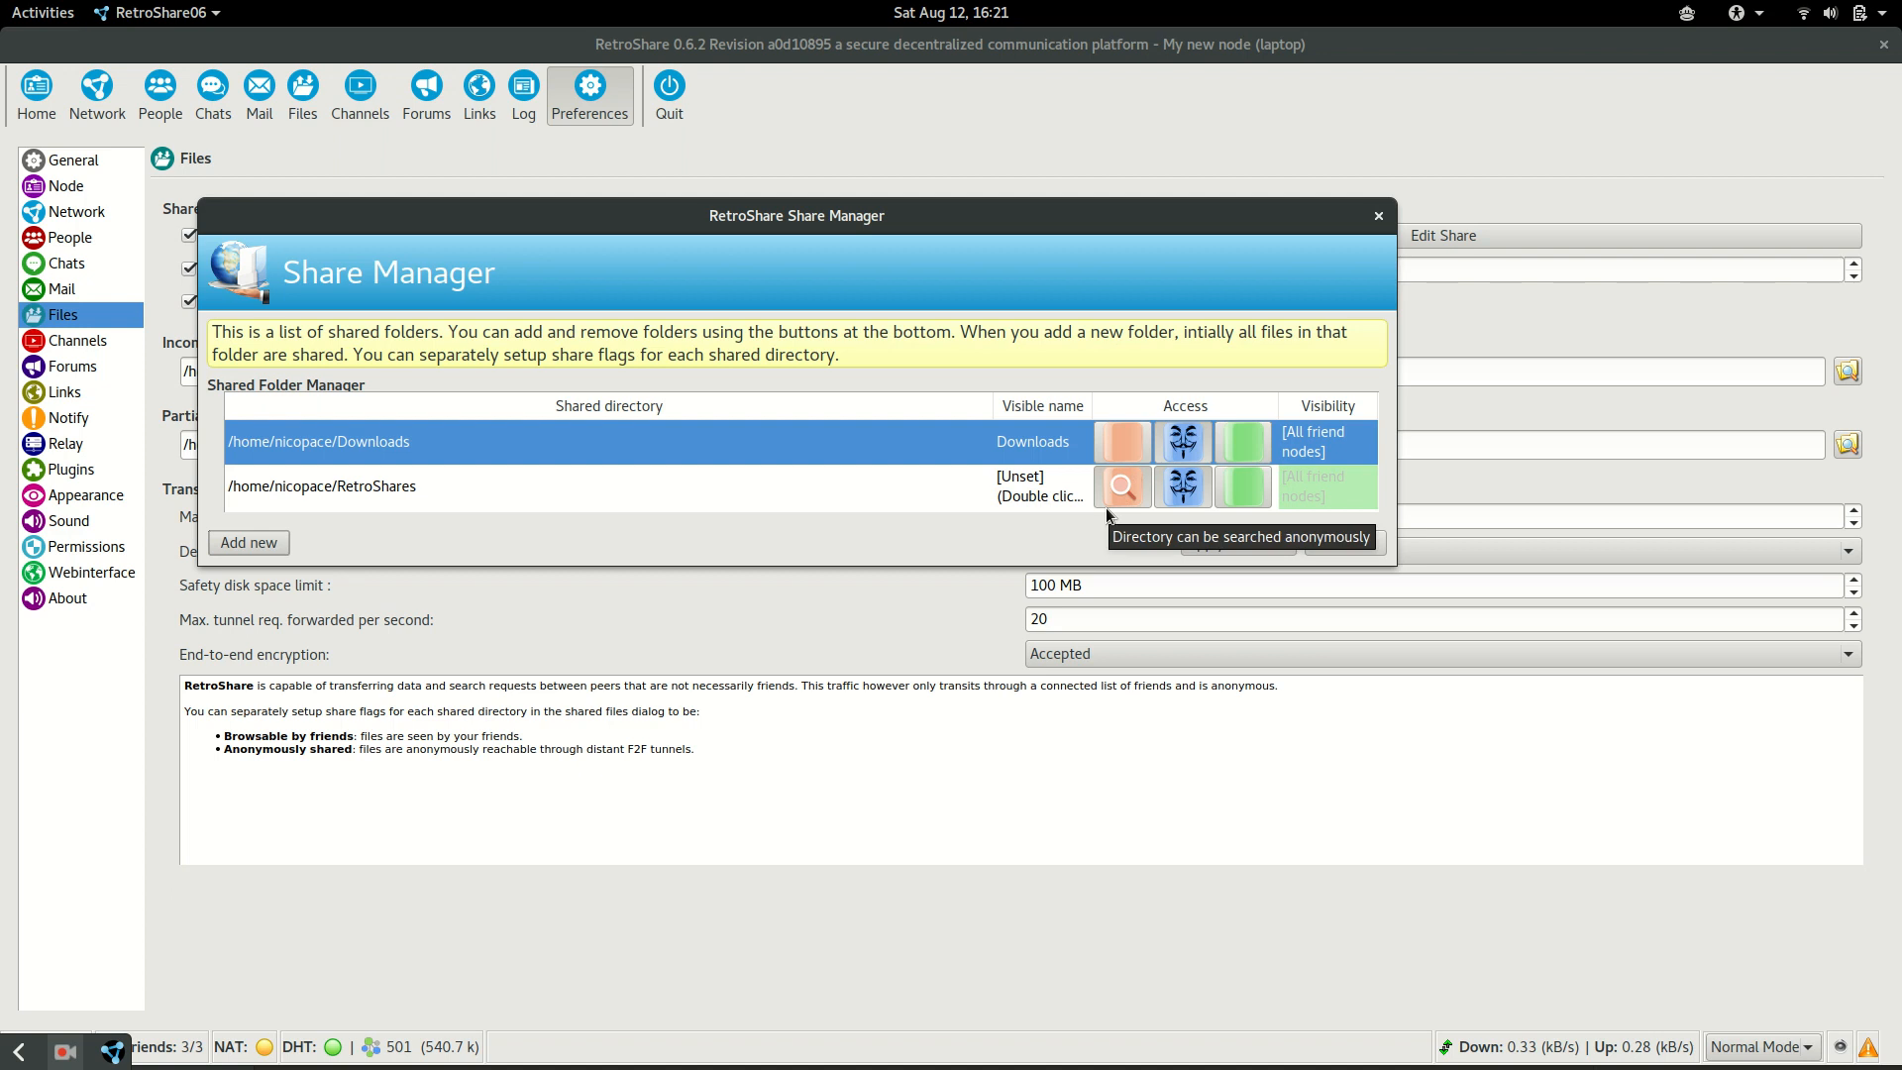
mouse_move(1117, 515)
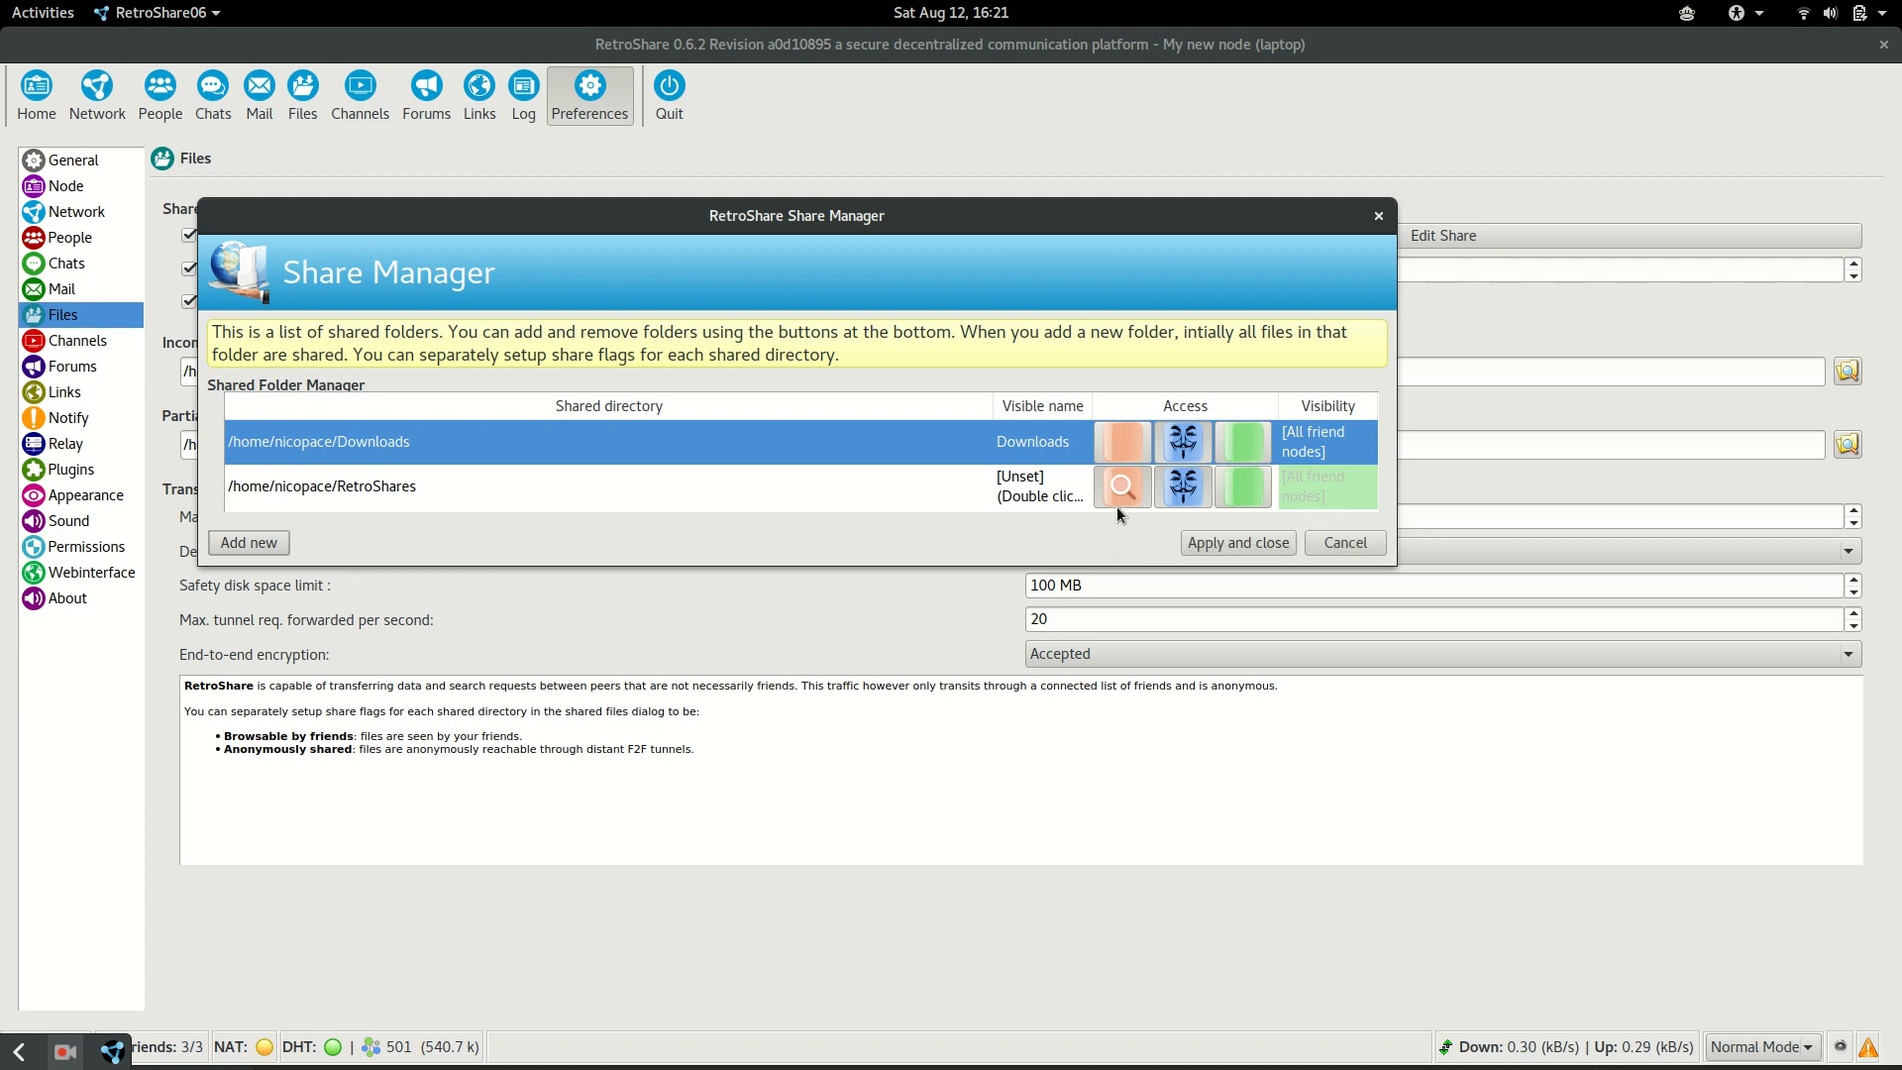
mouse_move(1125, 499)
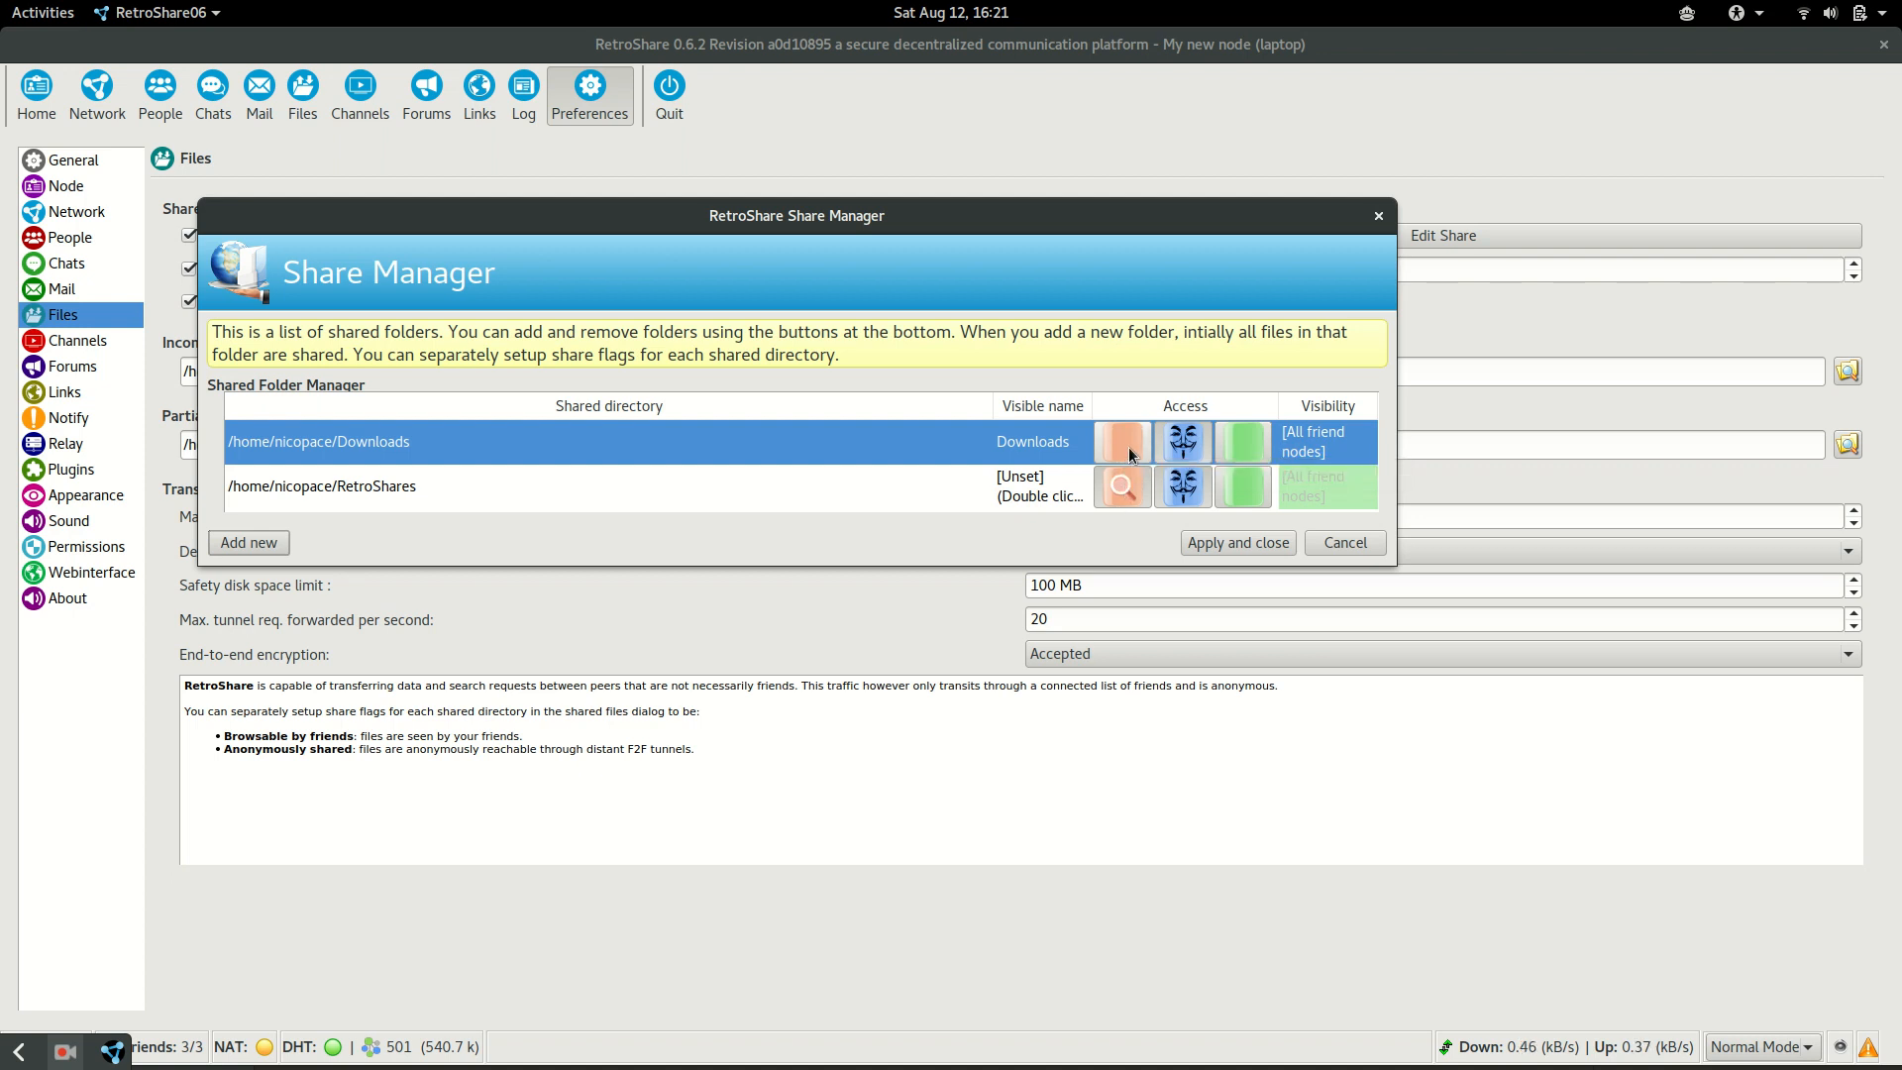
mouse_move(1127, 452)
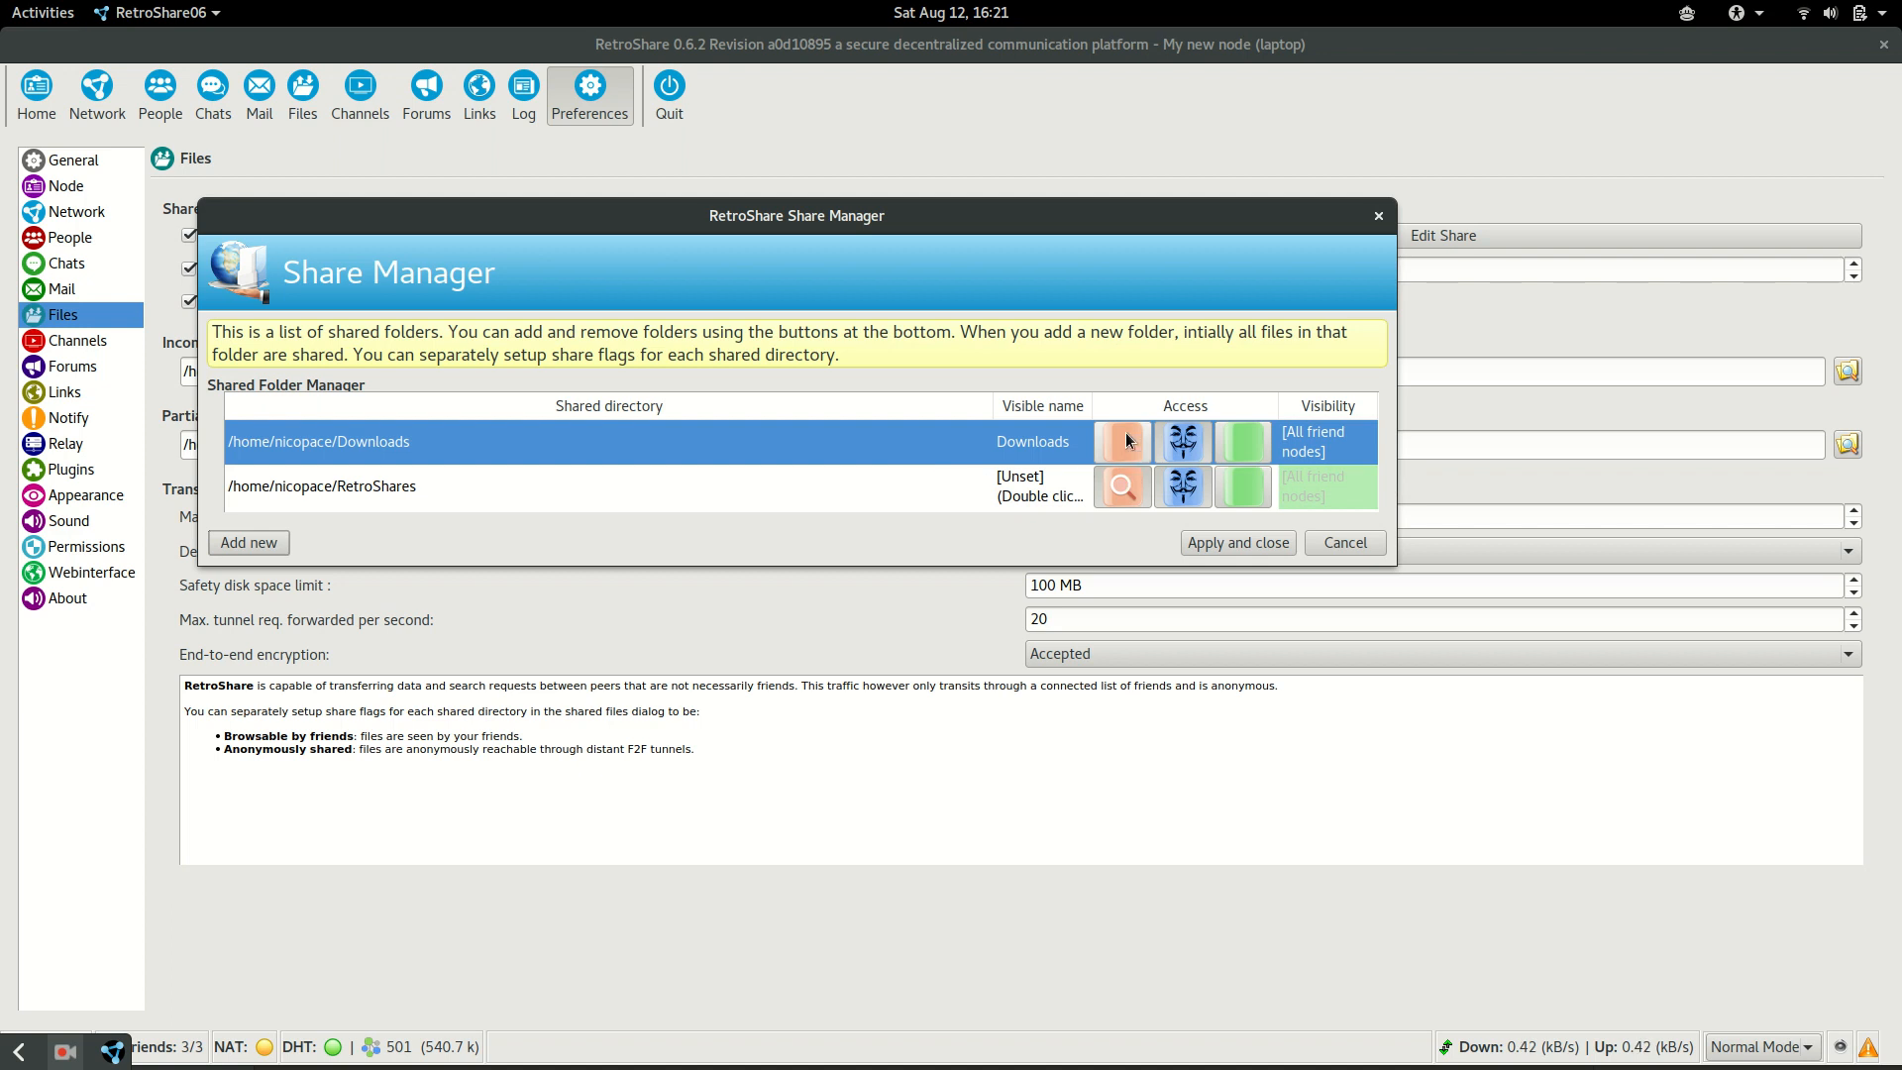
mouse_move(1121, 507)
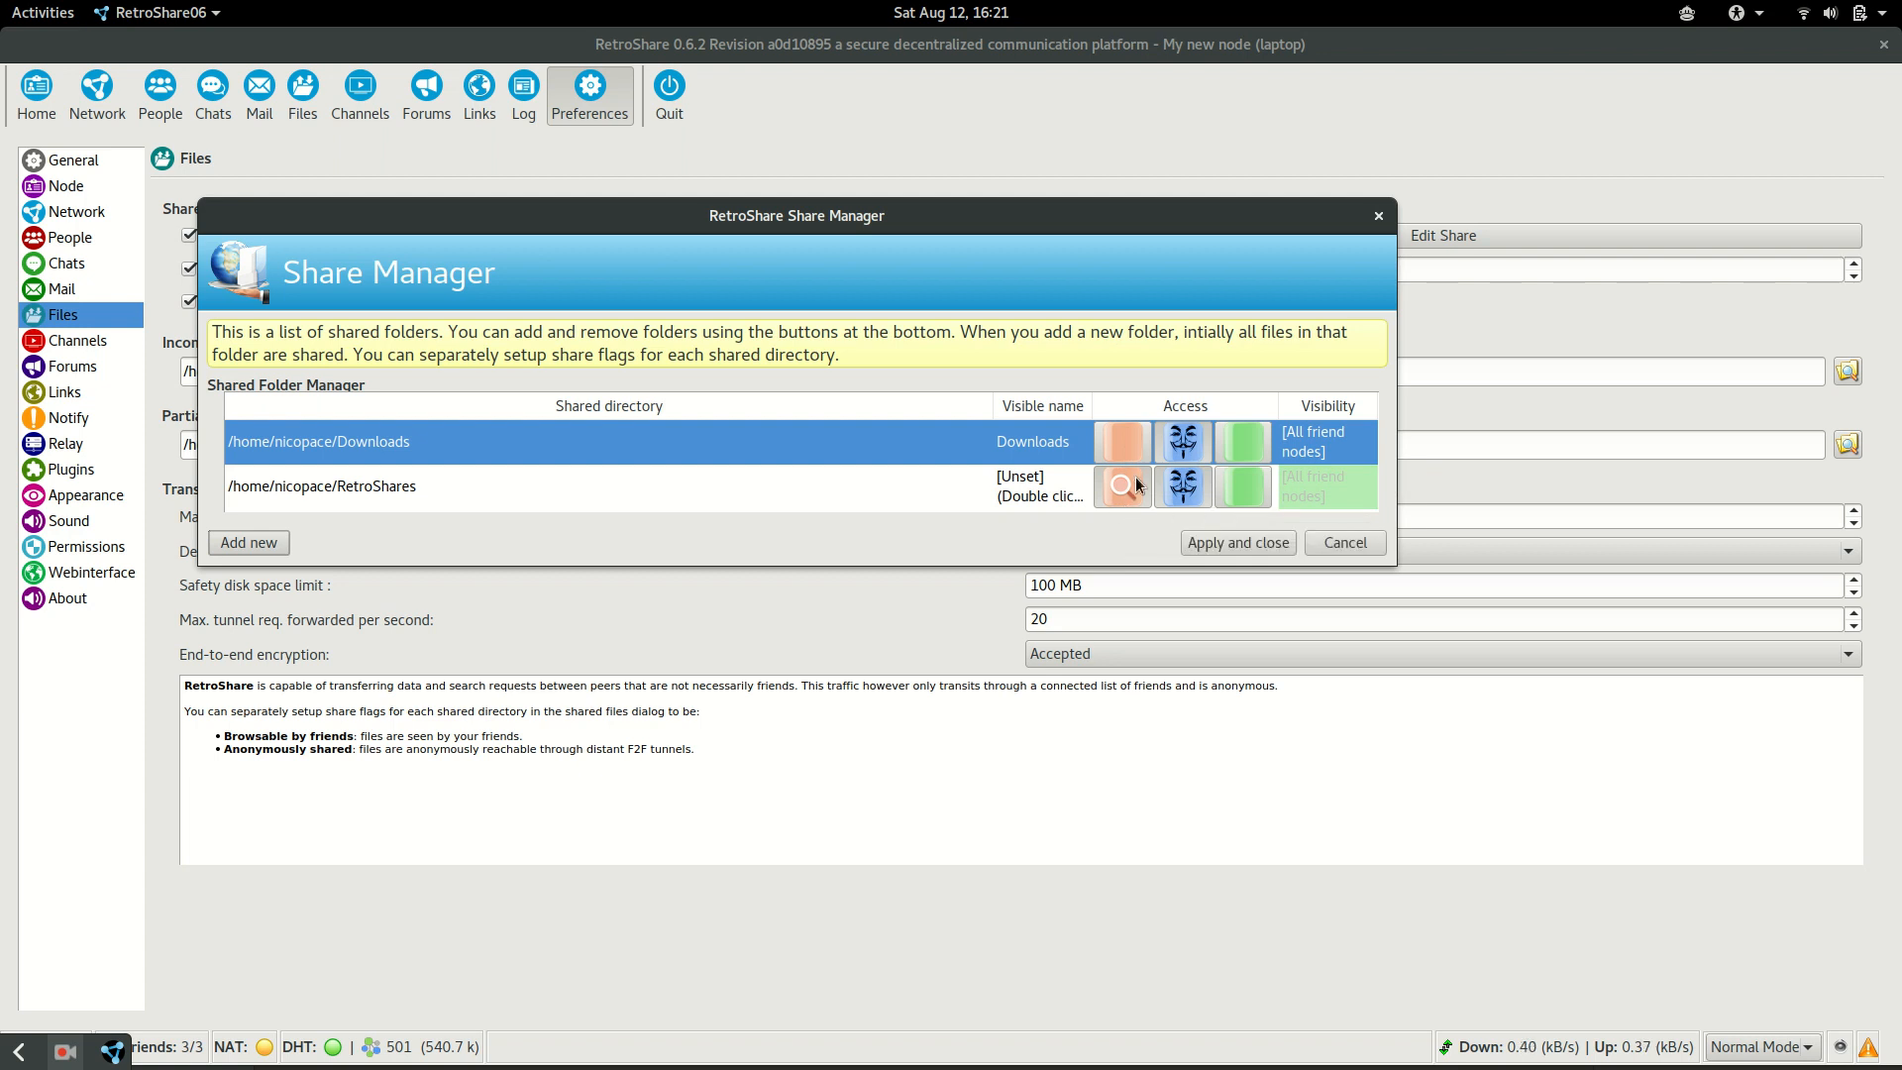
mouse_move(1131, 495)
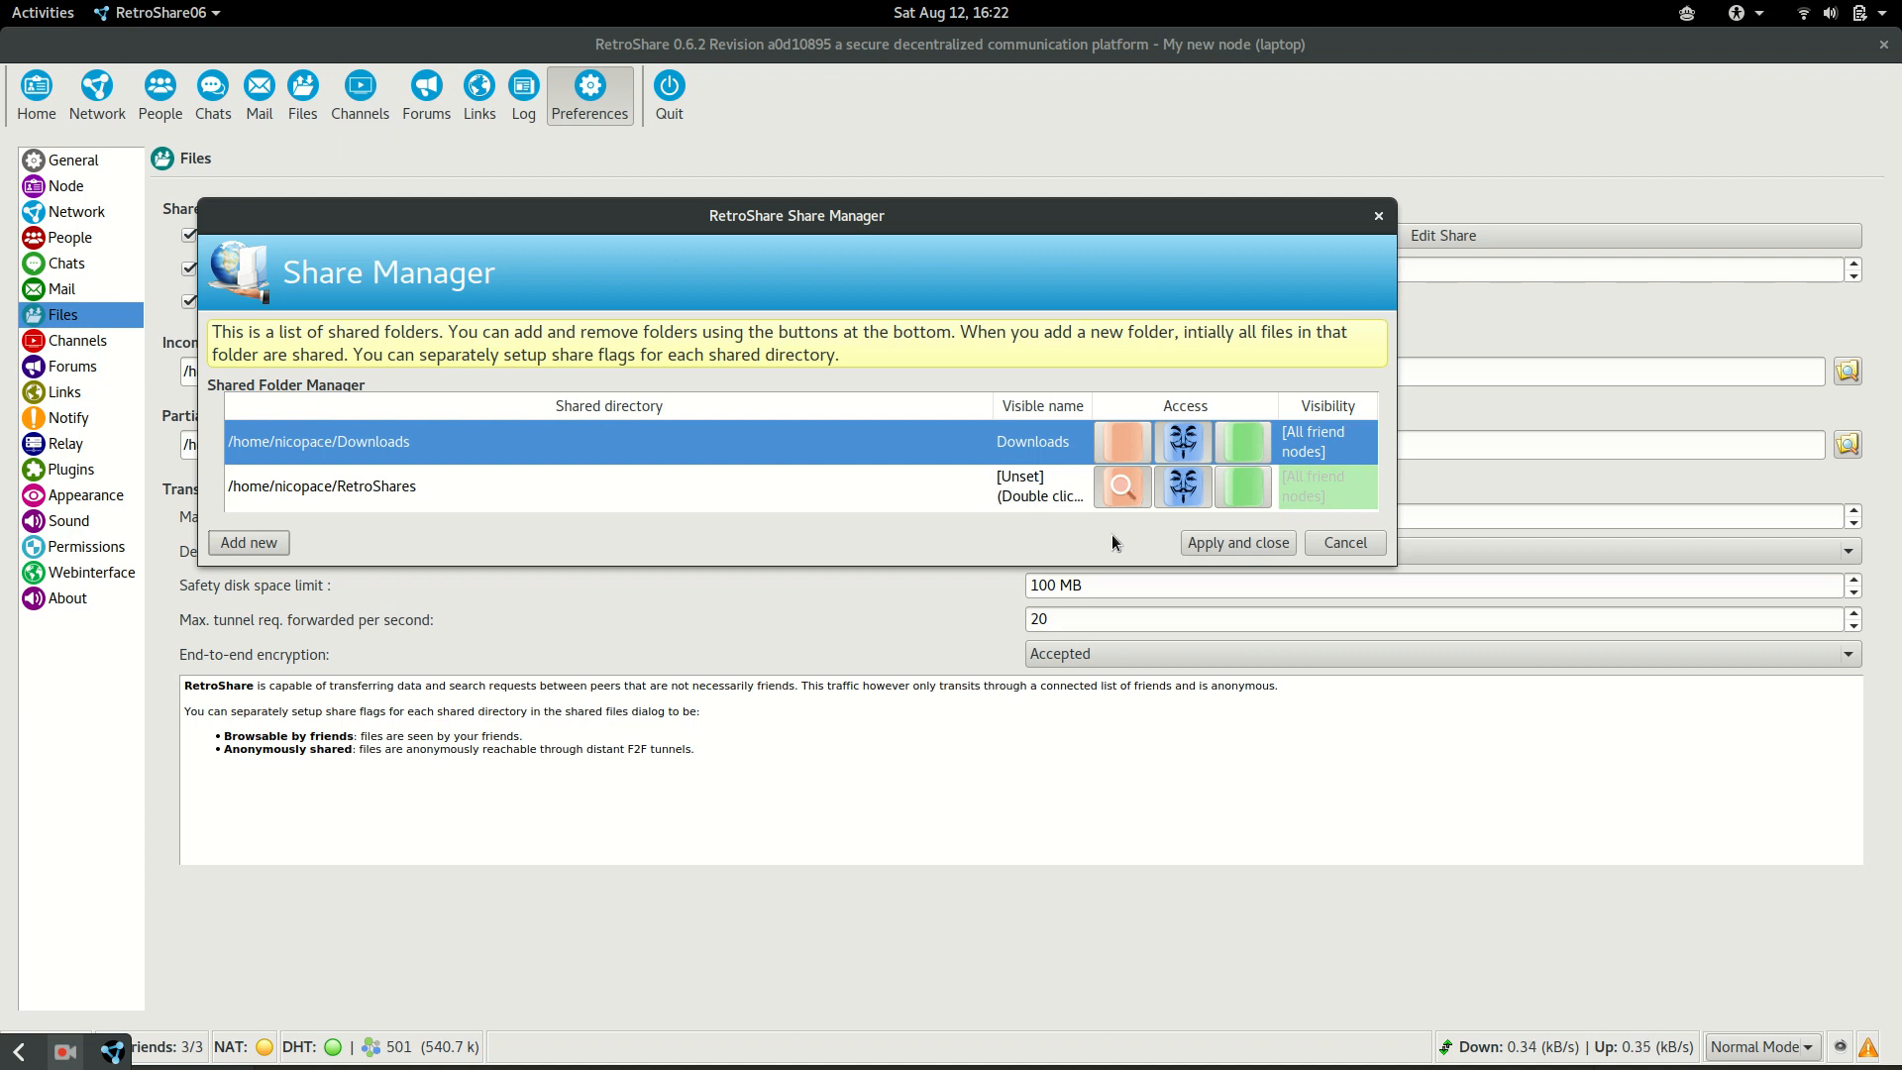
mouse_move(1106, 481)
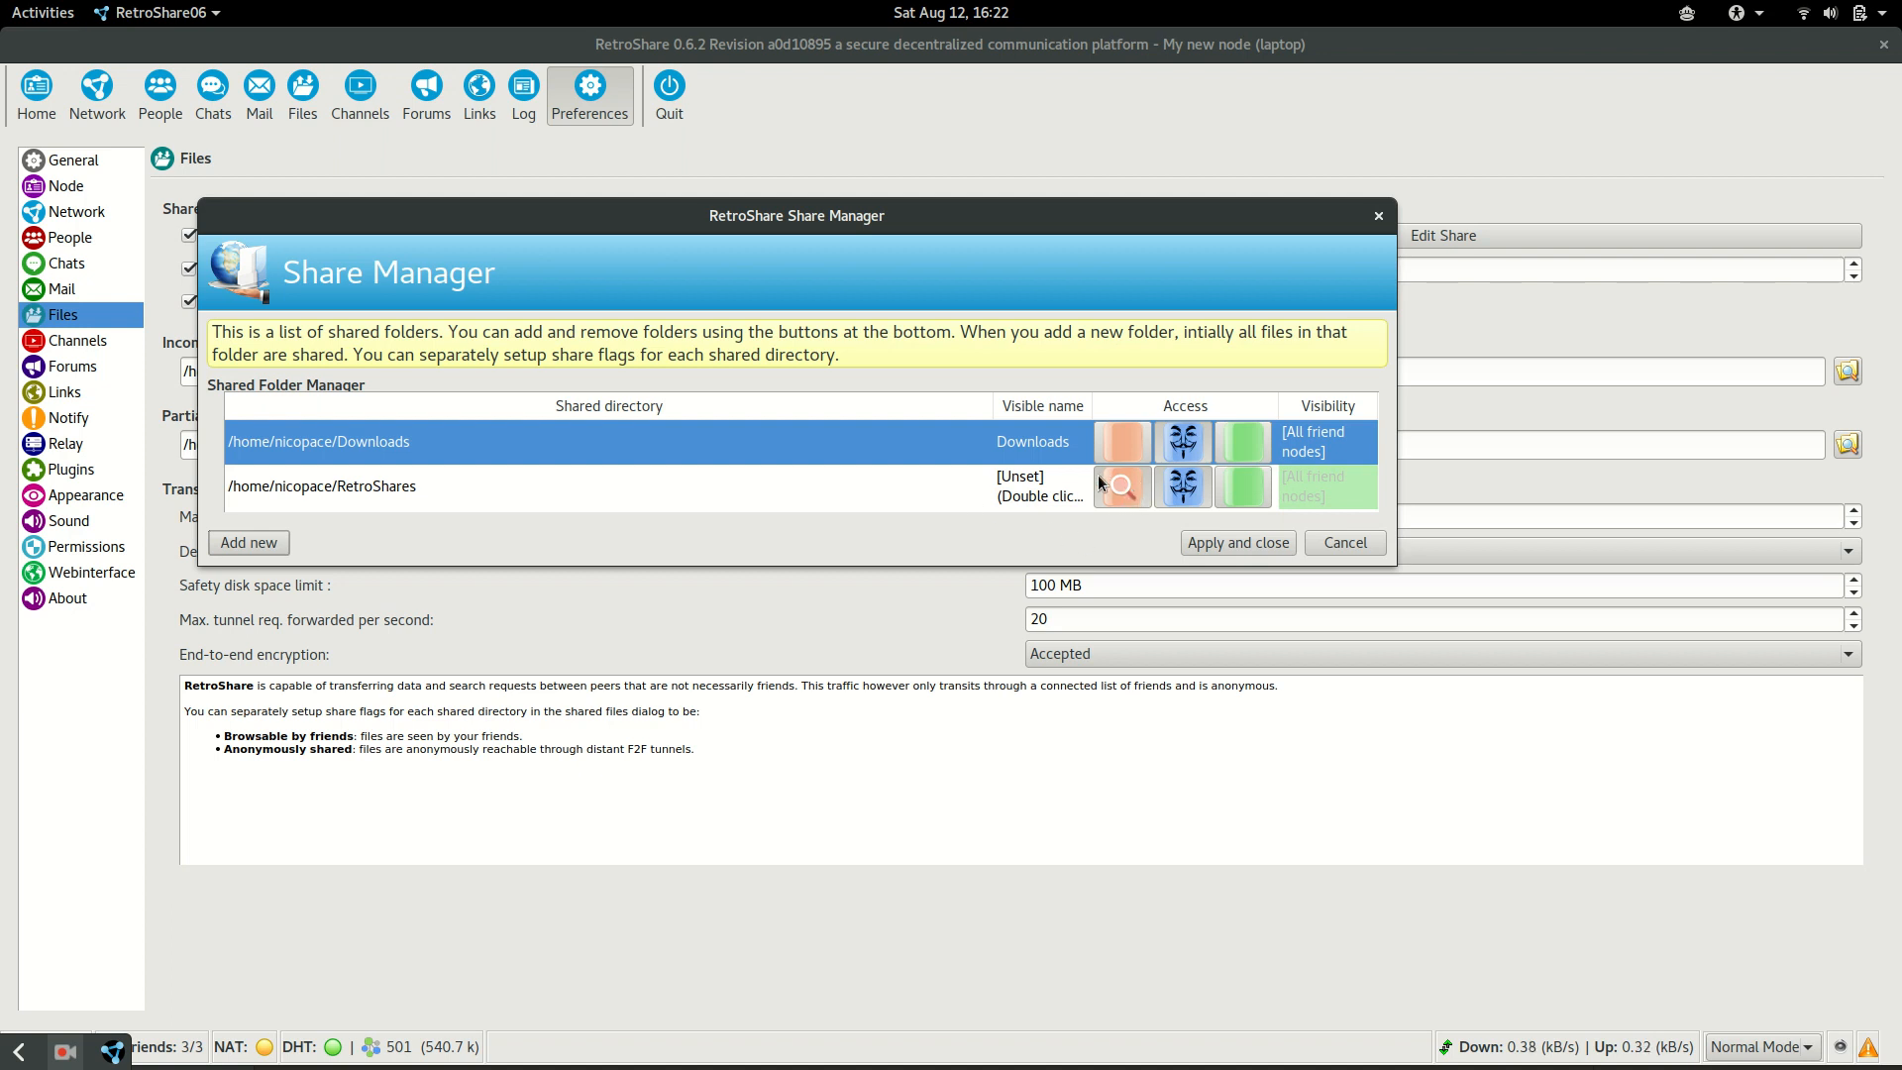
mouse_move(1120, 511)
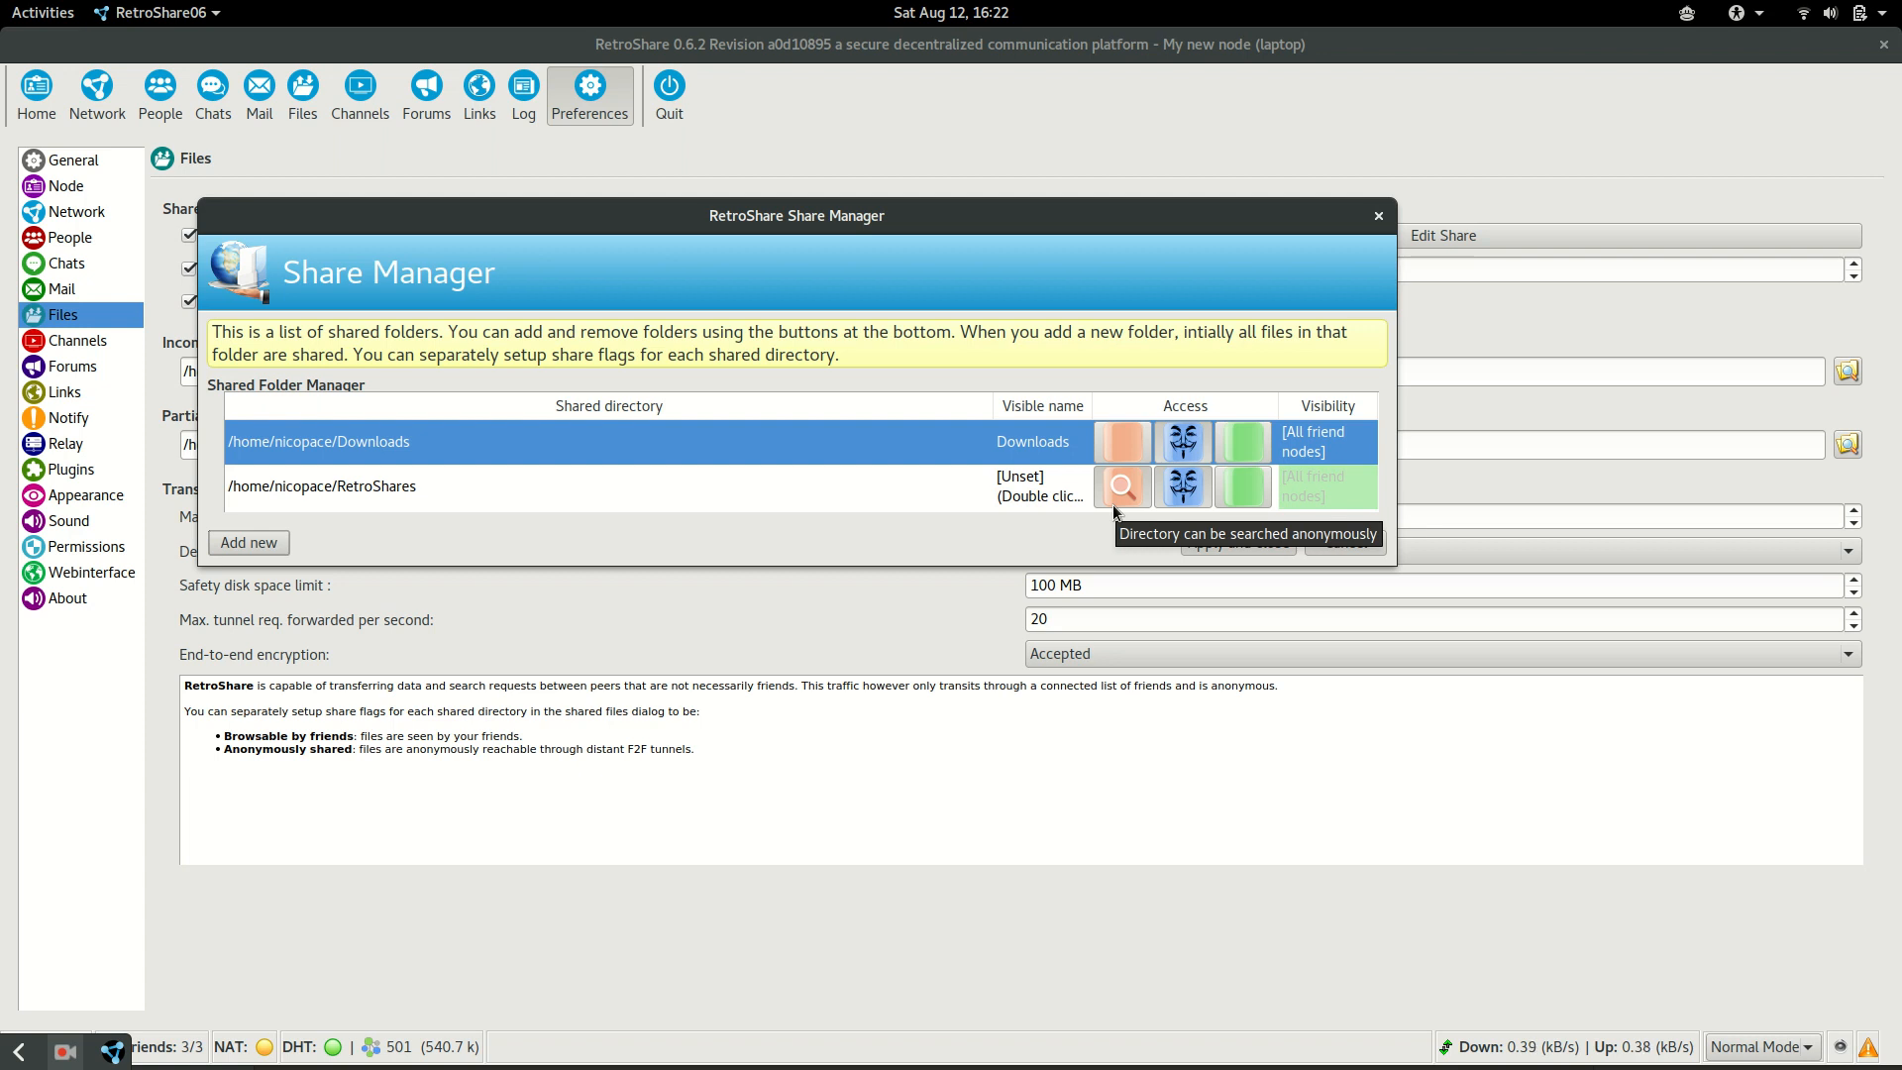
mouse_move(1113, 511)
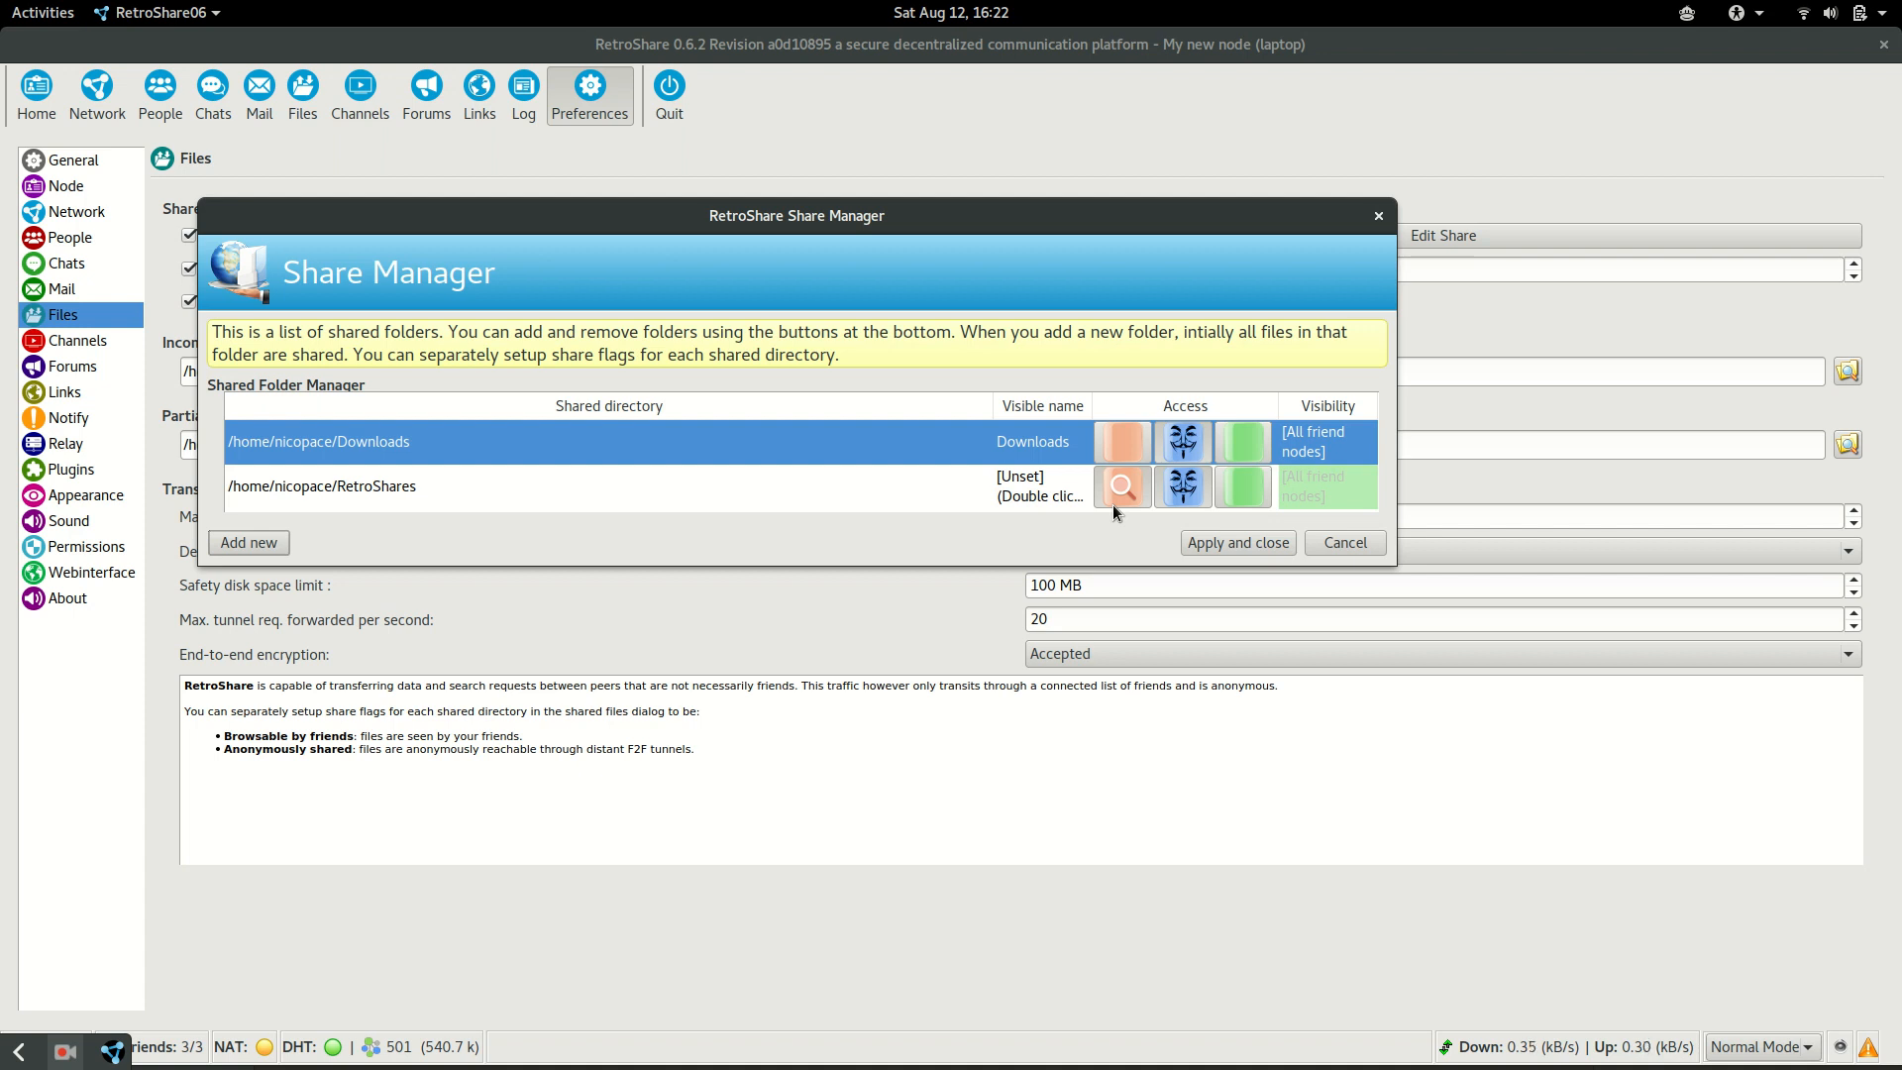
mouse_move(1050, 542)
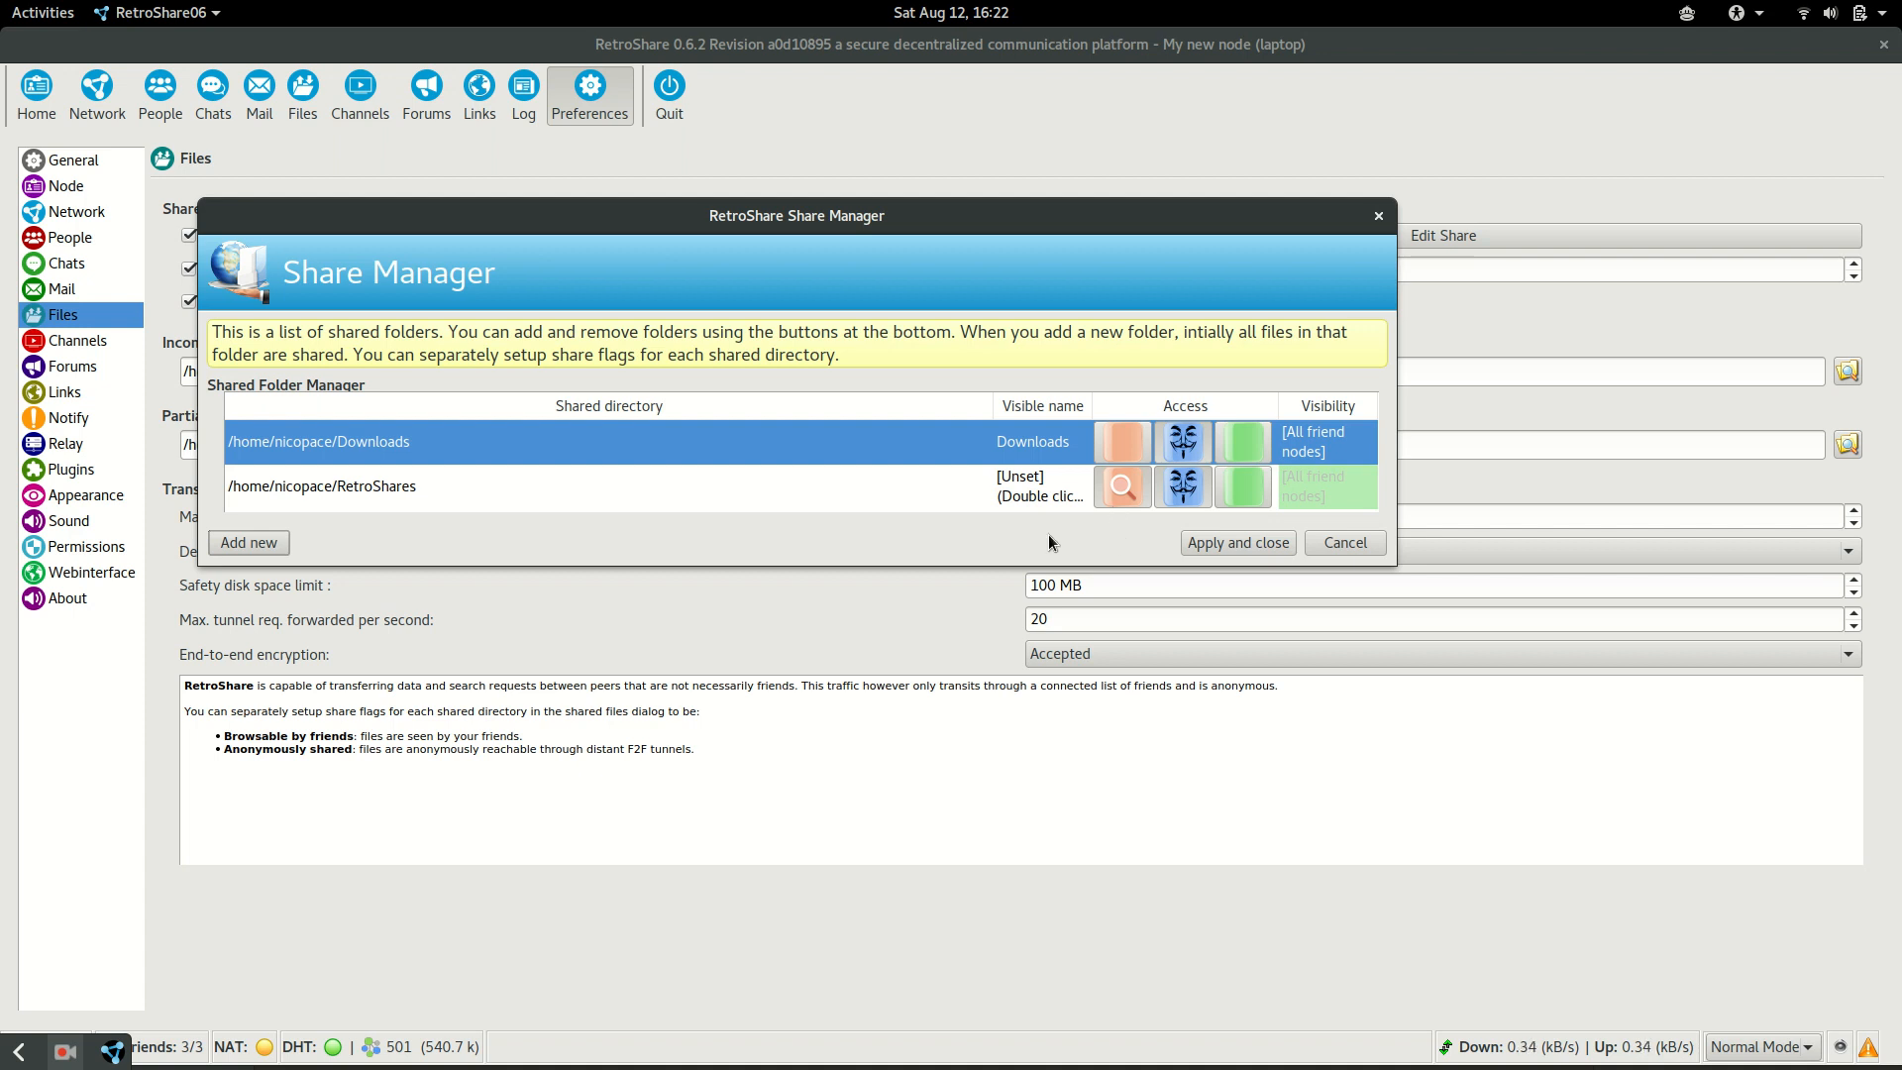
mouse_move(505, 472)
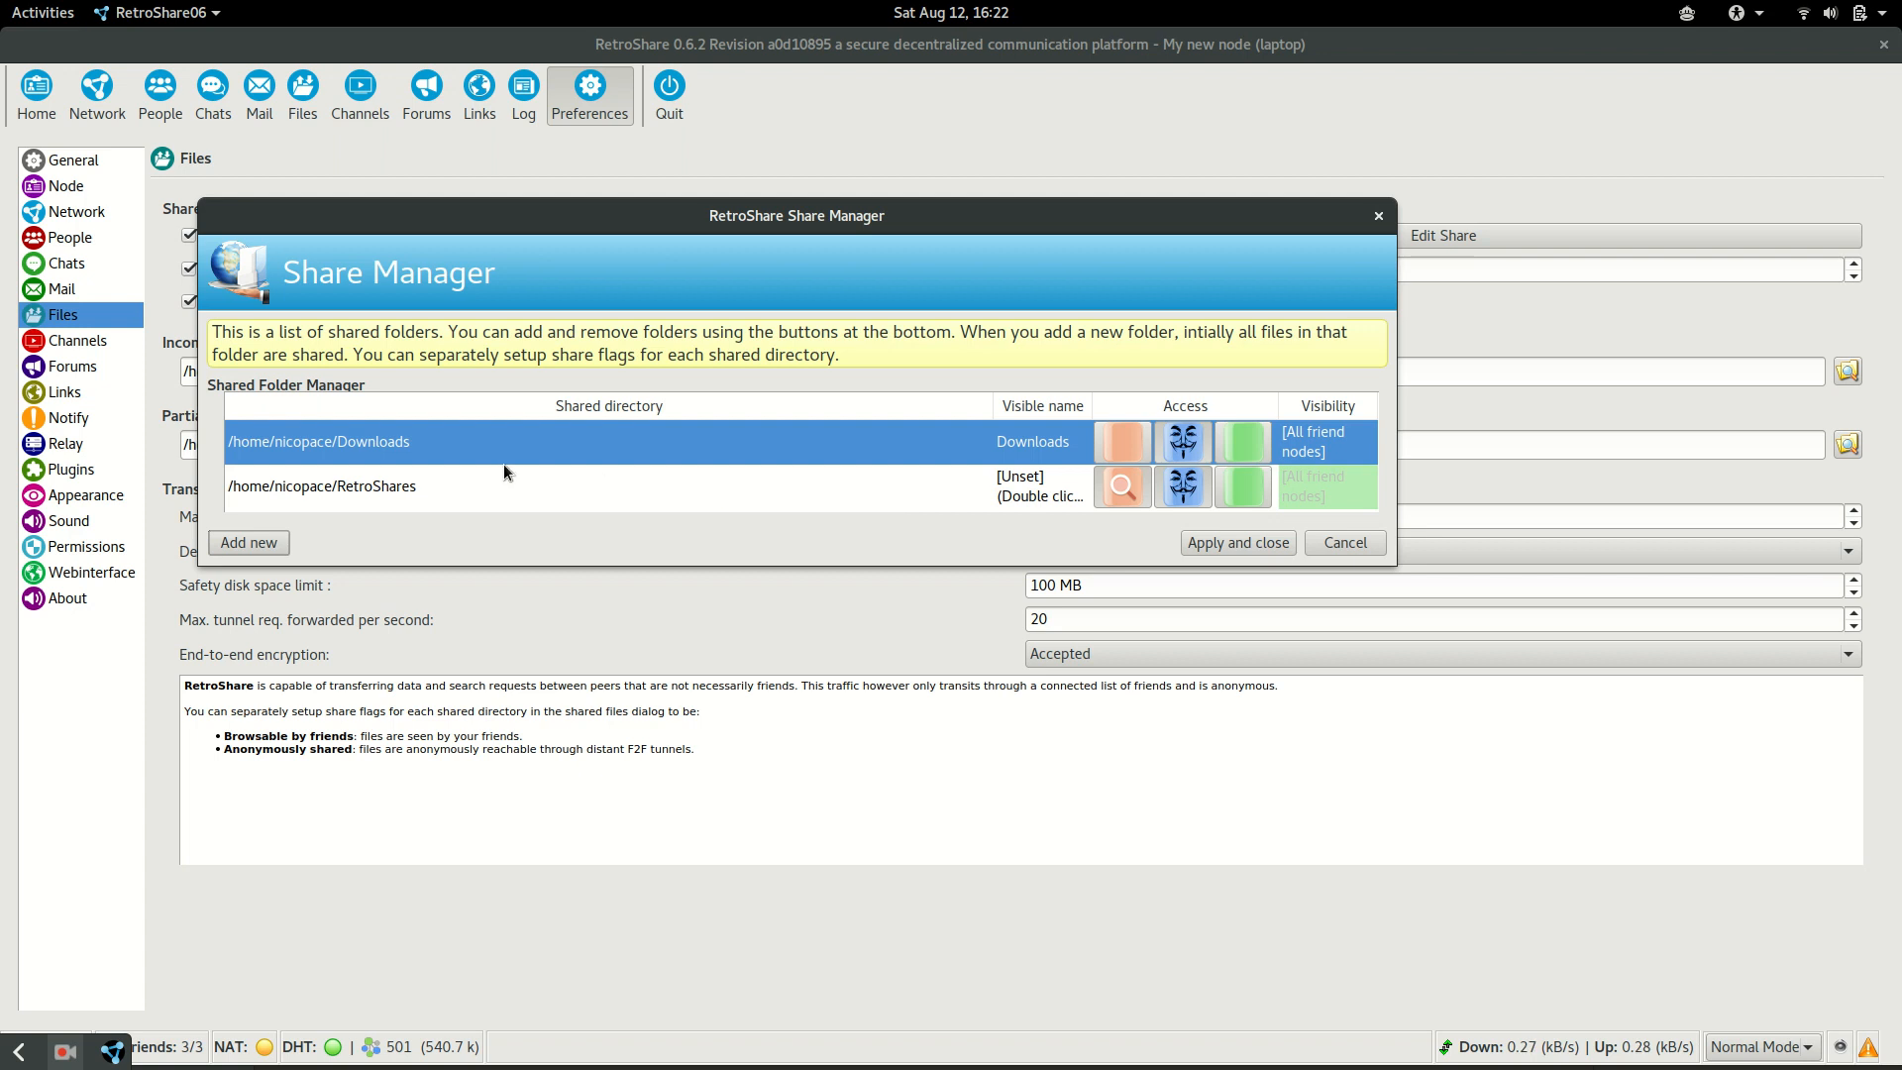
mouse_move(547, 491)
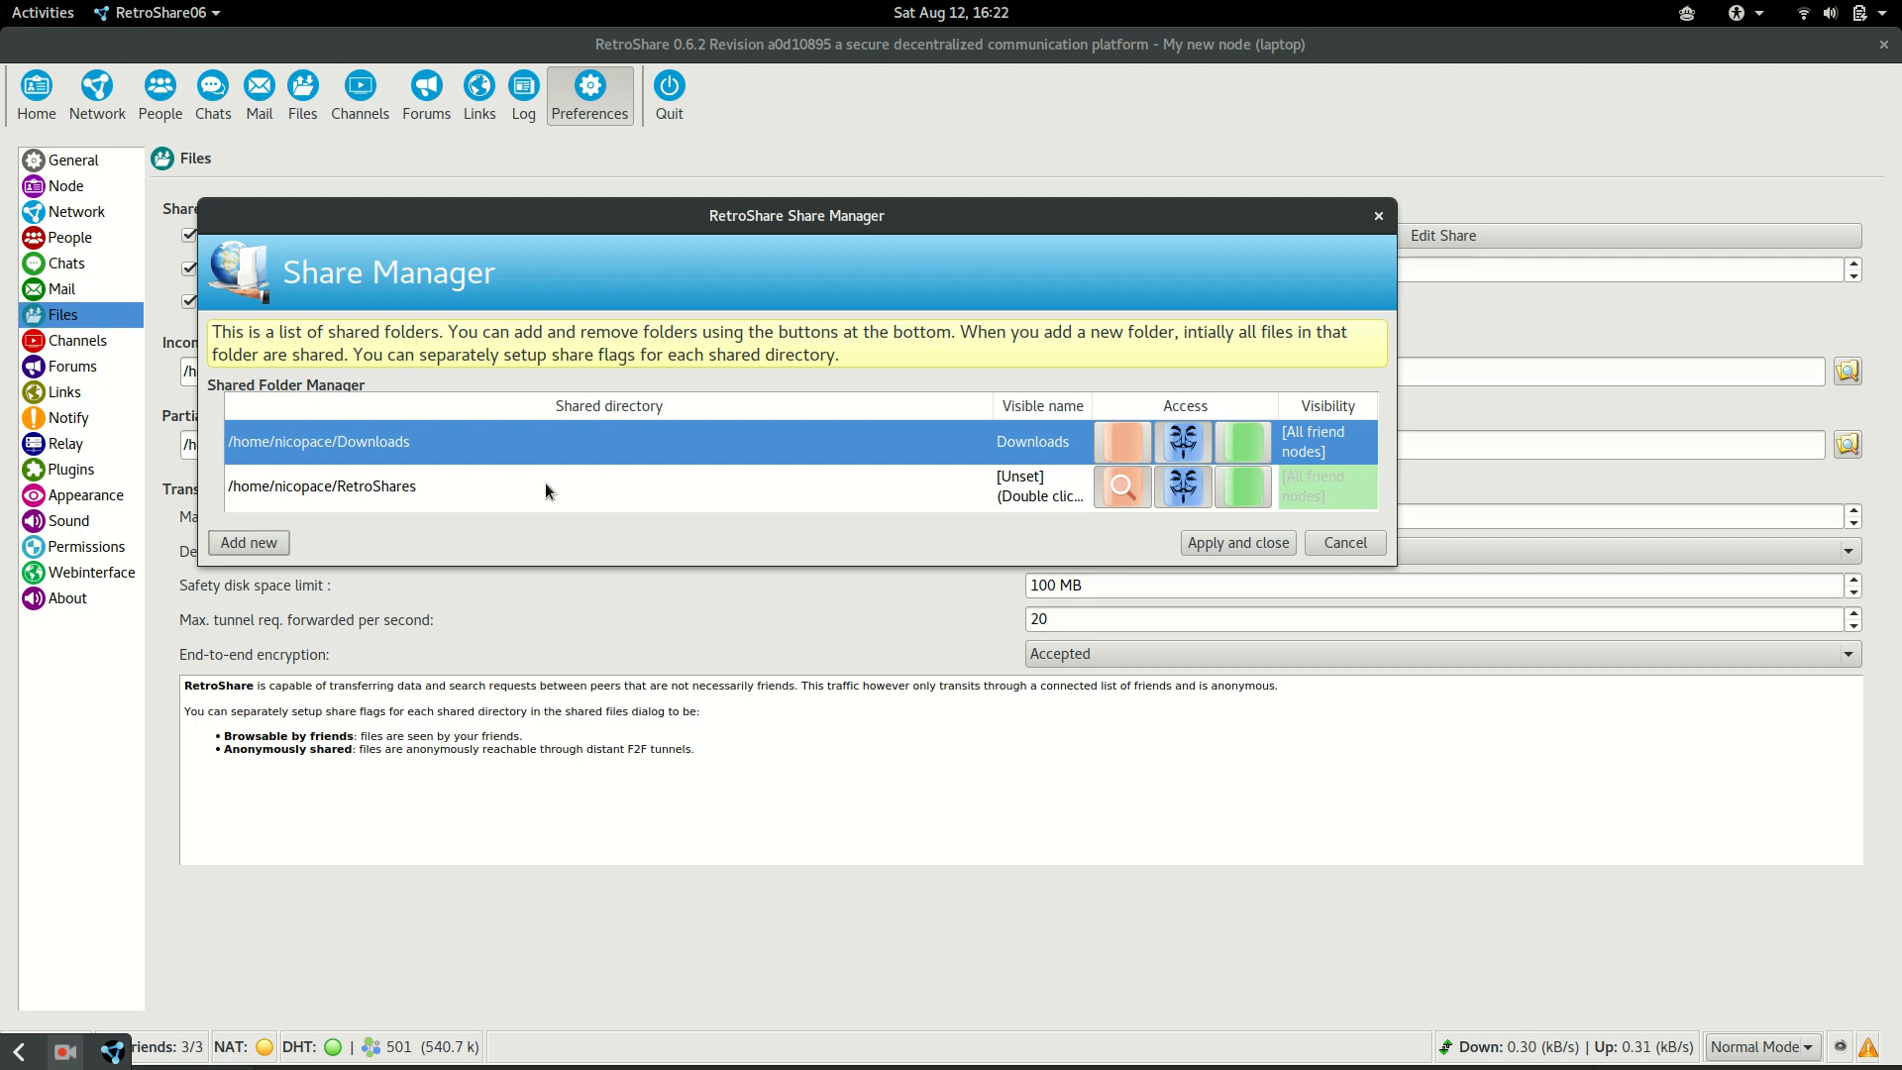
mouse_move(1209, 551)
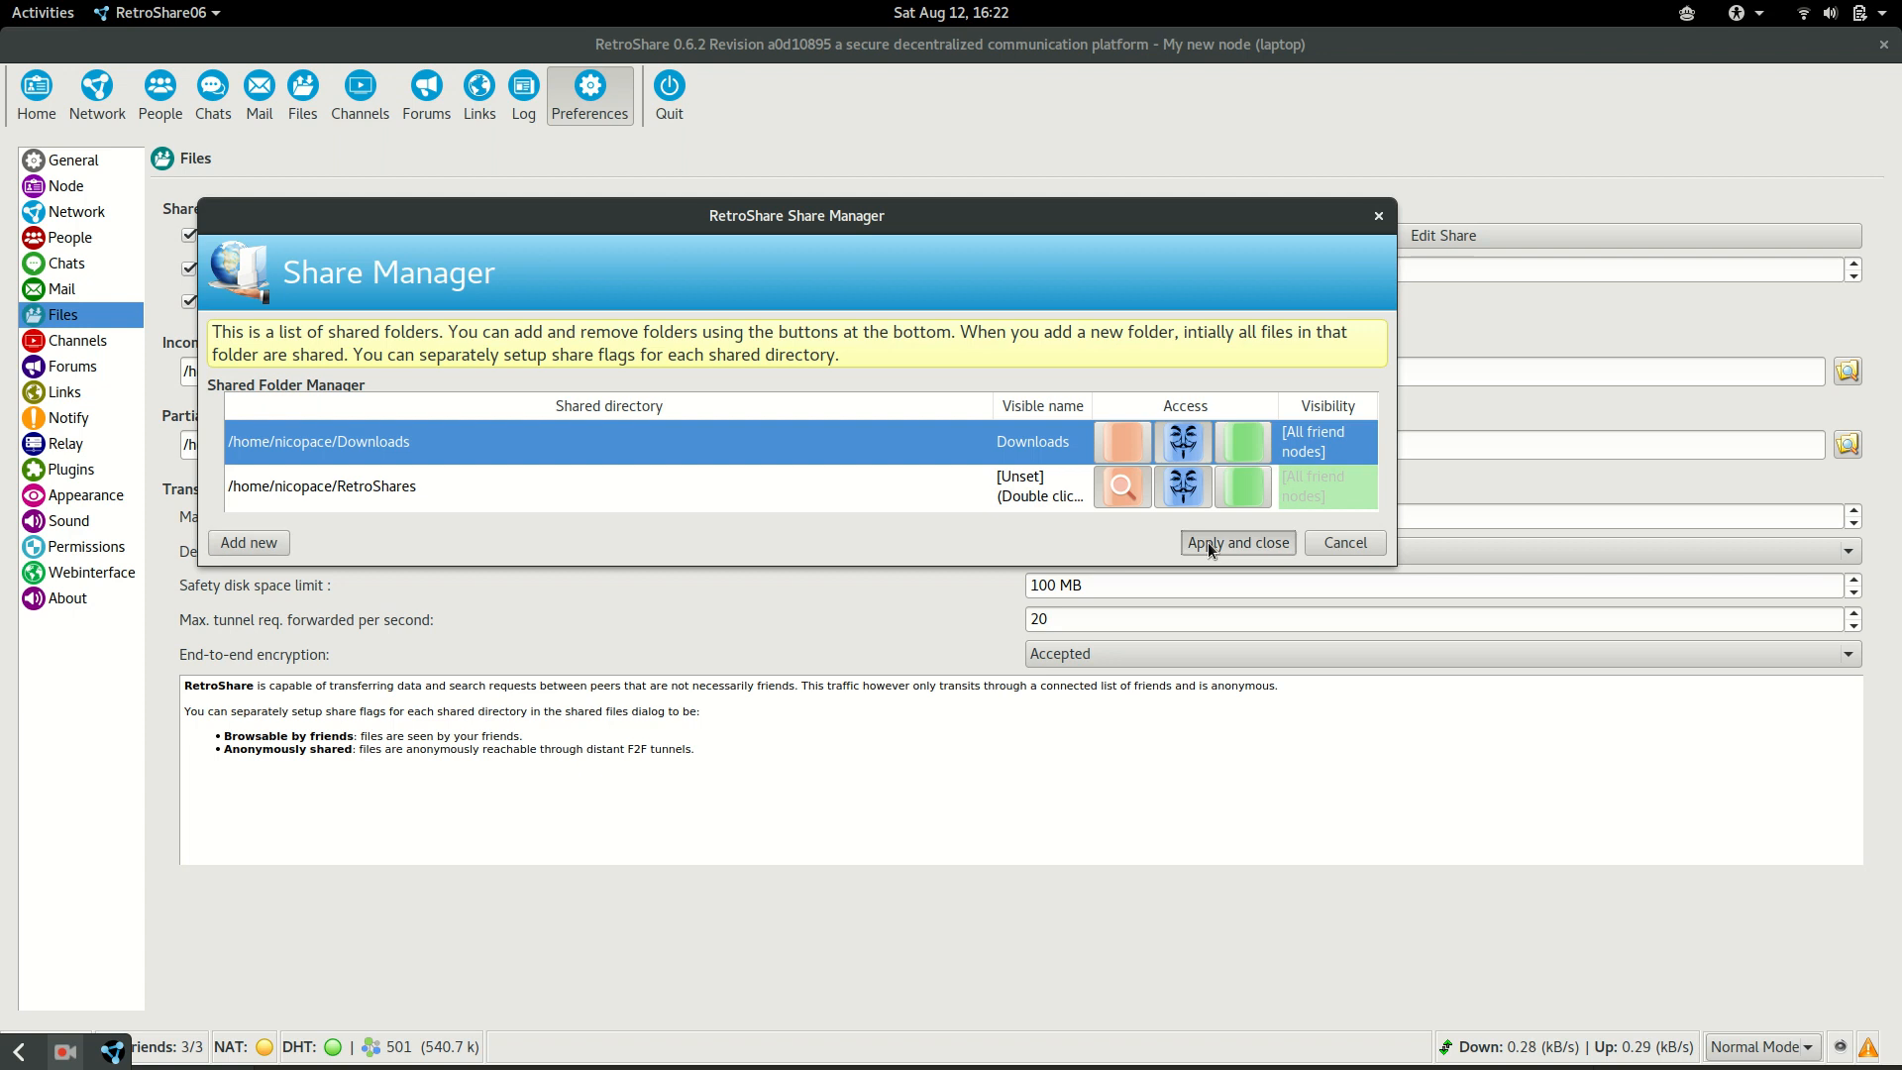
- Apply the two shared folders and close the Share Manager
click(1236, 543)
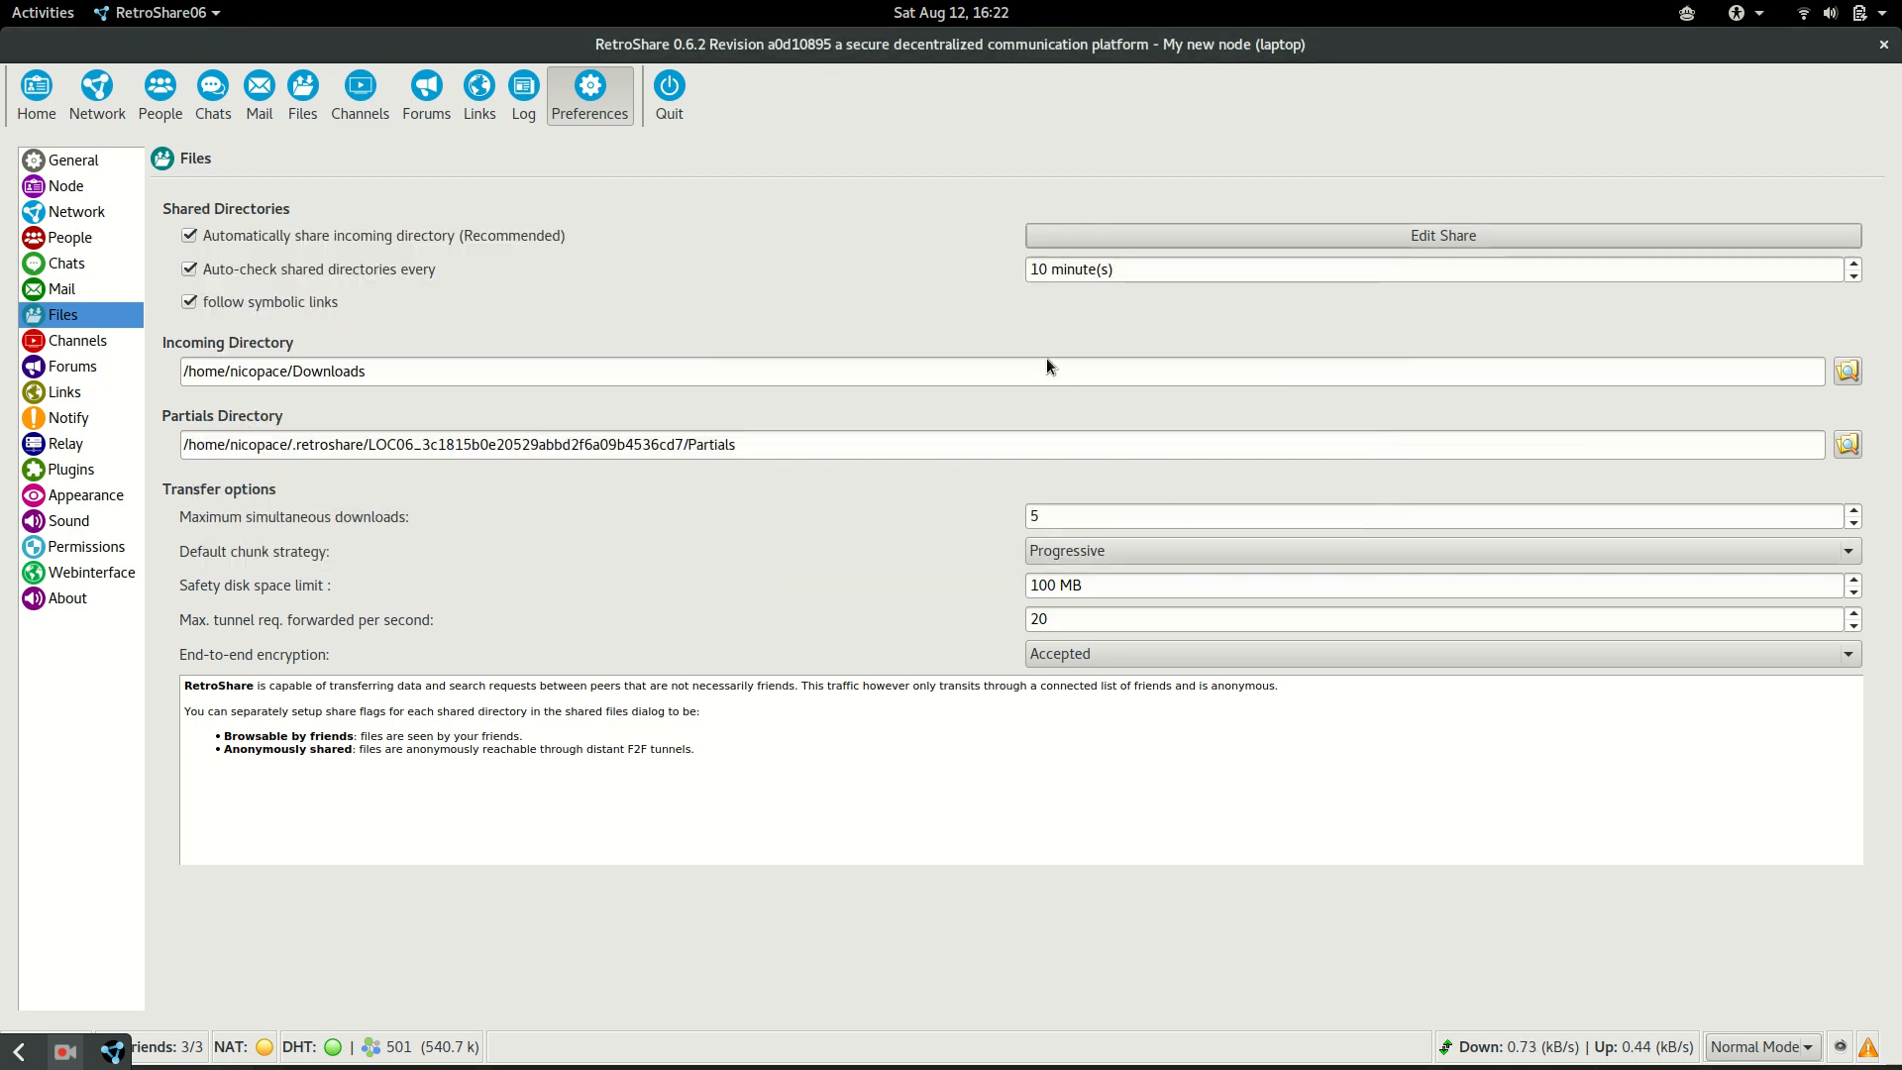